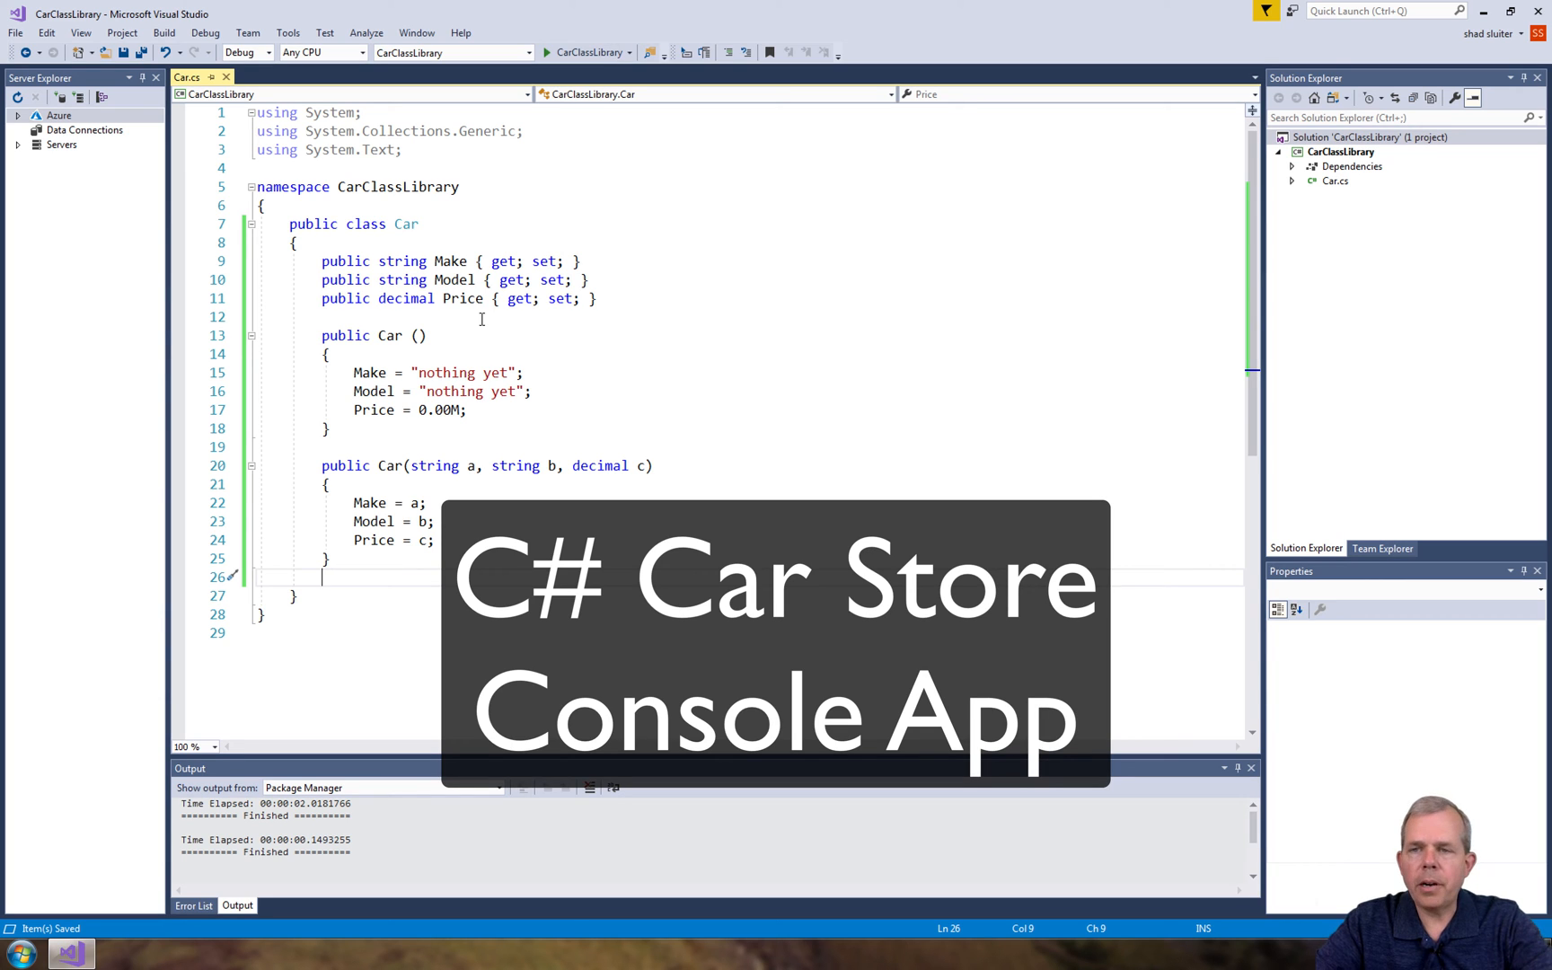
mouse_move(368, 391)
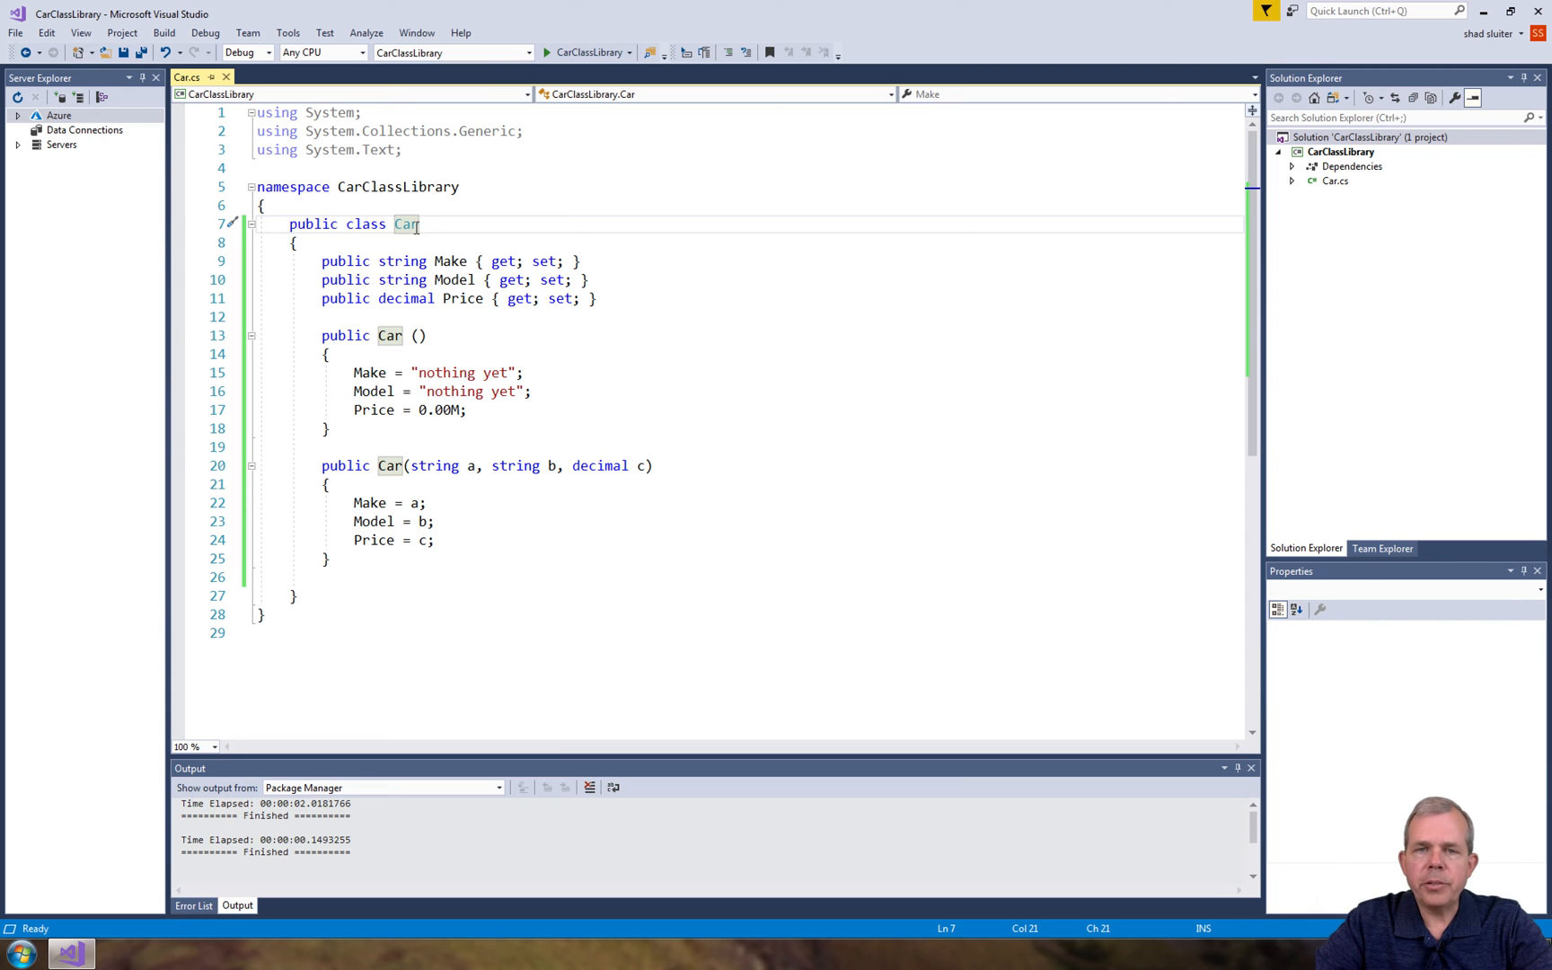
Add a Console App (.NET Framework) project named CarShopConsoleApp to the solution
left_click(340, 582)
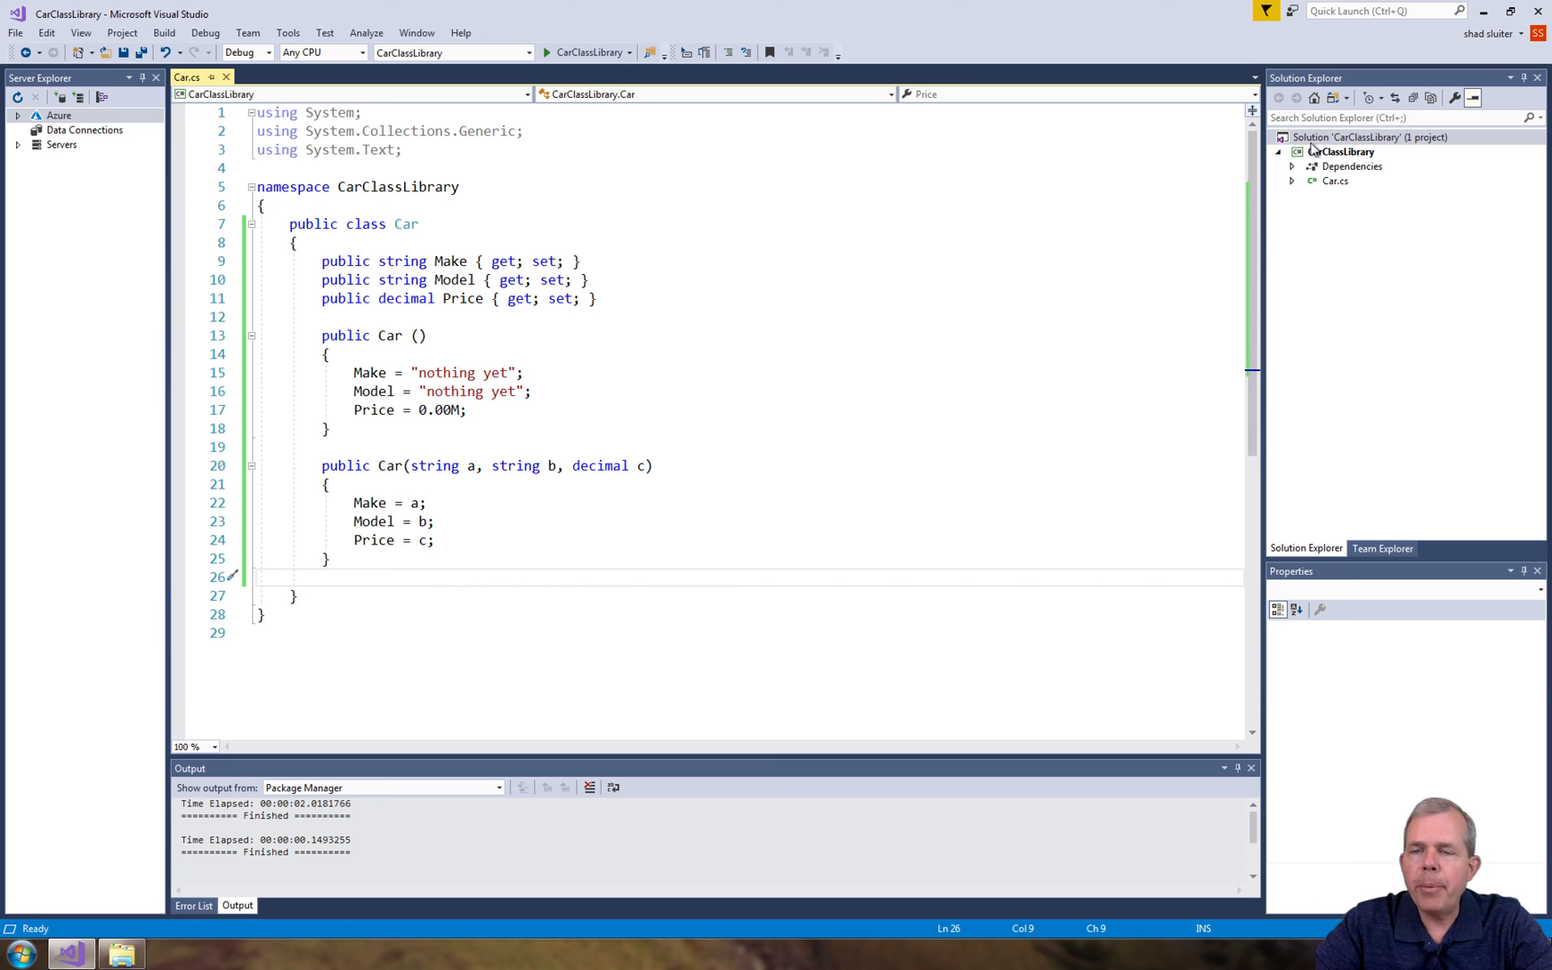
left_click(1368, 137)
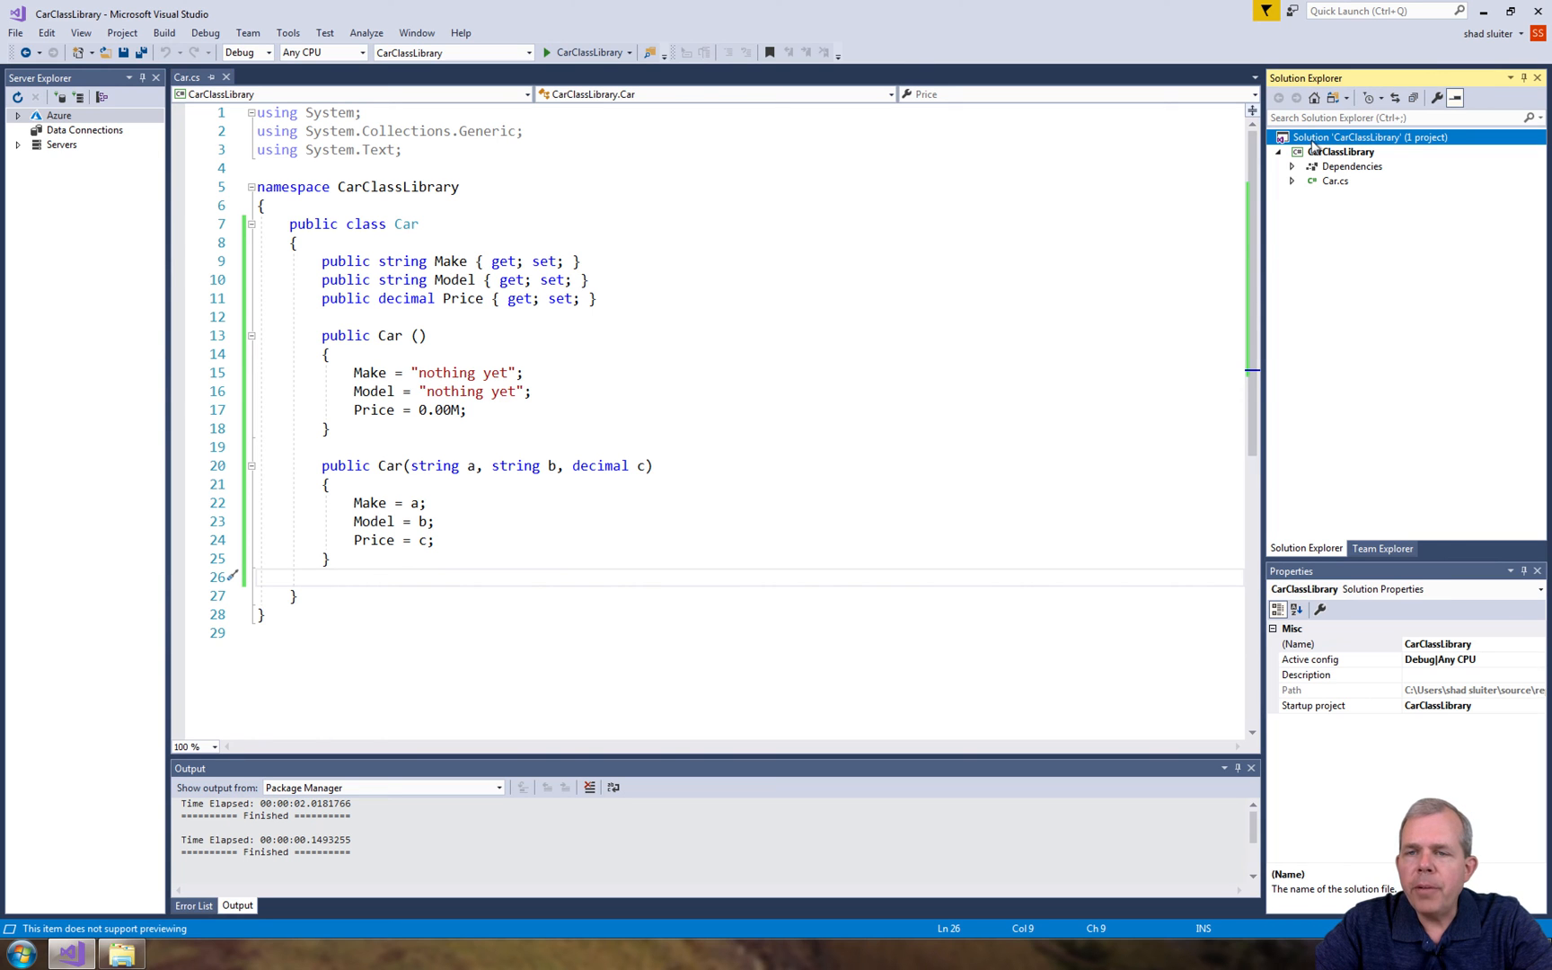
right_click(1370, 137)
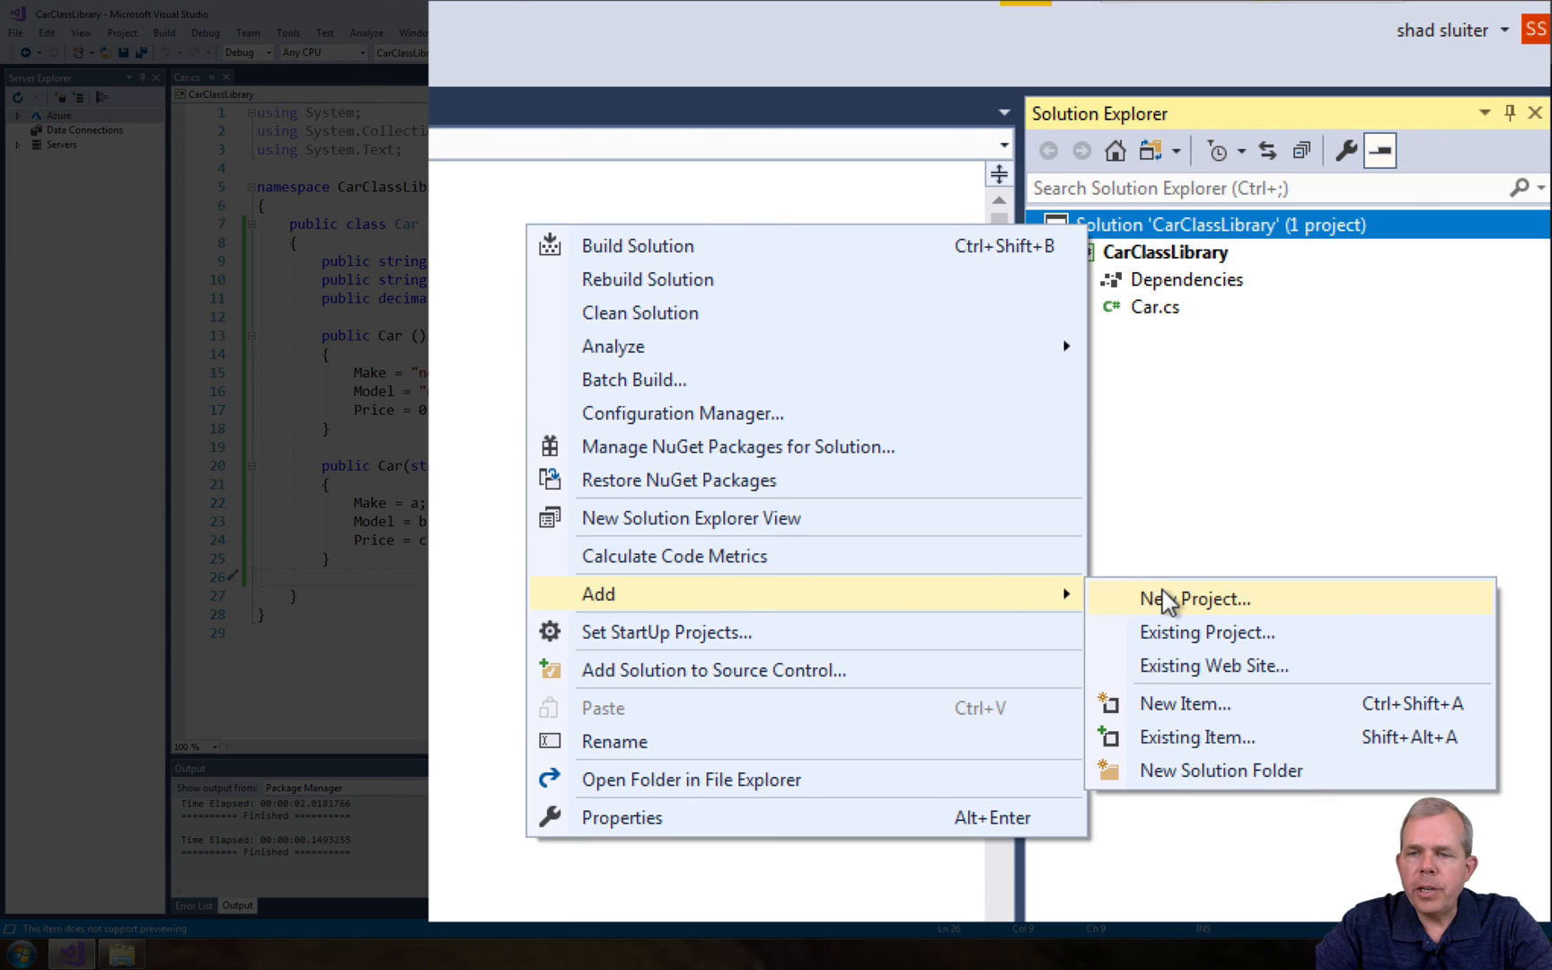
left_click(1199, 599)
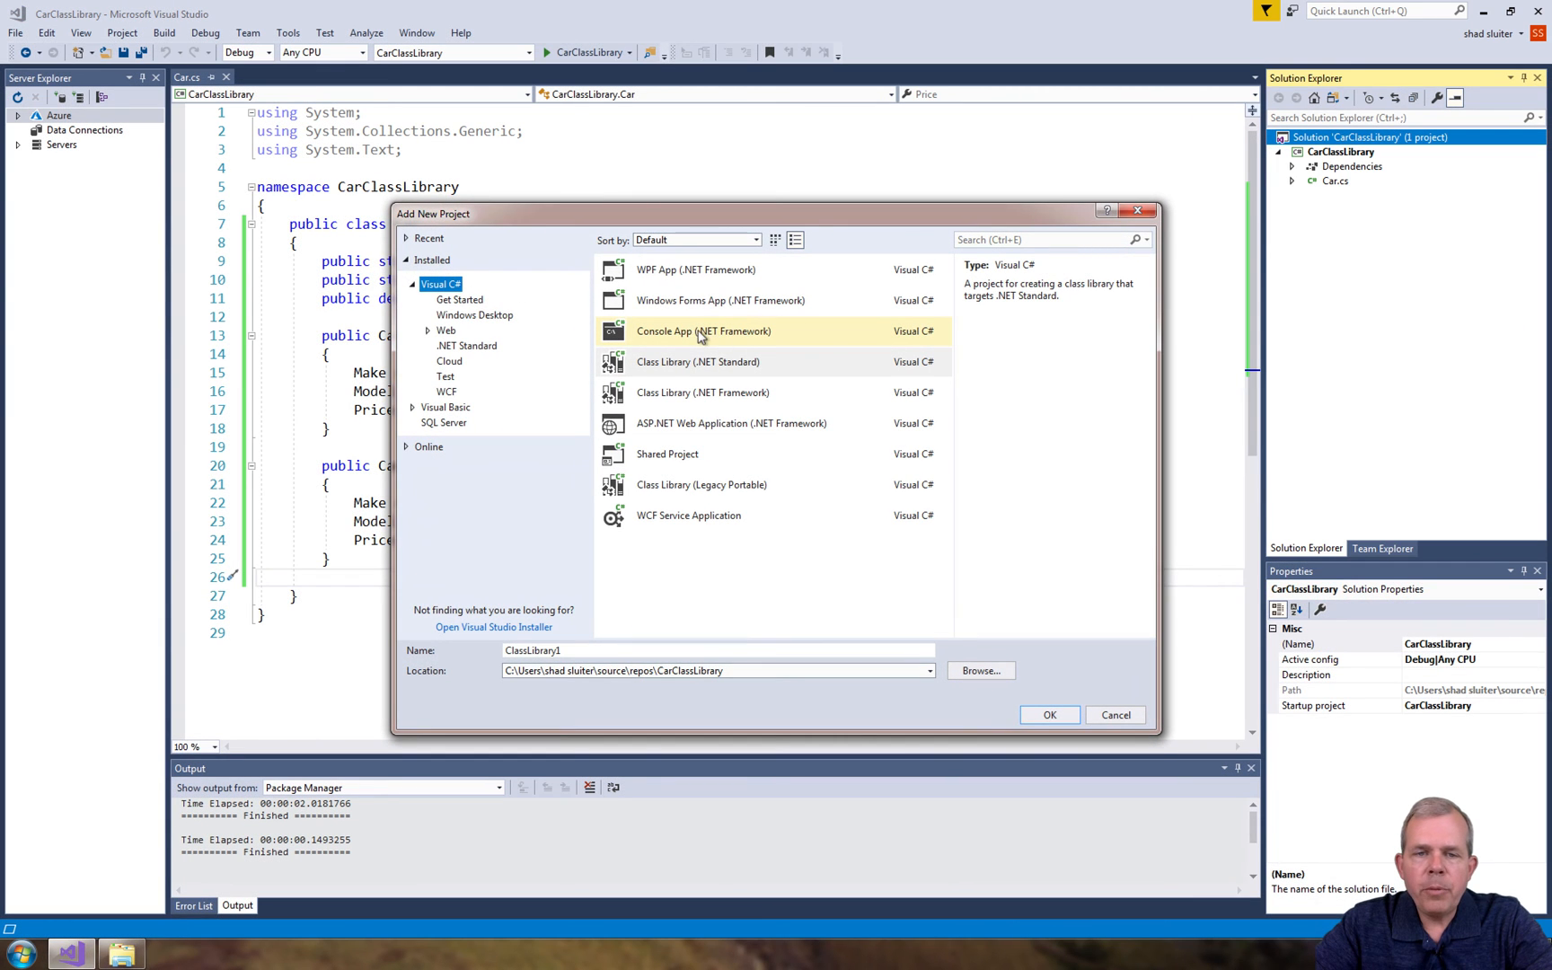
left_click(702, 330)
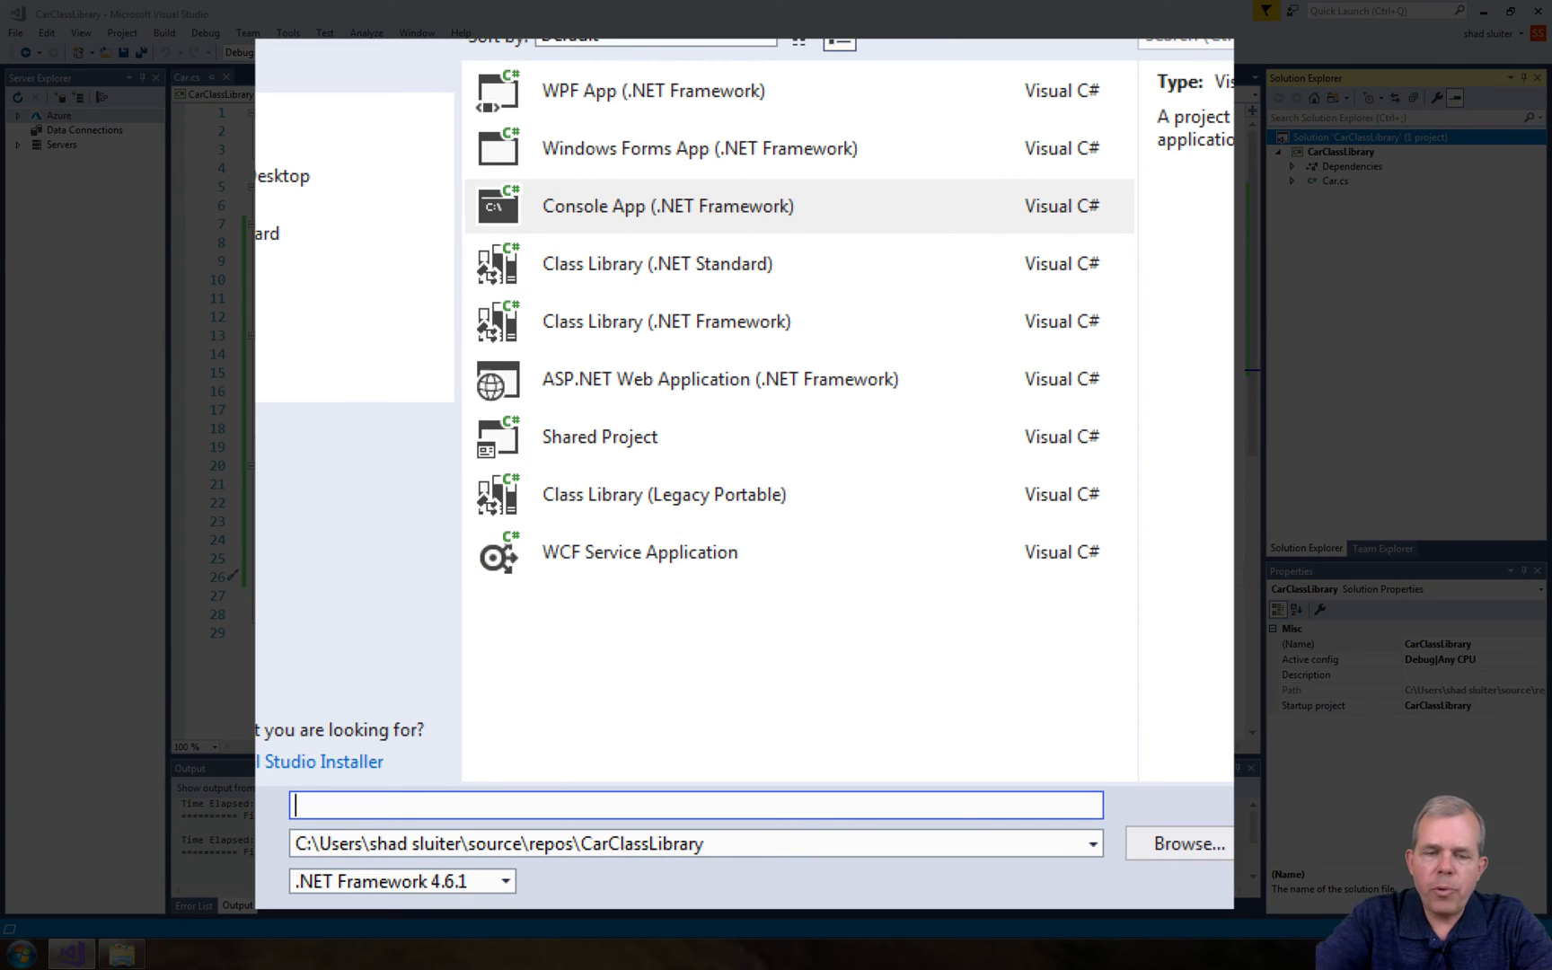
type("CarShopConsole")
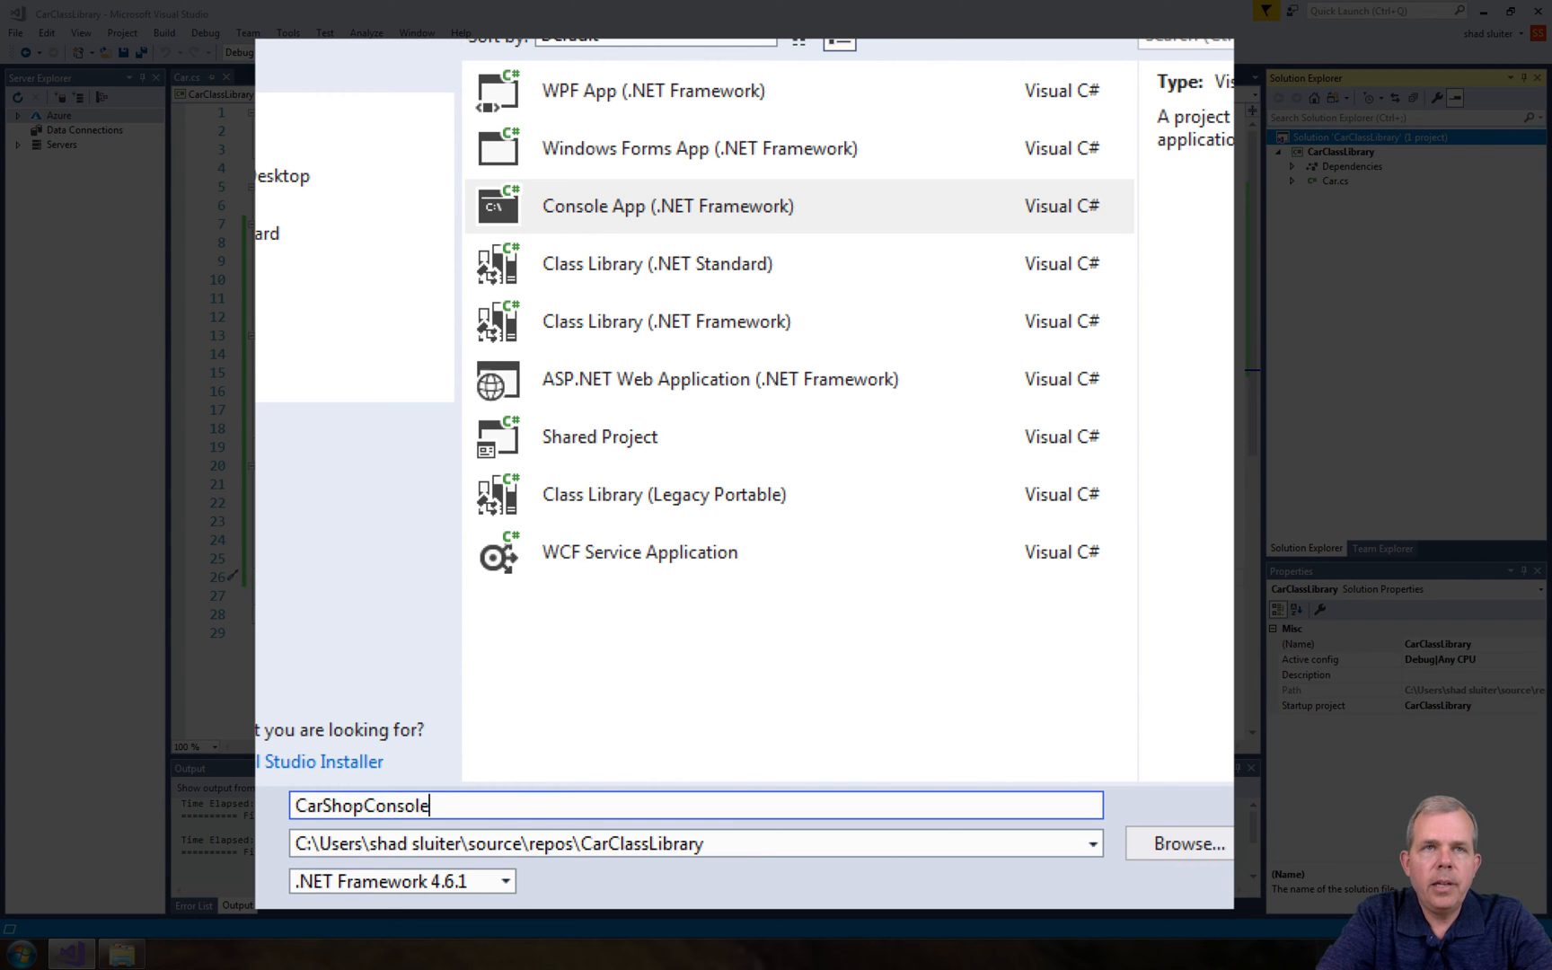
type("App")
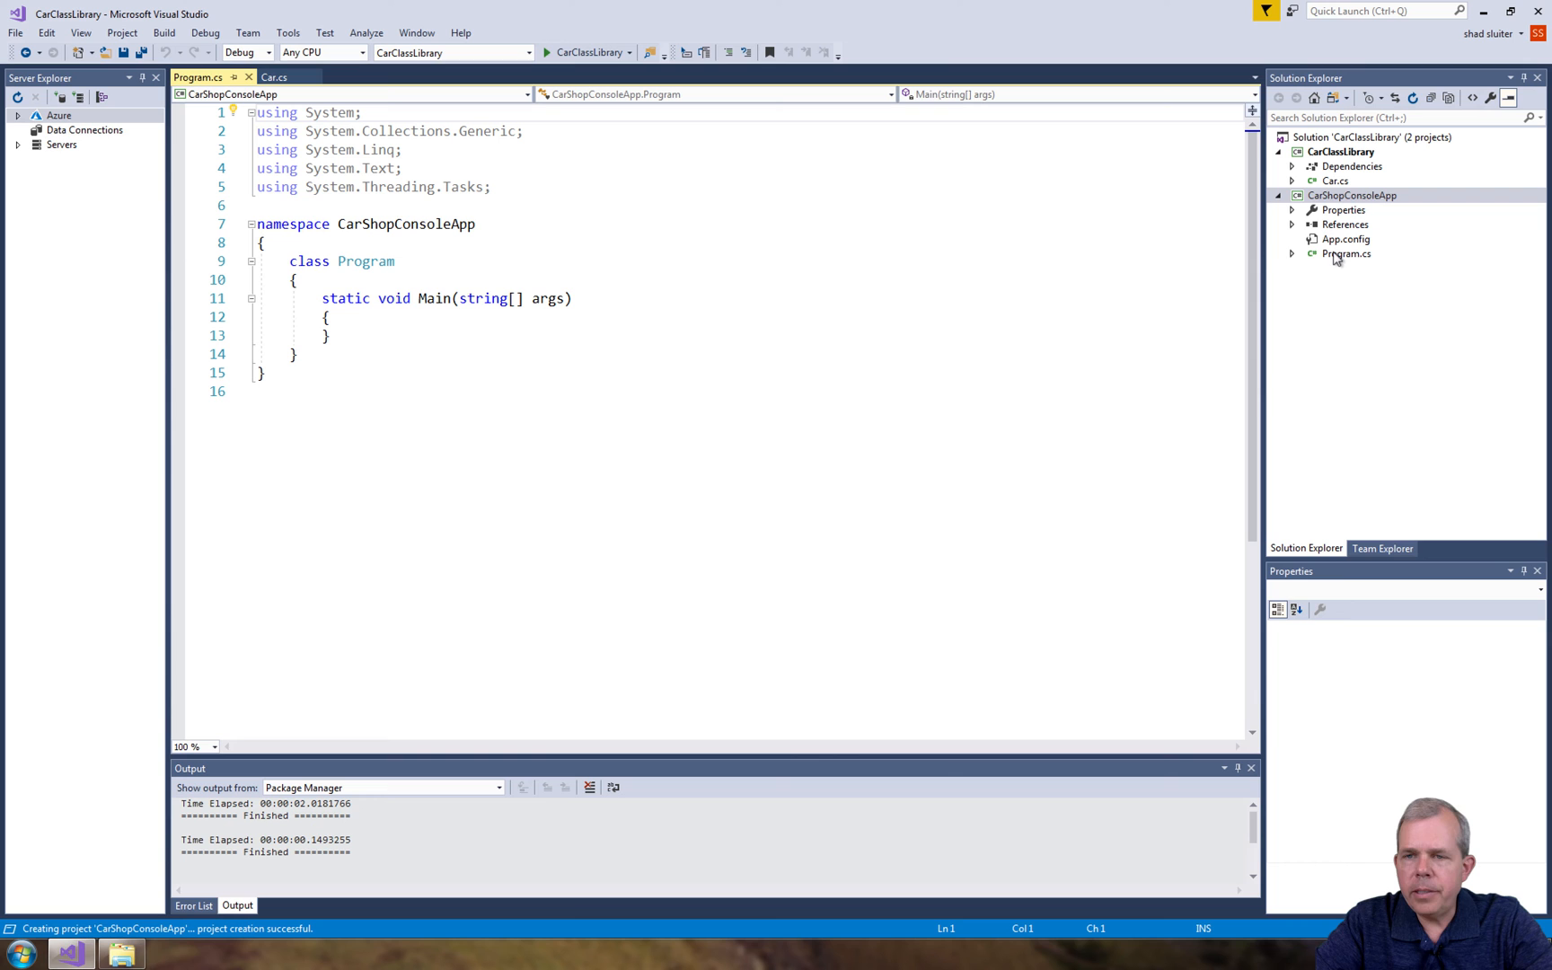
Declare `Car c = new Car();` in Program.cs Main after checking the Car.cs constructors
left_click(1345, 254)
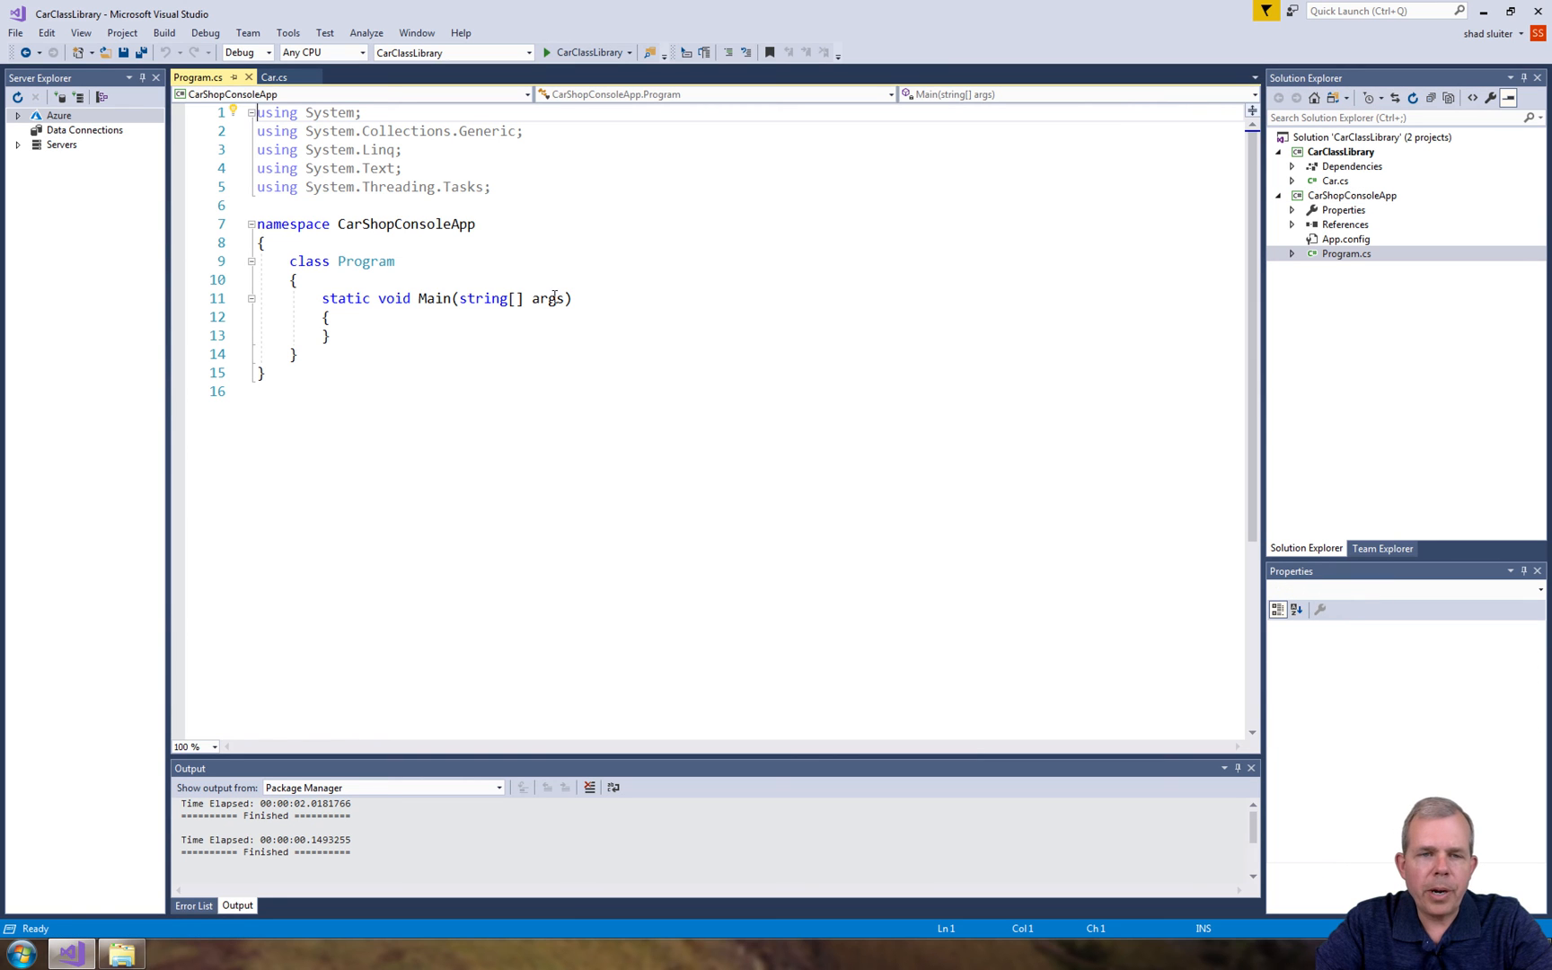
double_click(309, 260)
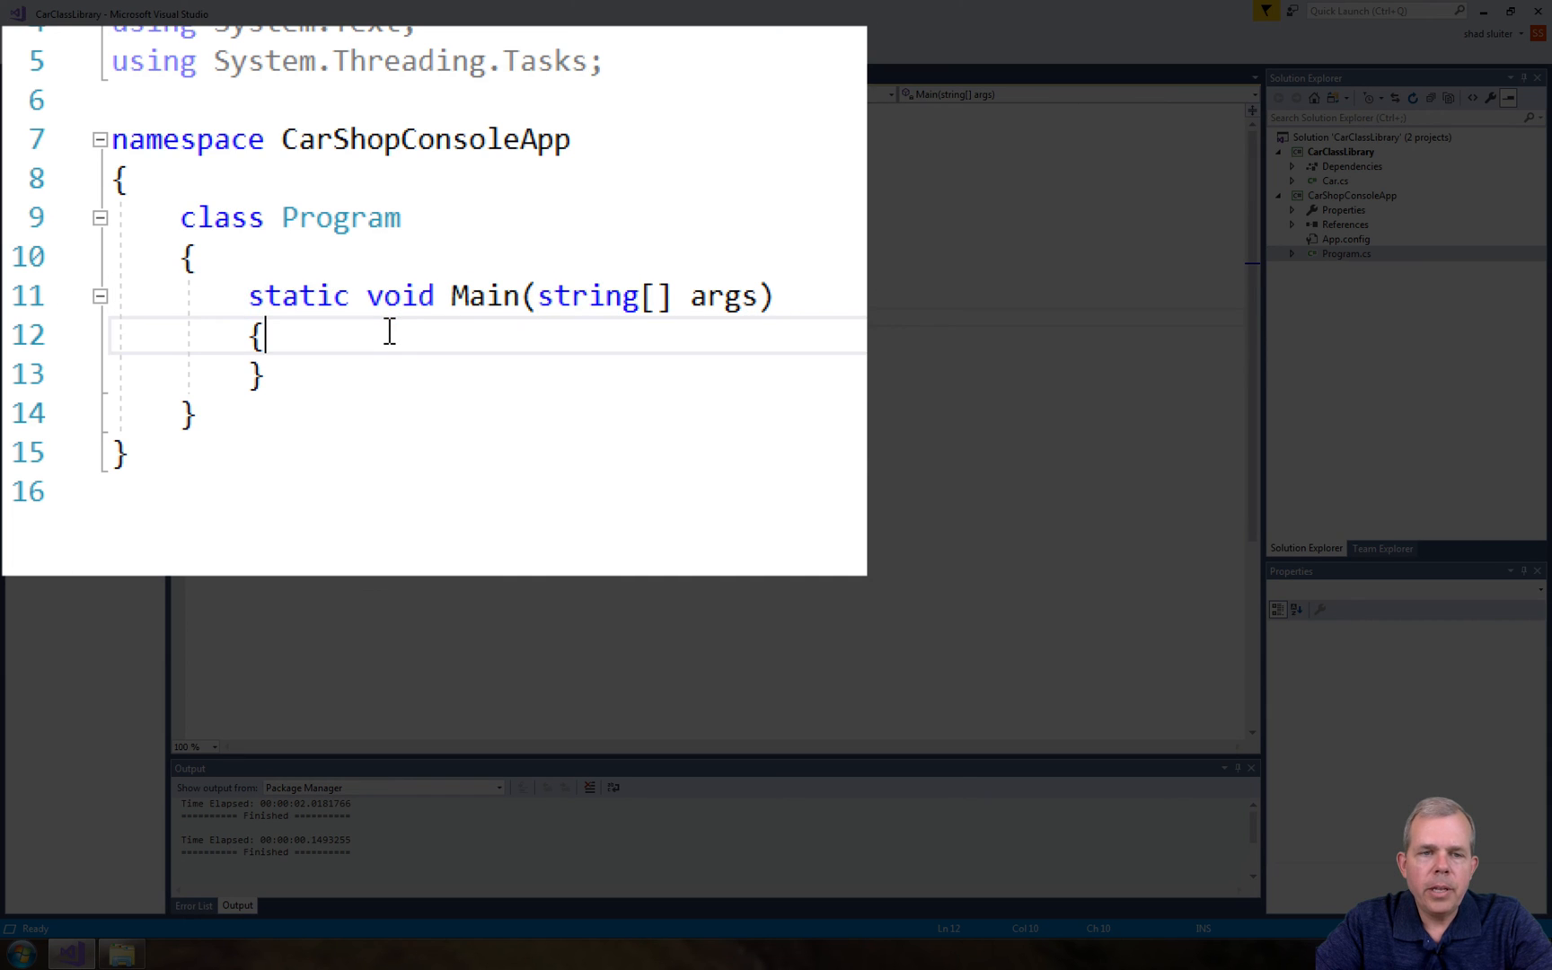
mouse_move(40, 357)
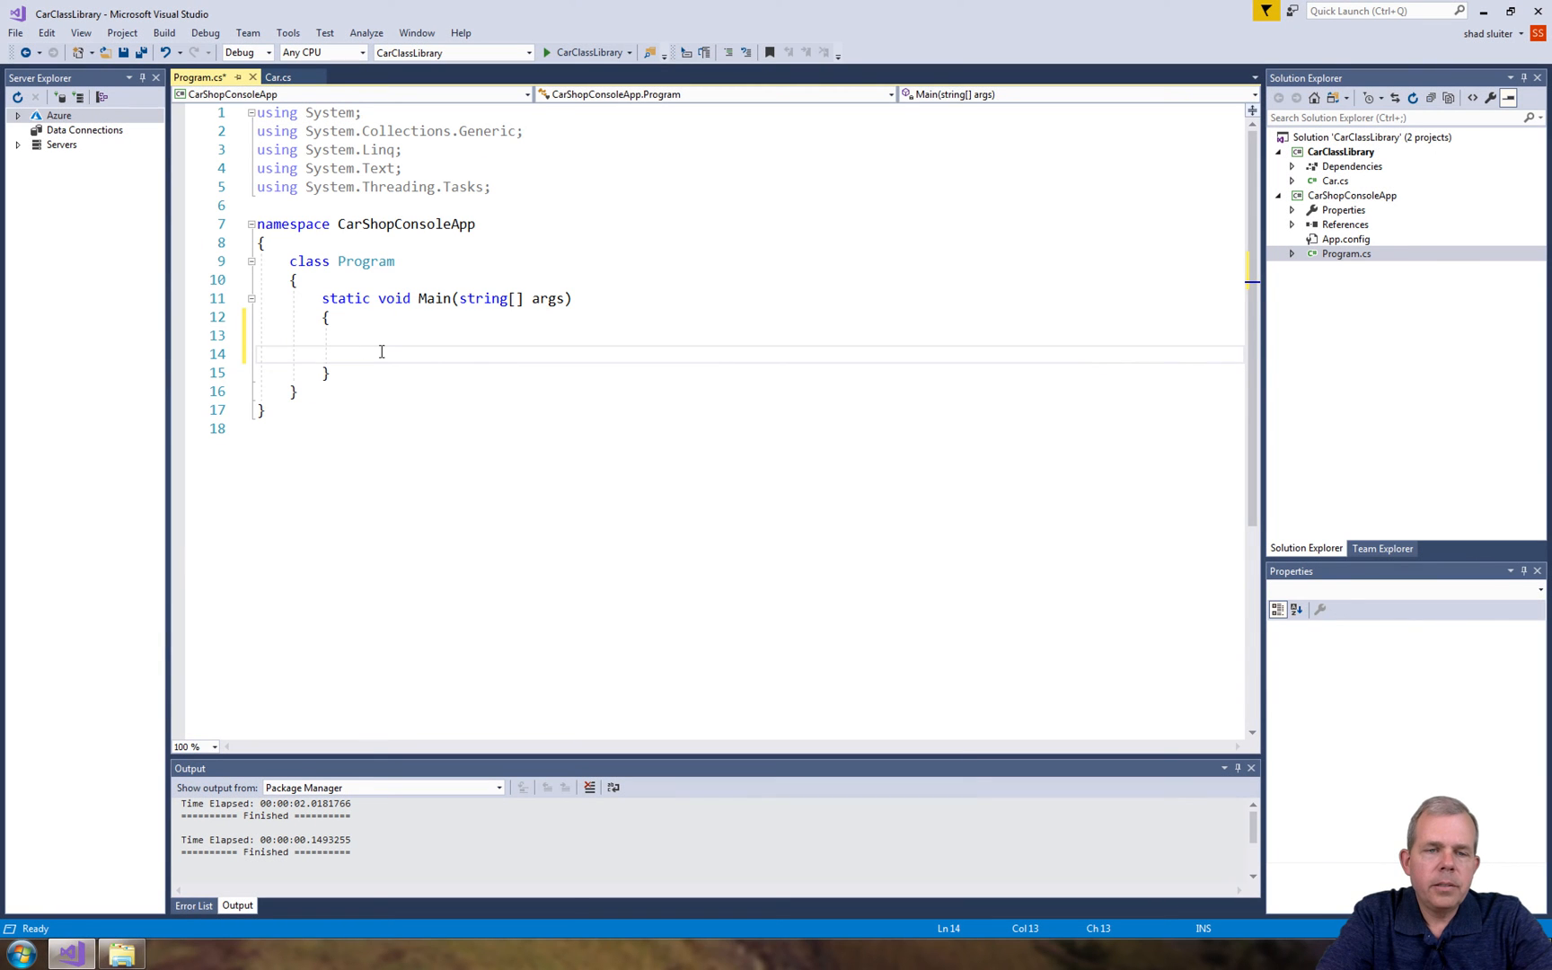
type("Car")
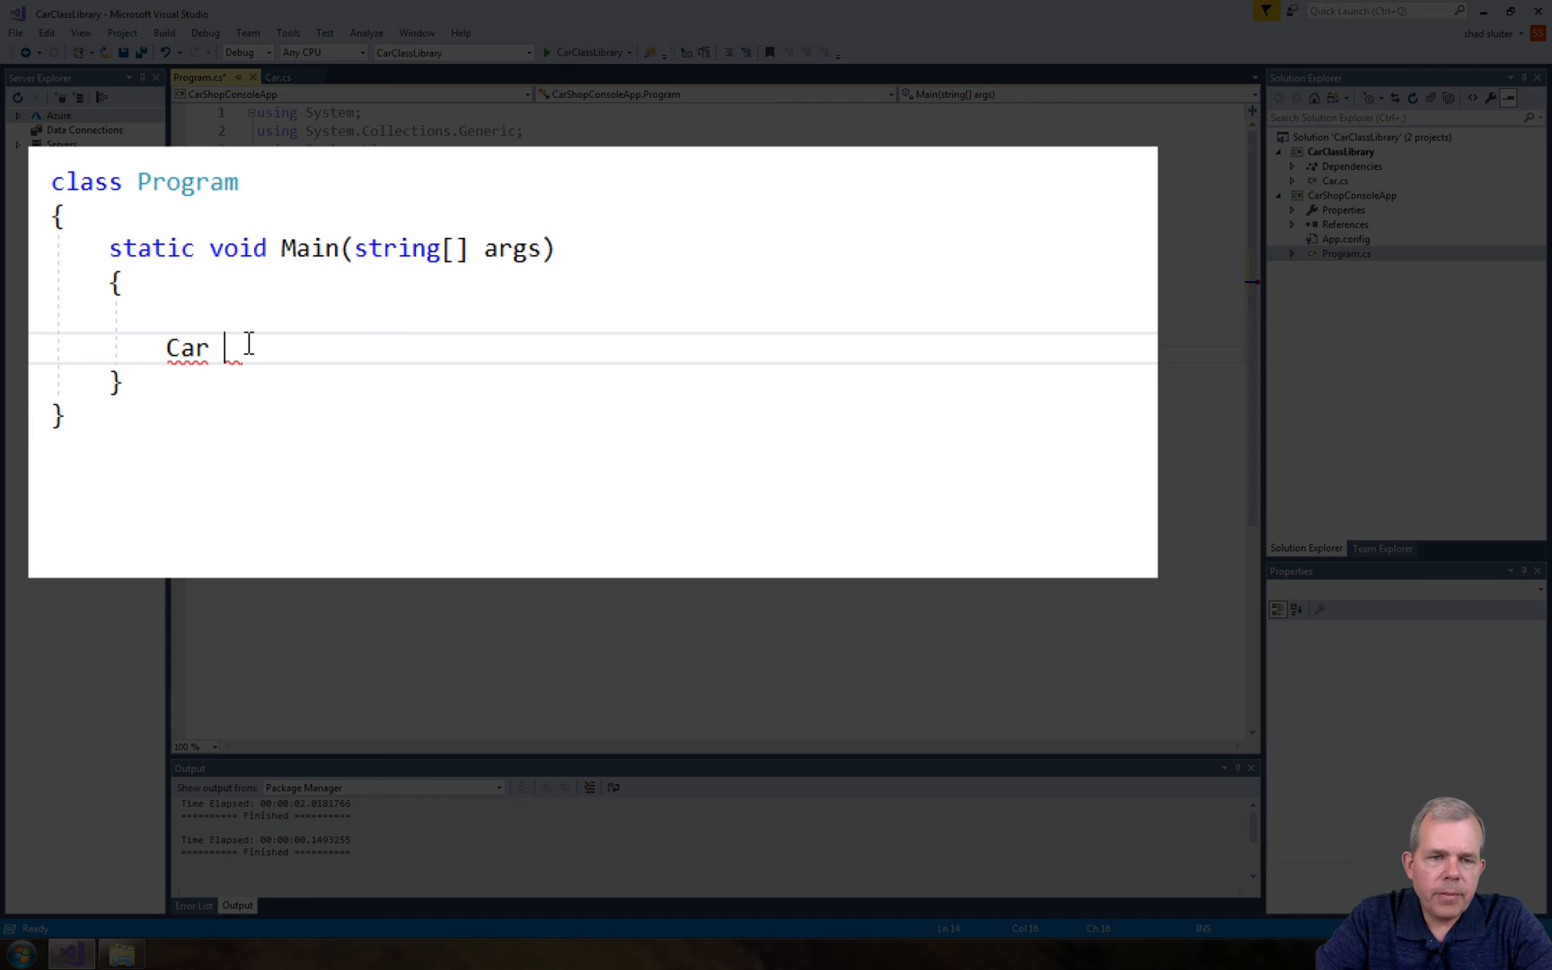
type("c = n")
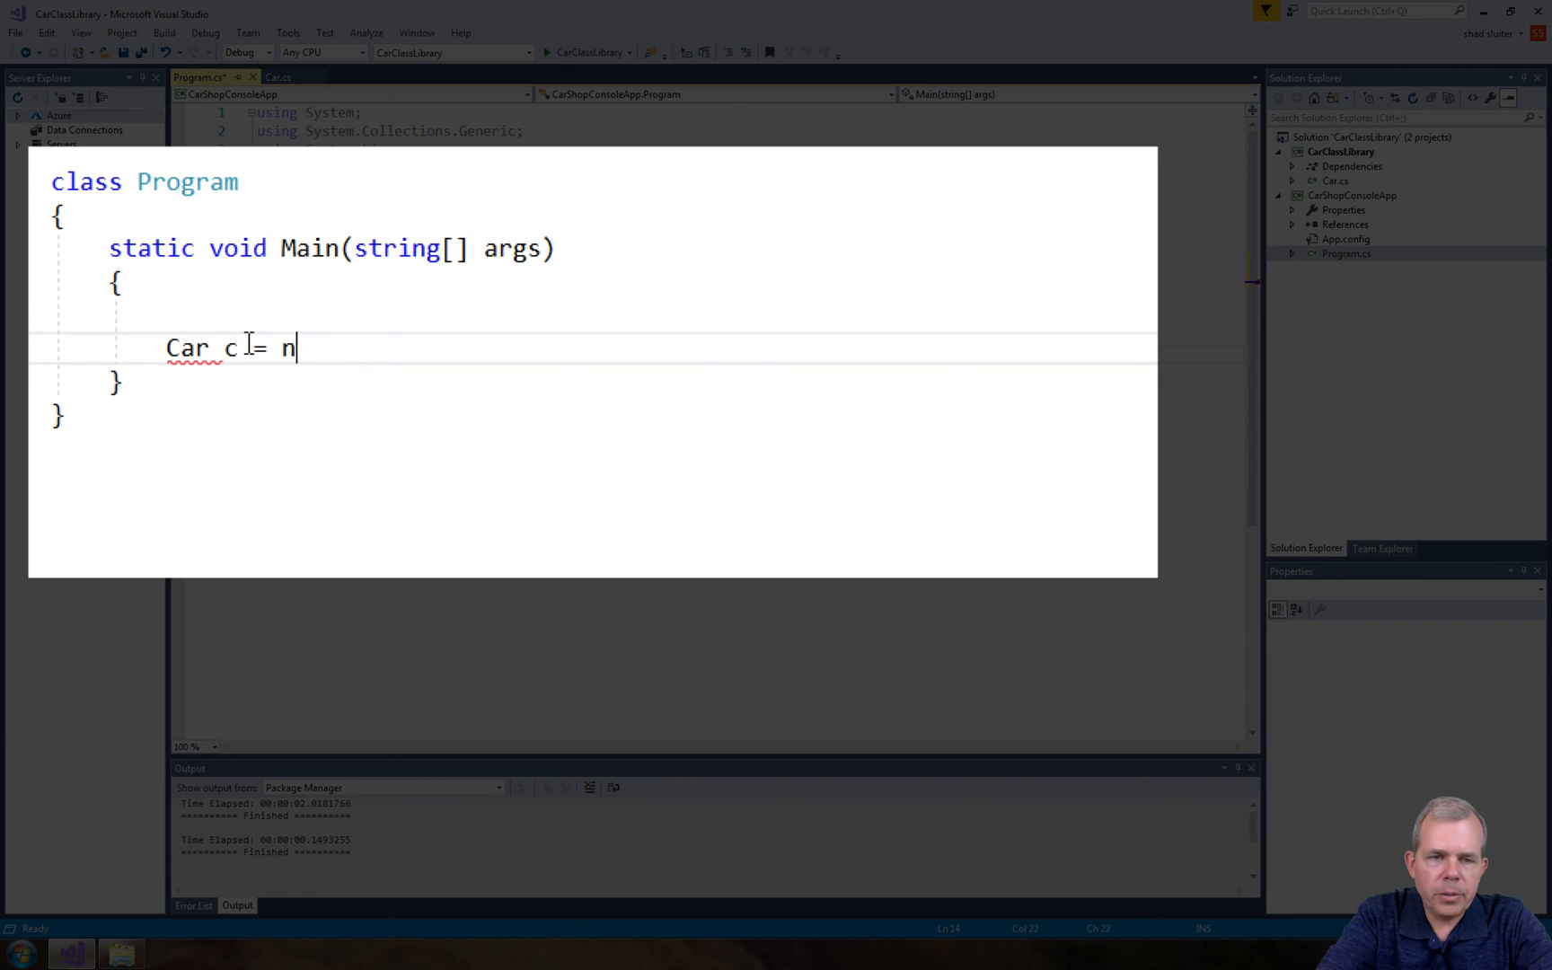
type("ew Car();")
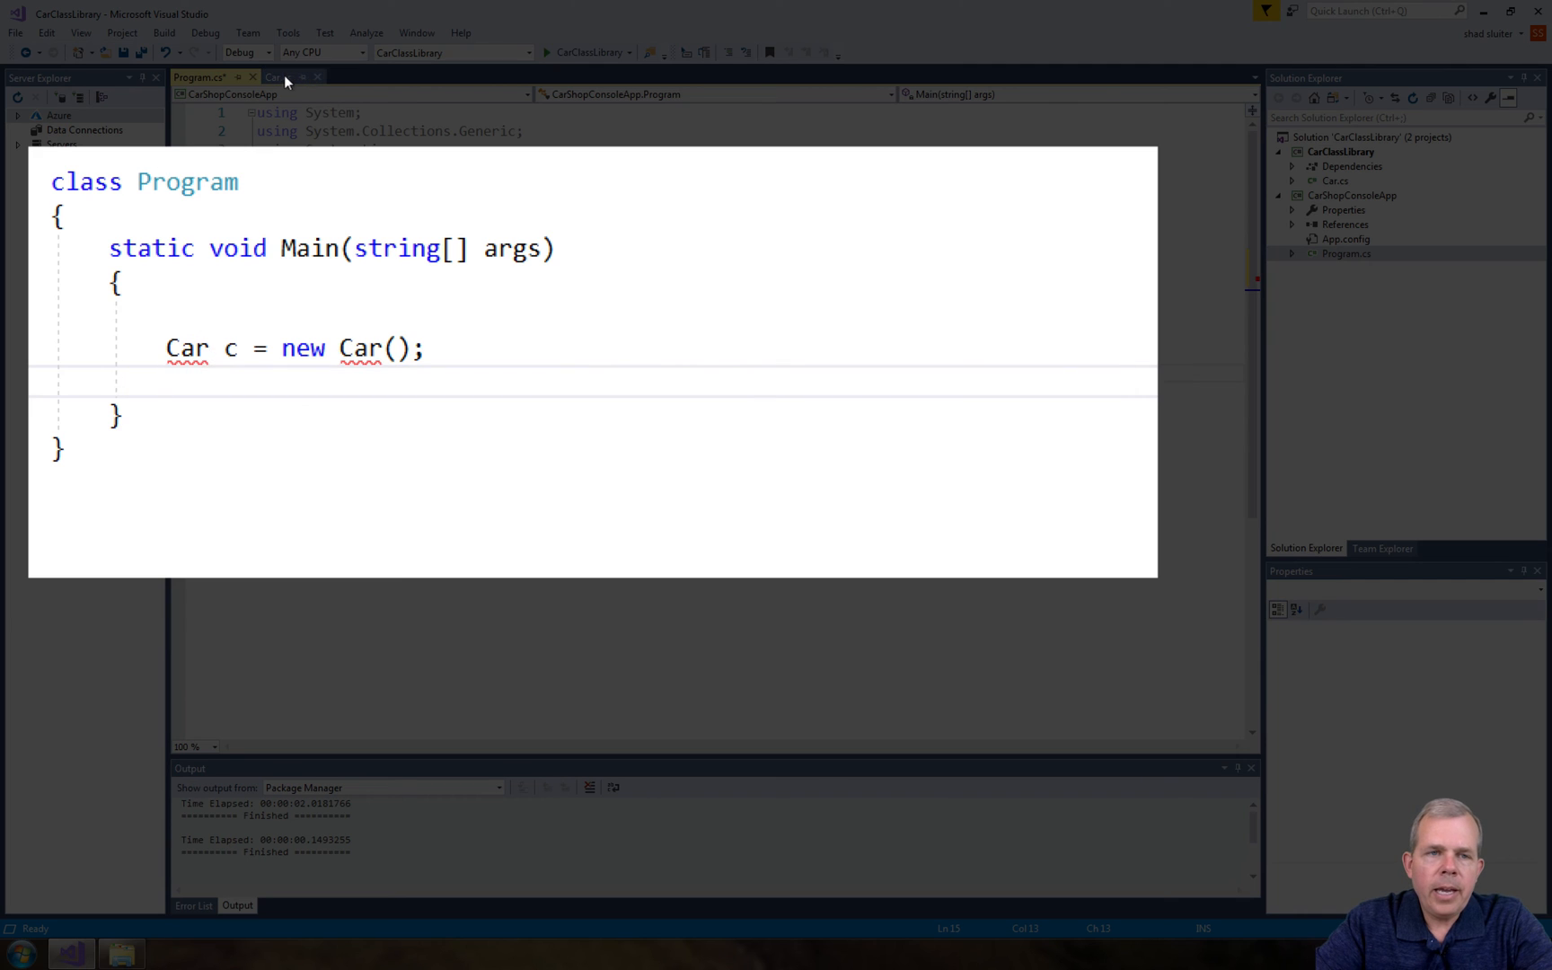
left_click(279, 77)
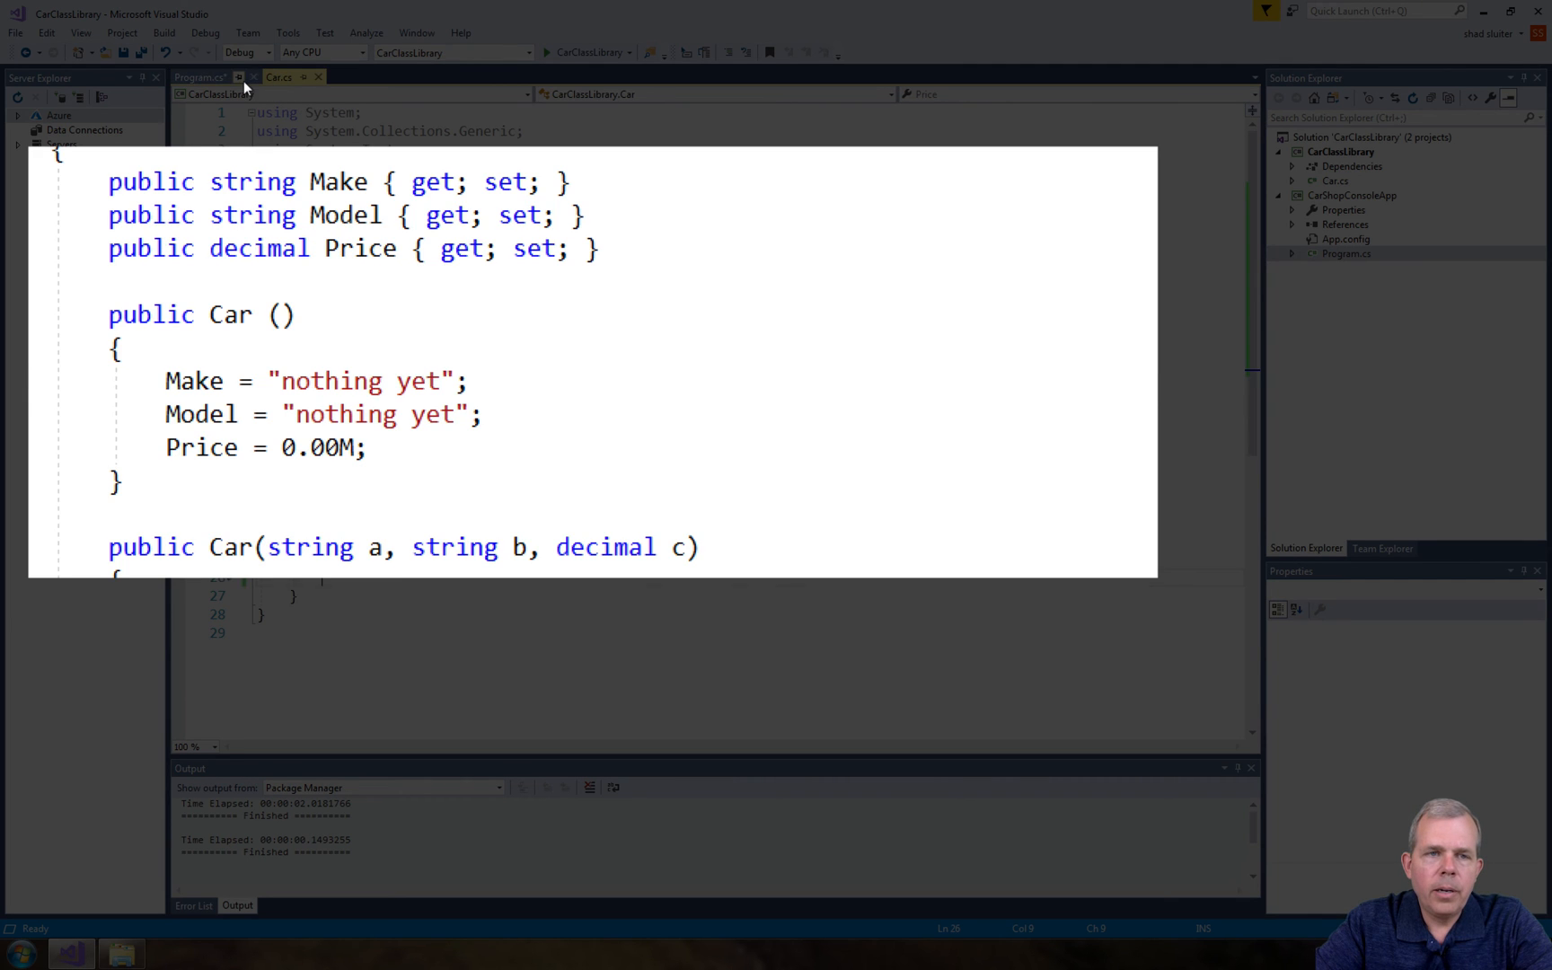
left_click(197, 77)
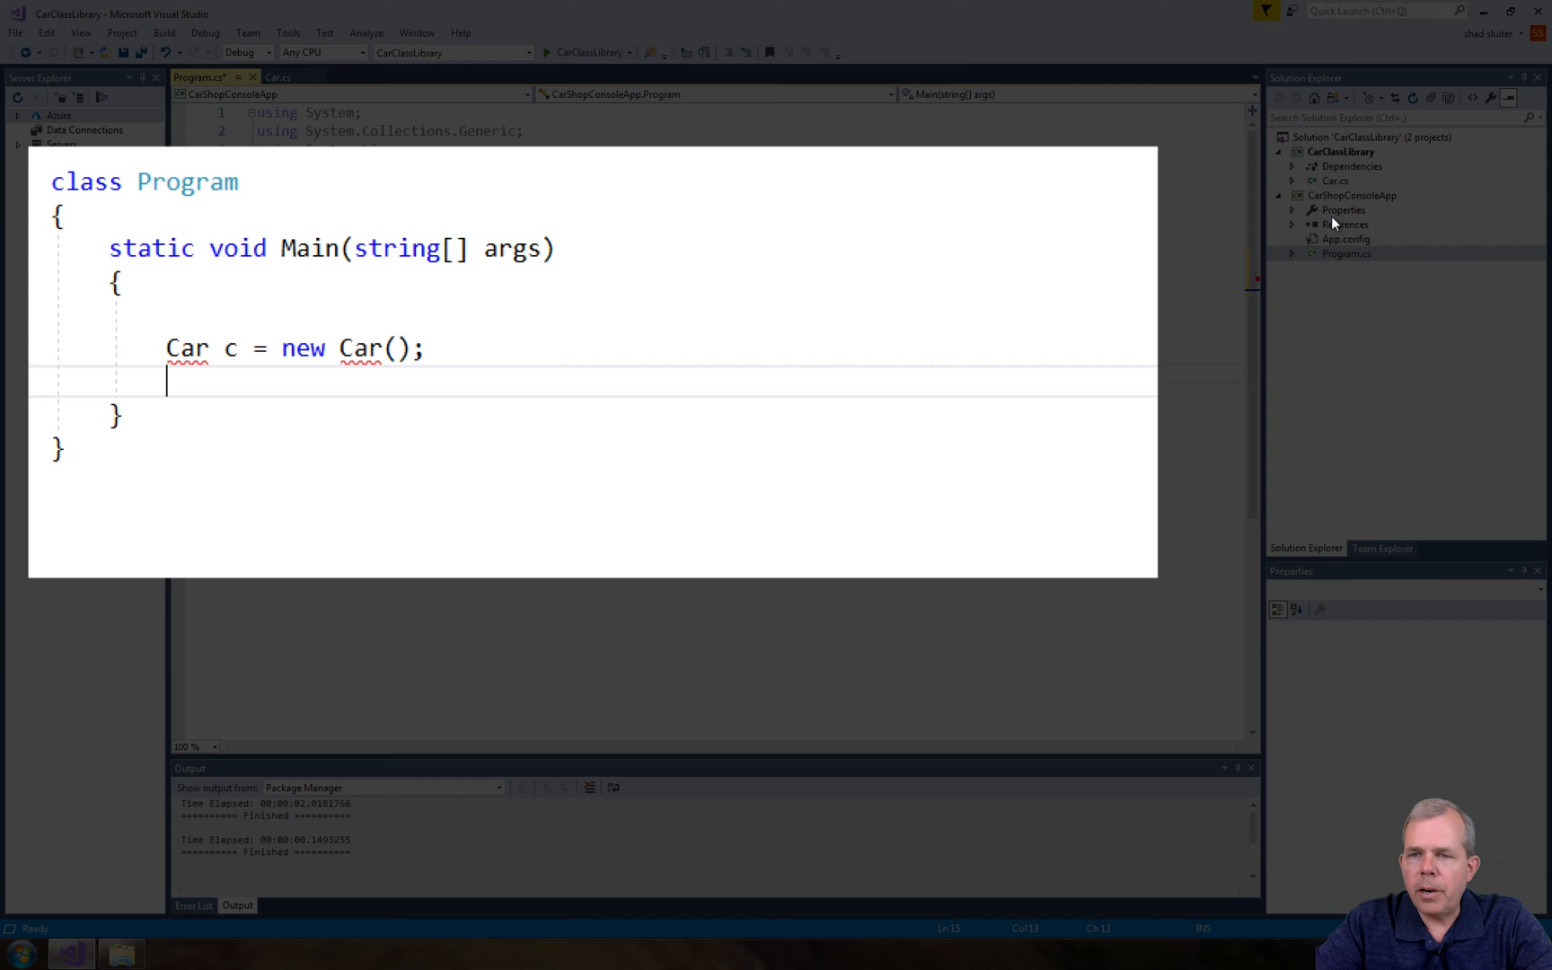
left_click(1349, 195)
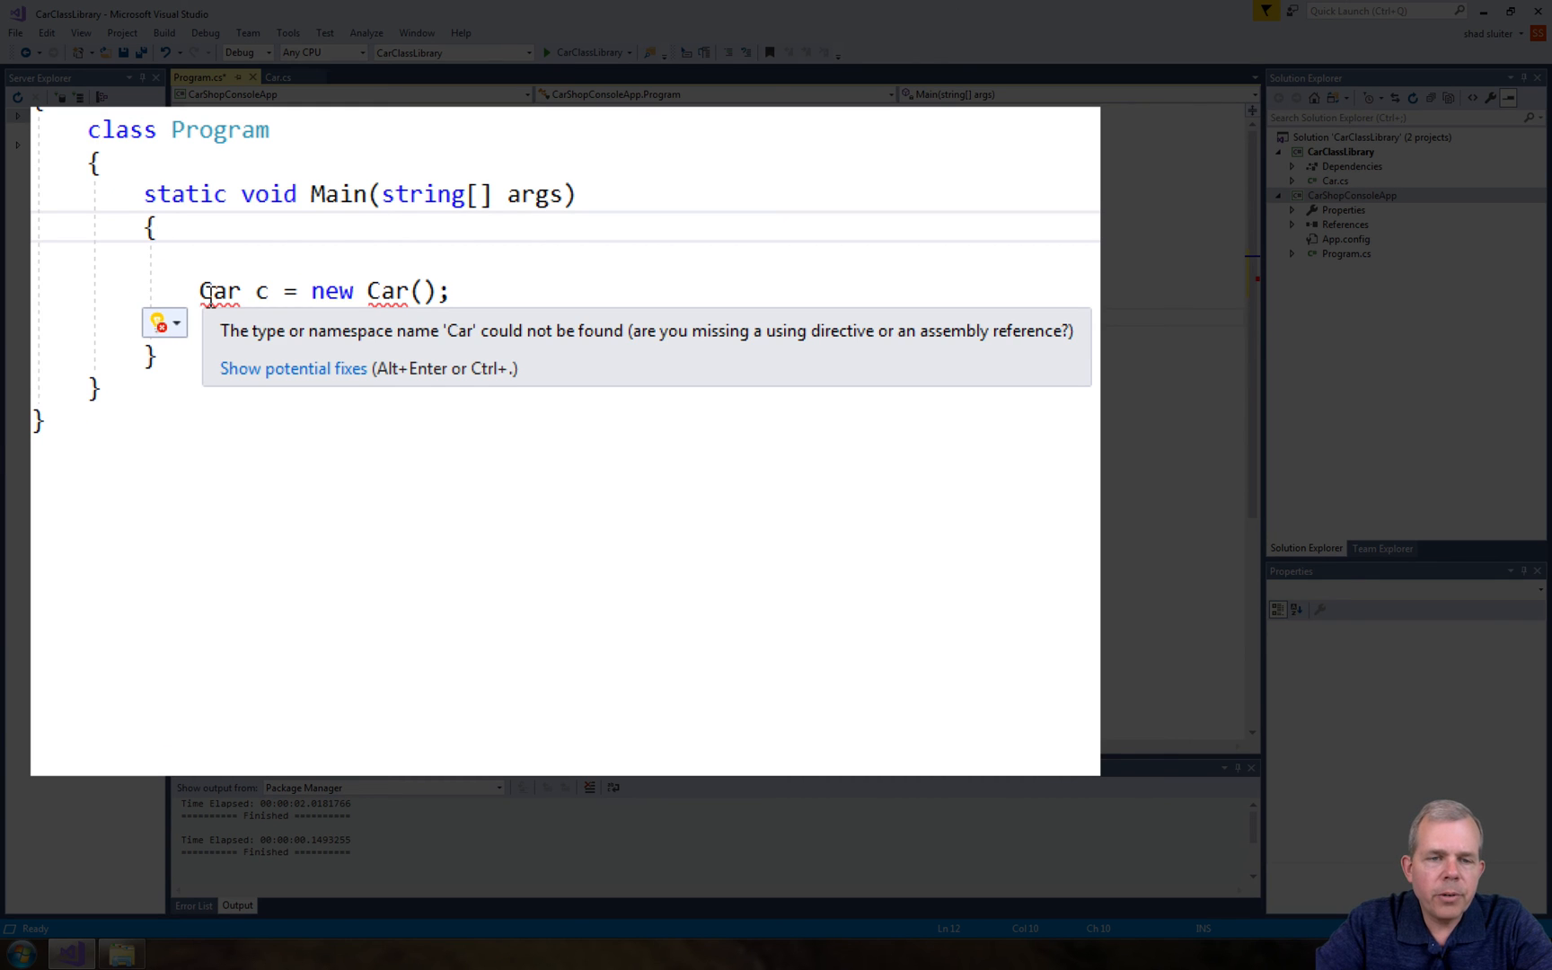
mouse_move(267, 376)
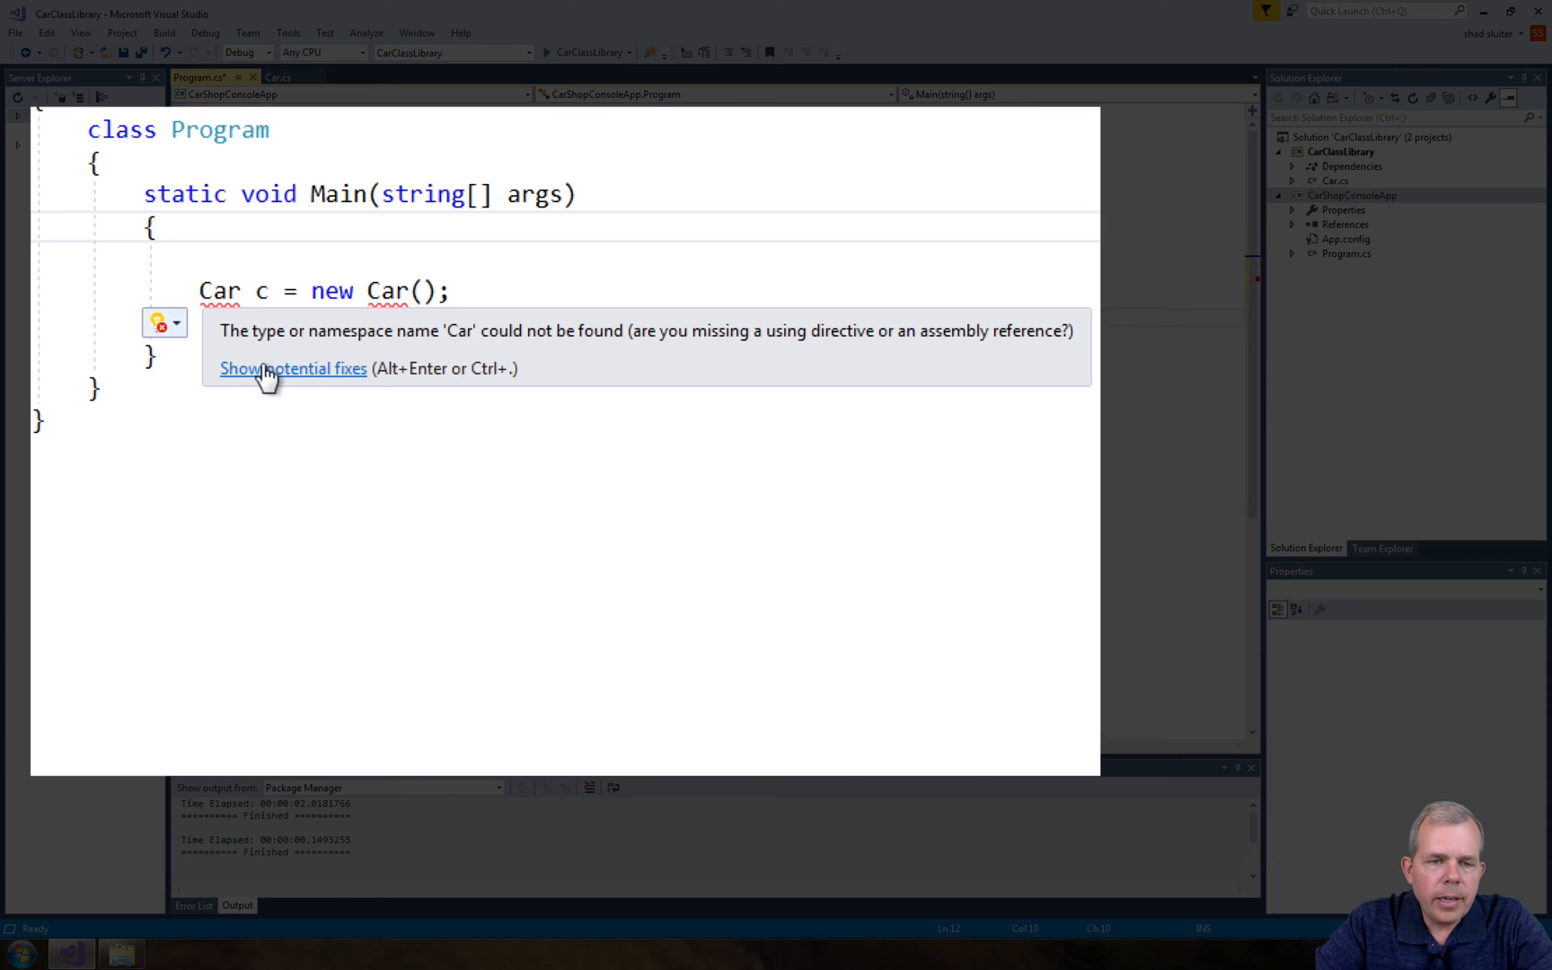
Add a reference to CarClassLibrary via potential fixes, adding `using CarClassLibrary;`
left_click(293, 368)
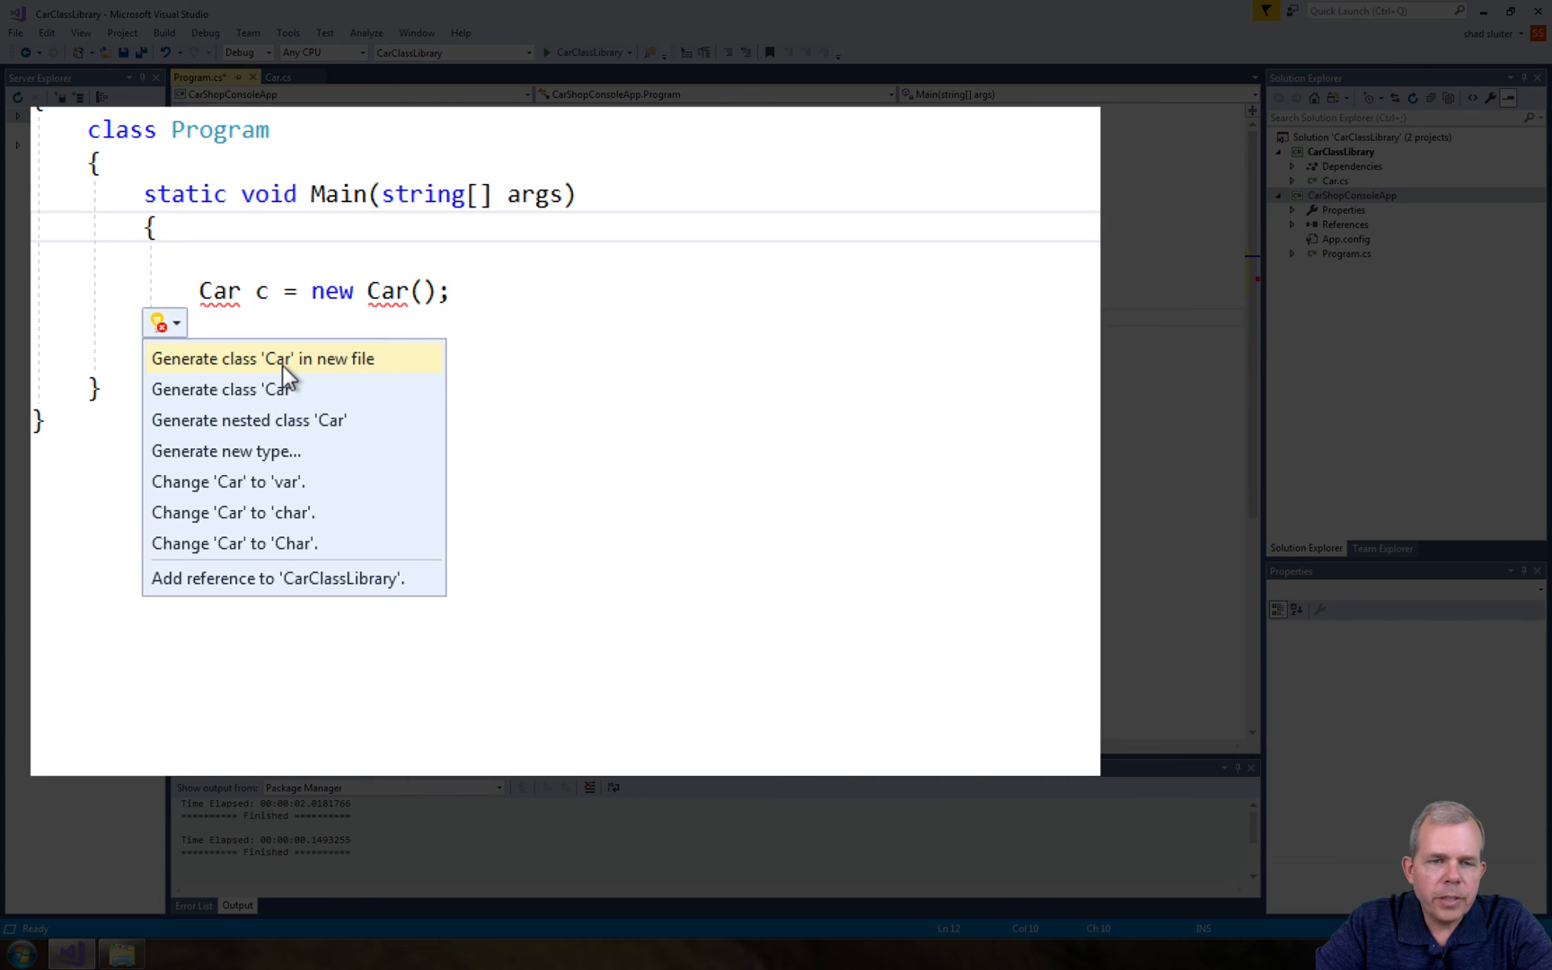
mouse_move(262, 358)
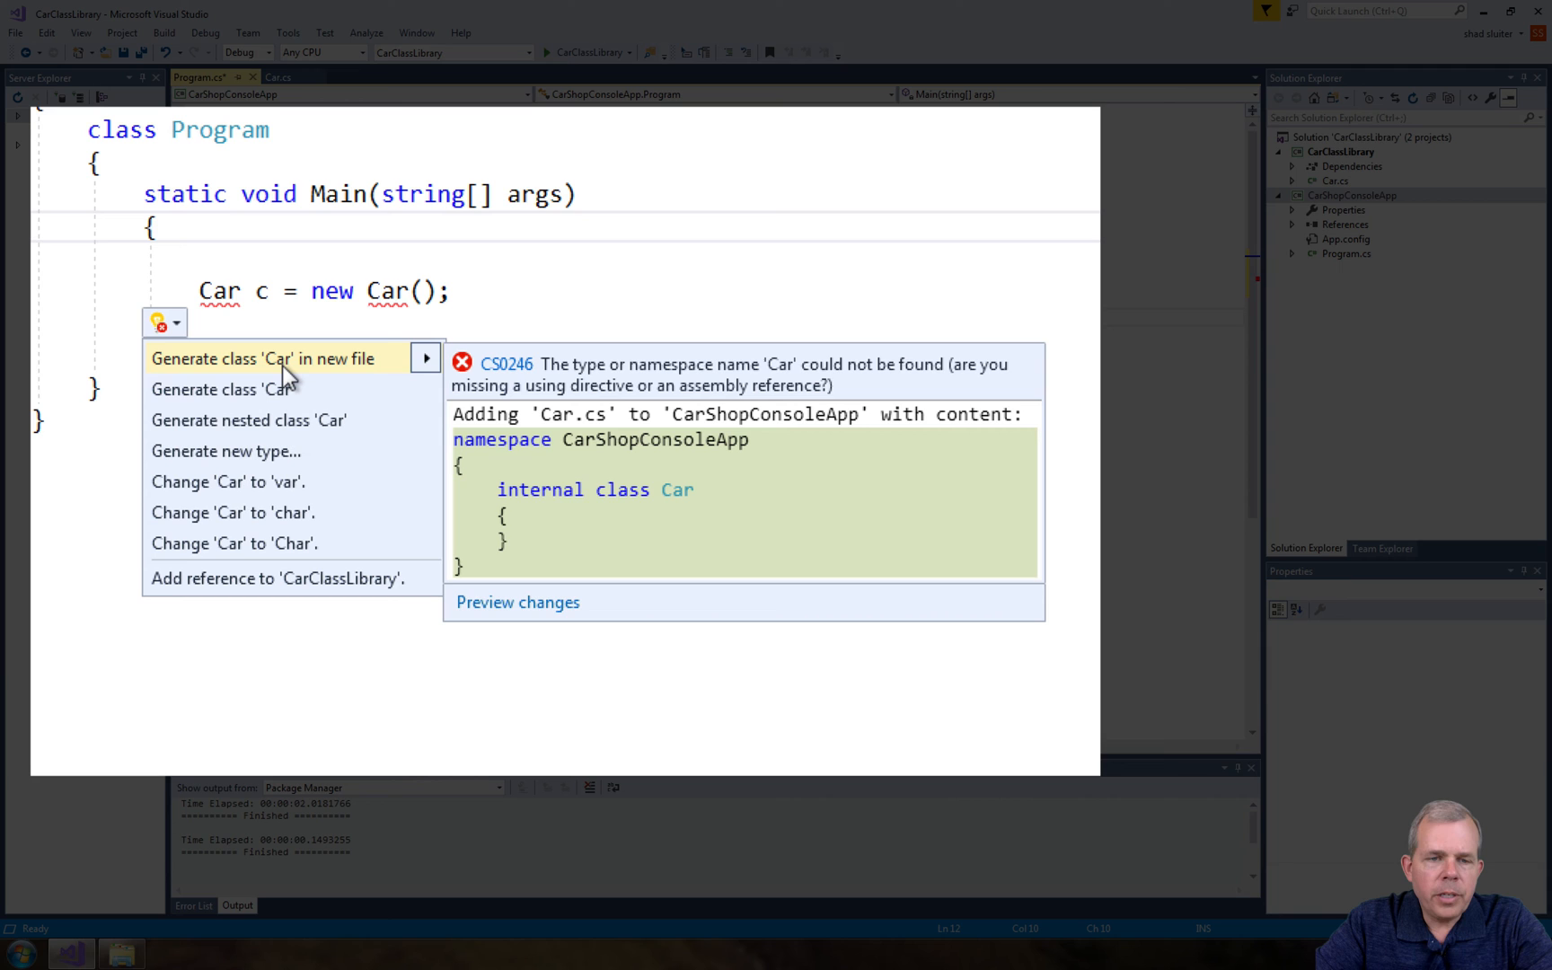
mouse_move(277, 578)
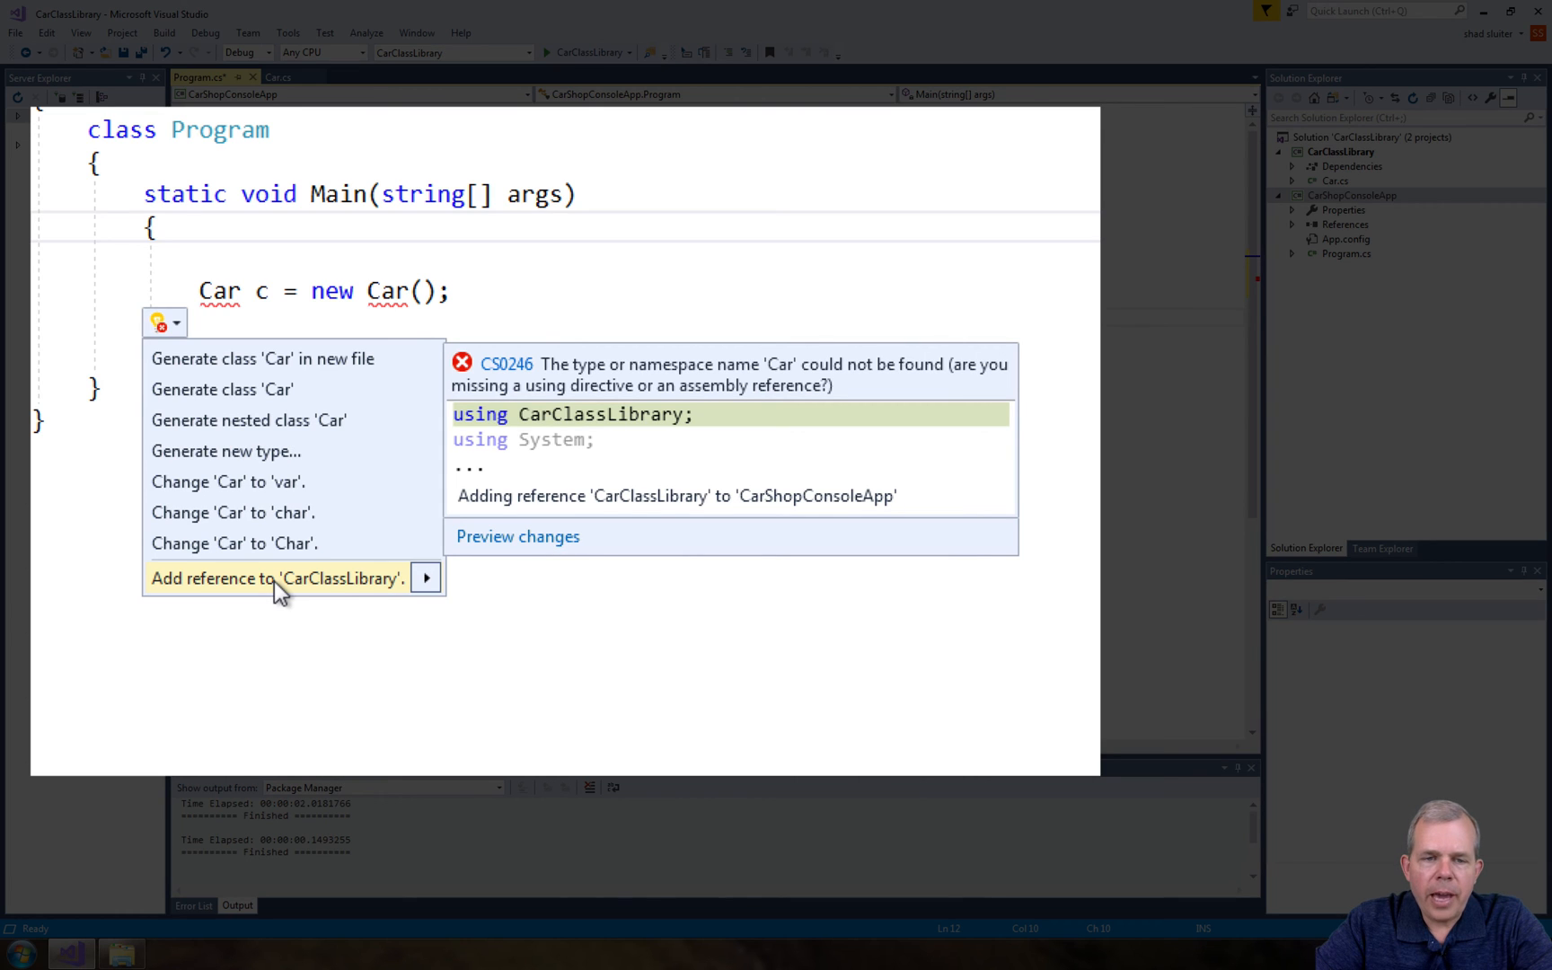
mouse_move(364, 594)
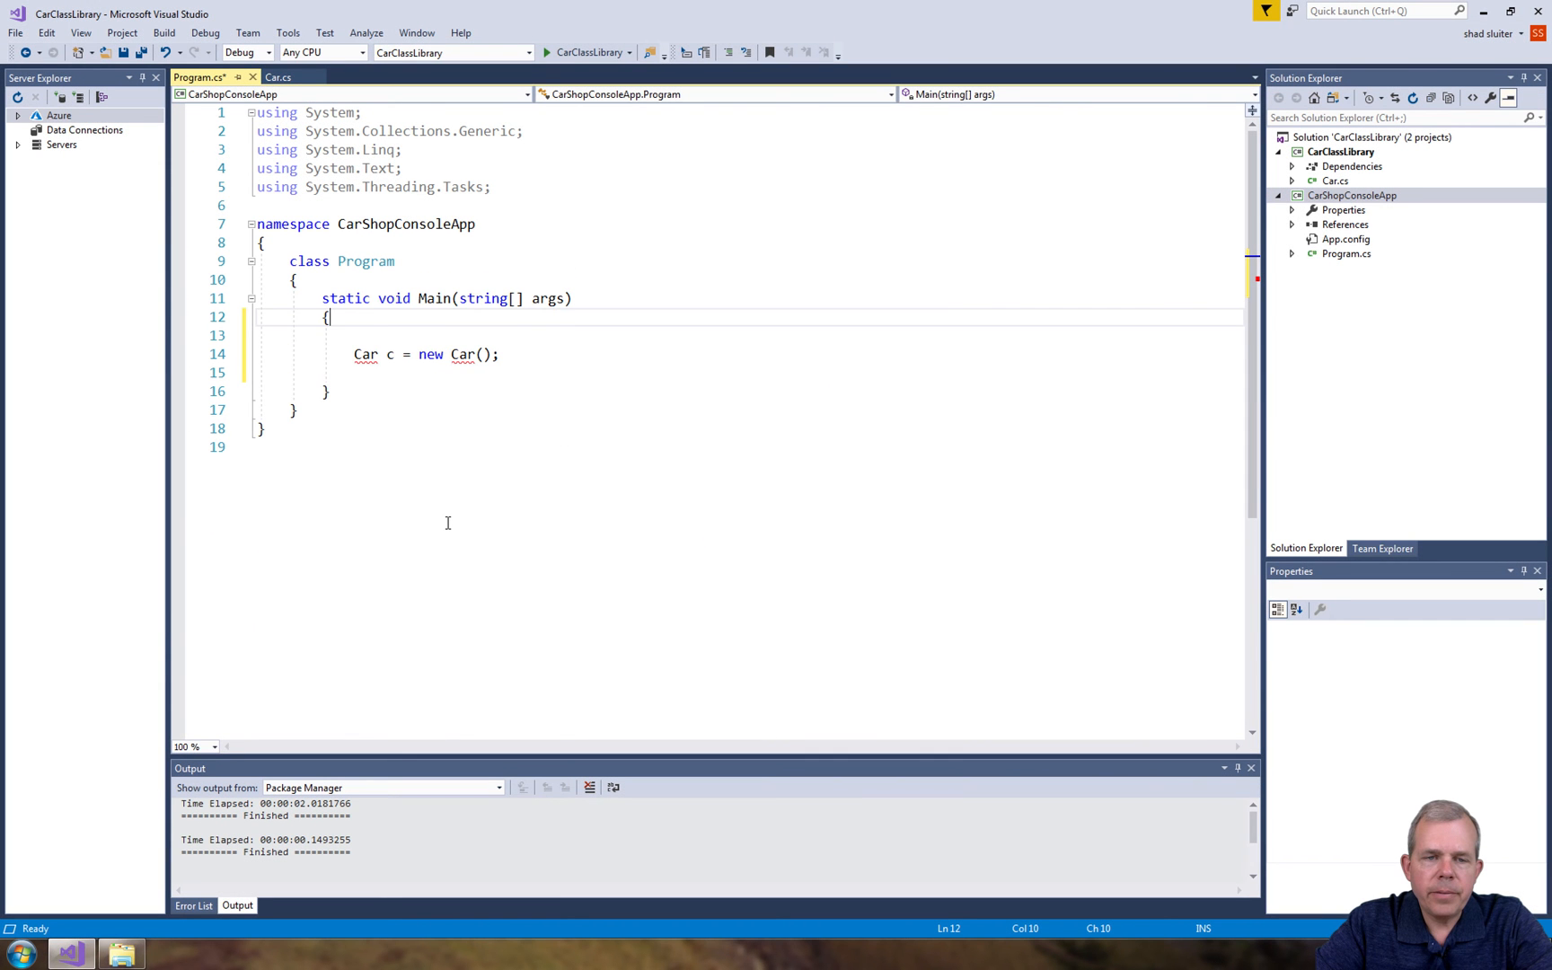
type("using CarClassLibrary;")
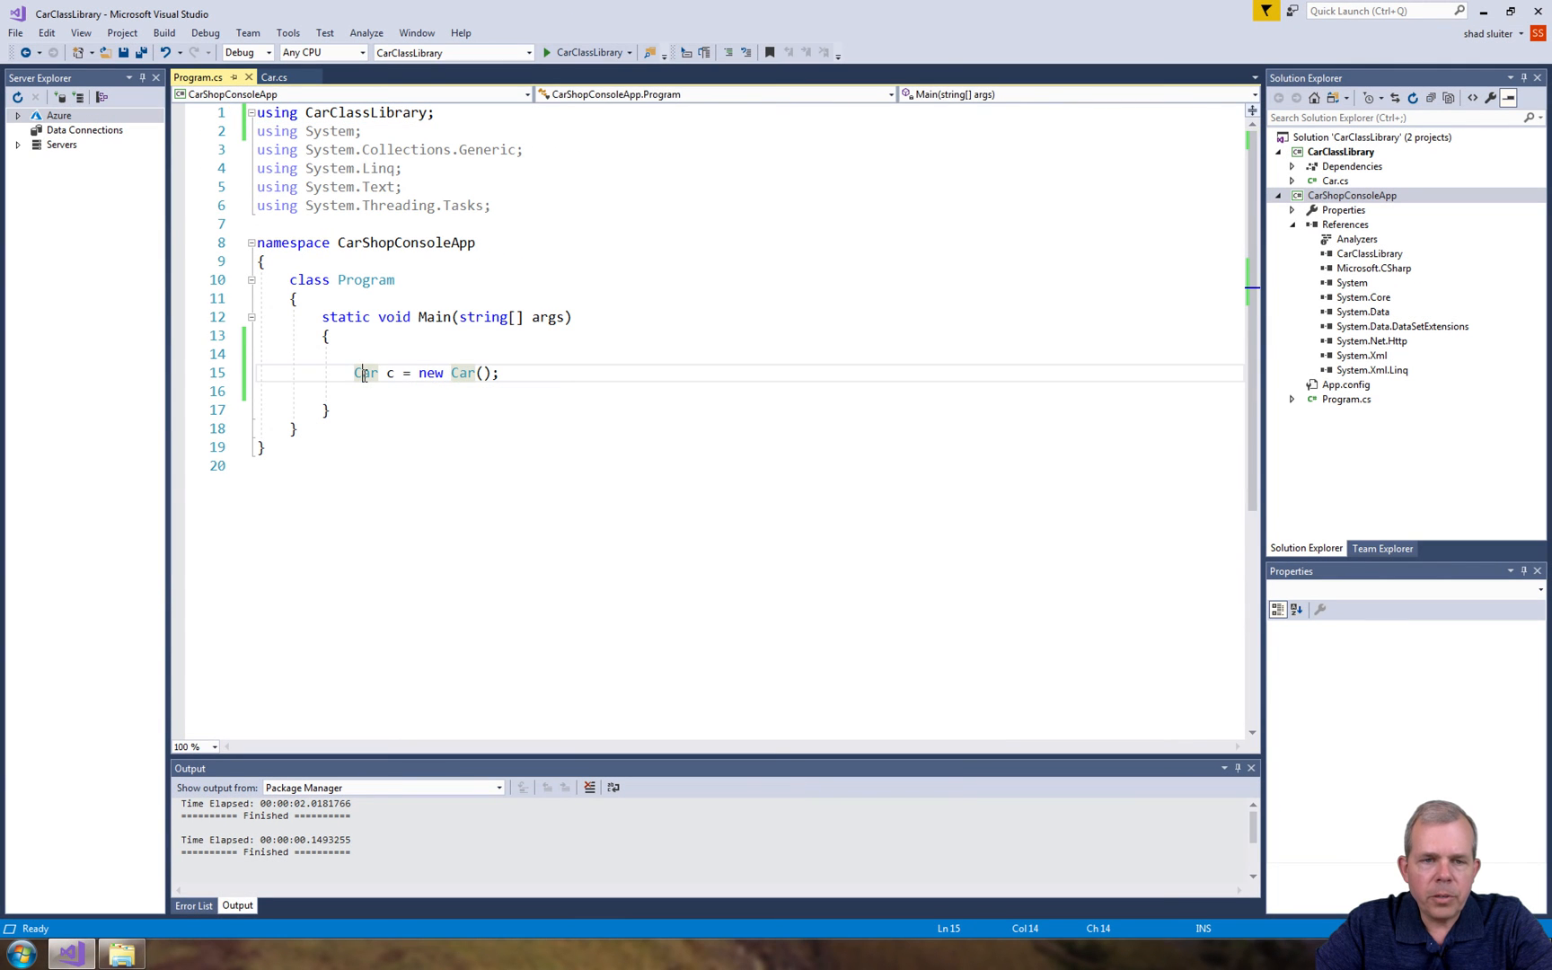
Insert a Console.WriteLine below car c with the label 'c is as follows'
left_click(539, 372)
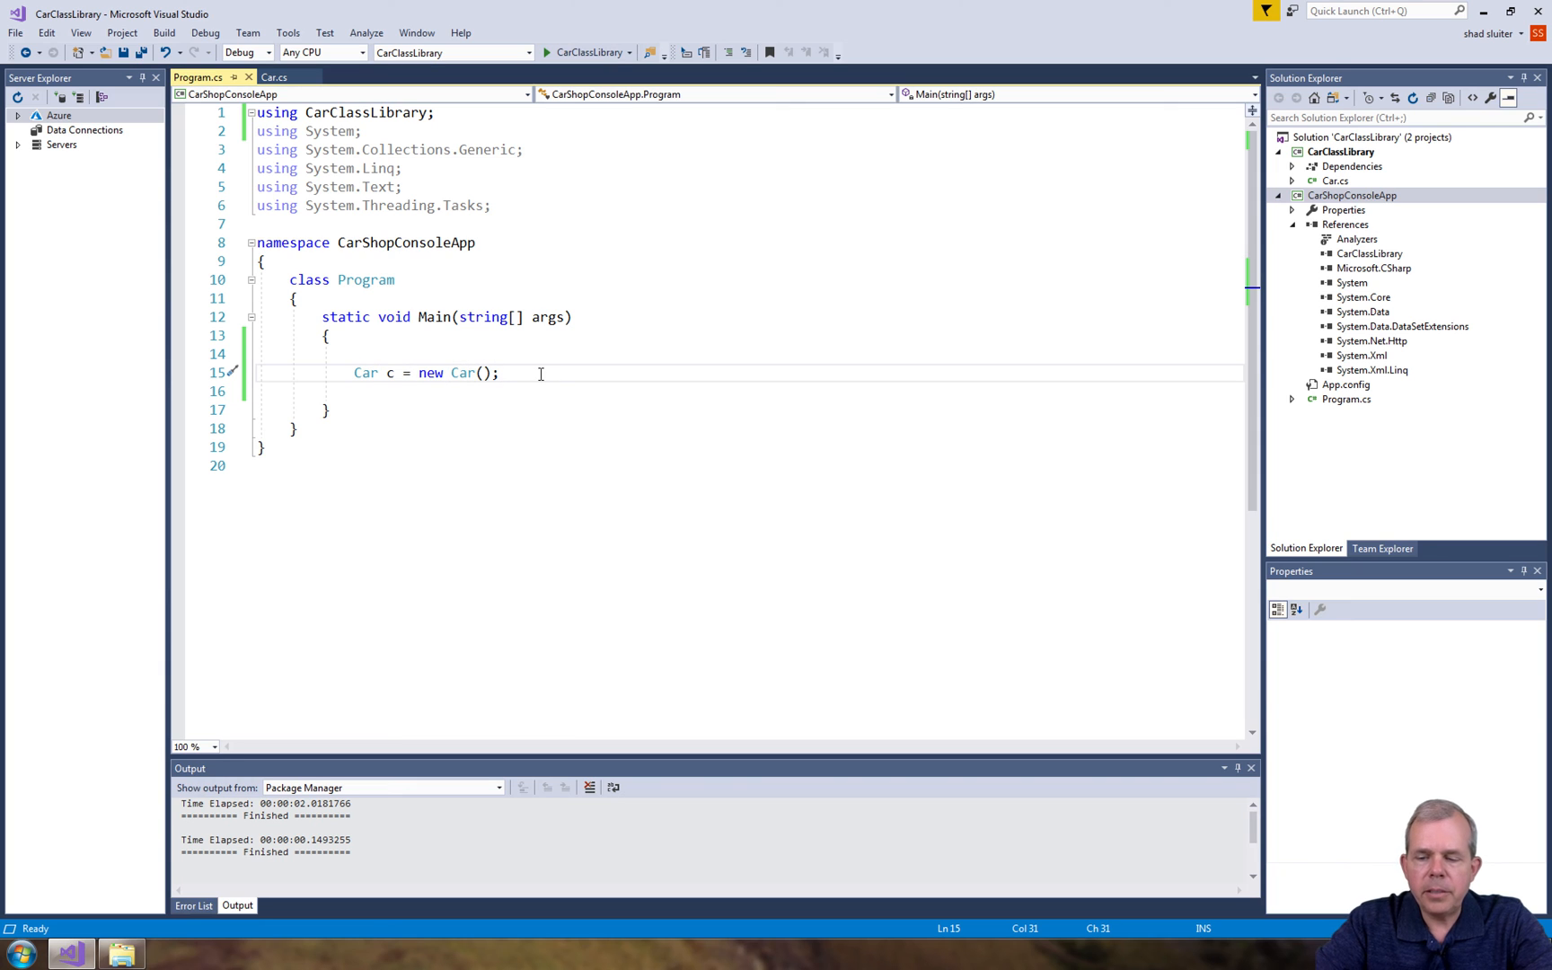
key("enter")
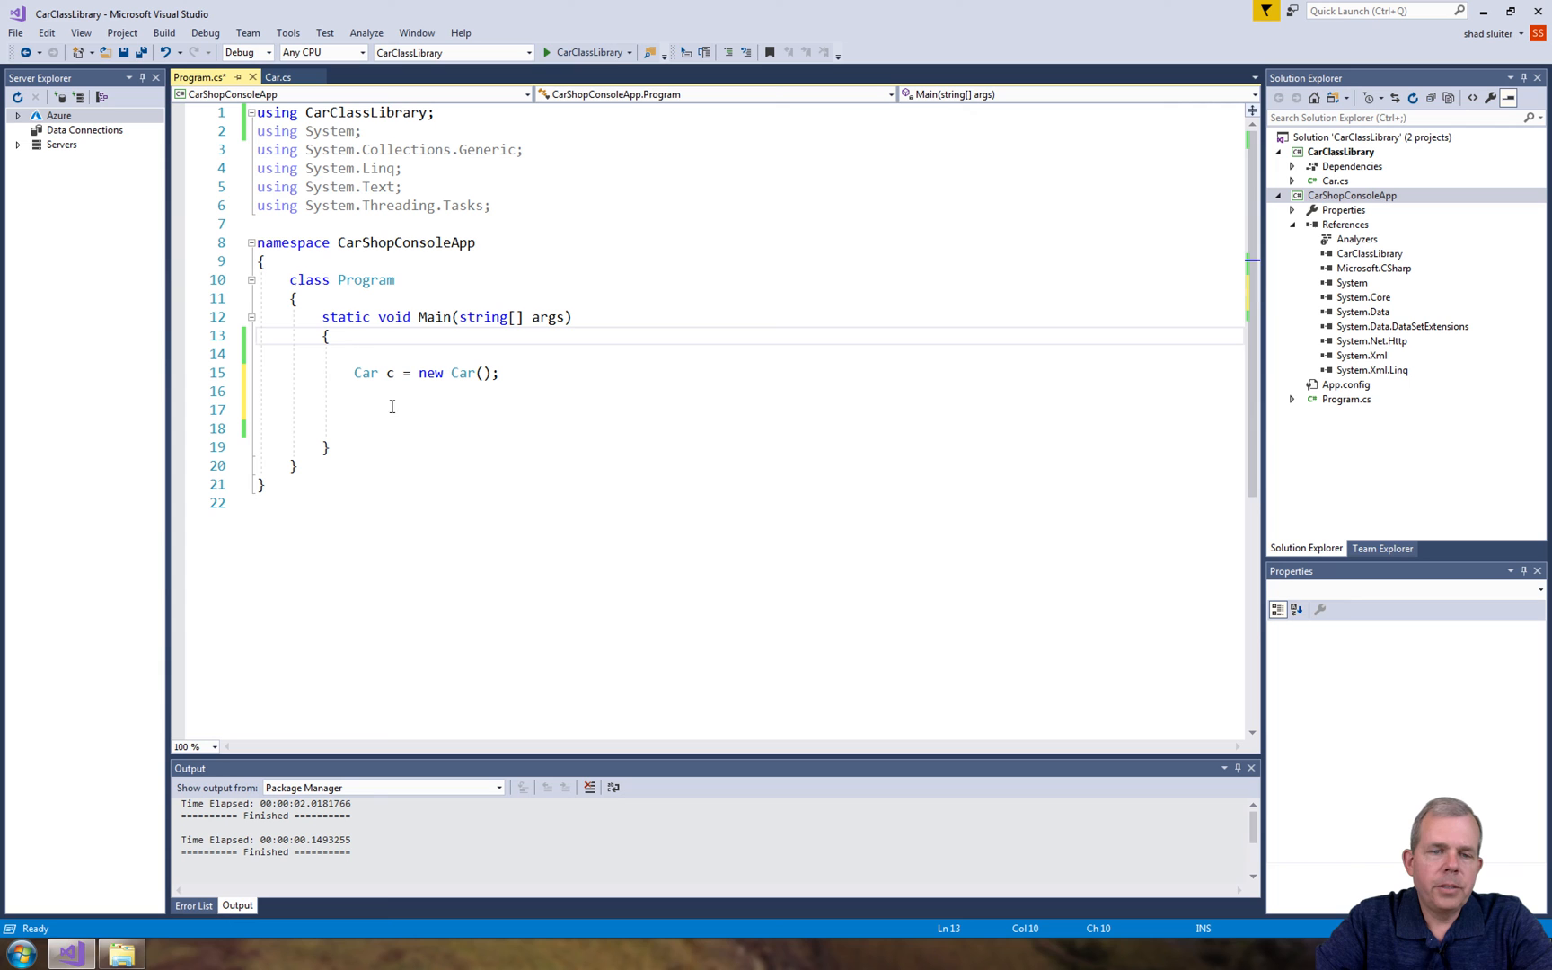
left_click(400, 407)
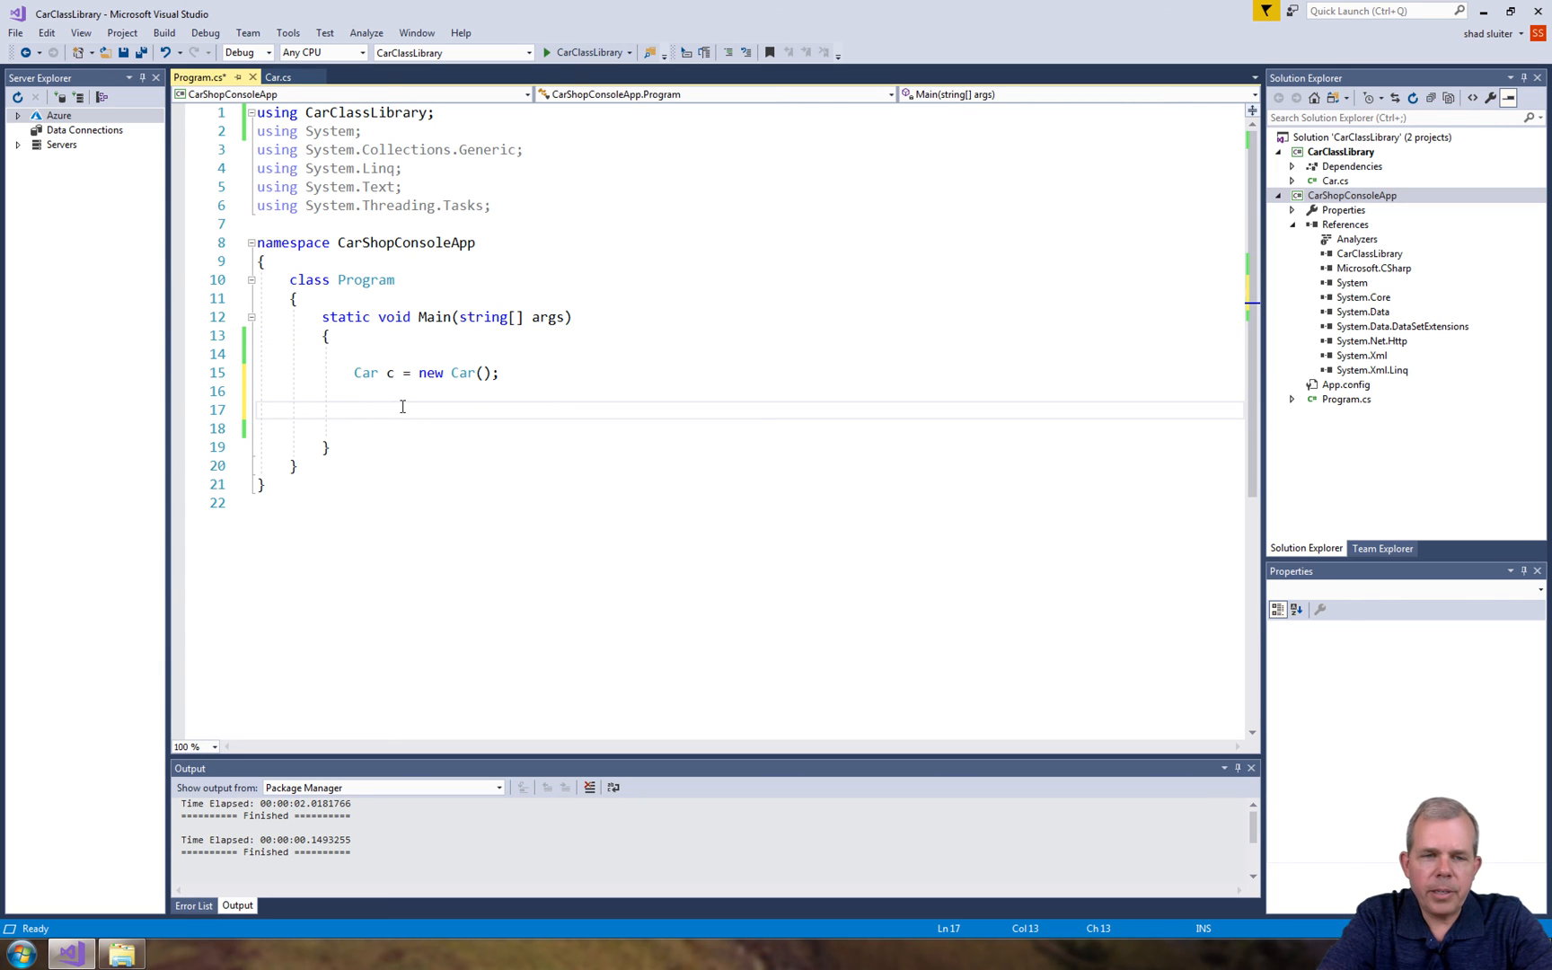
type("CW")
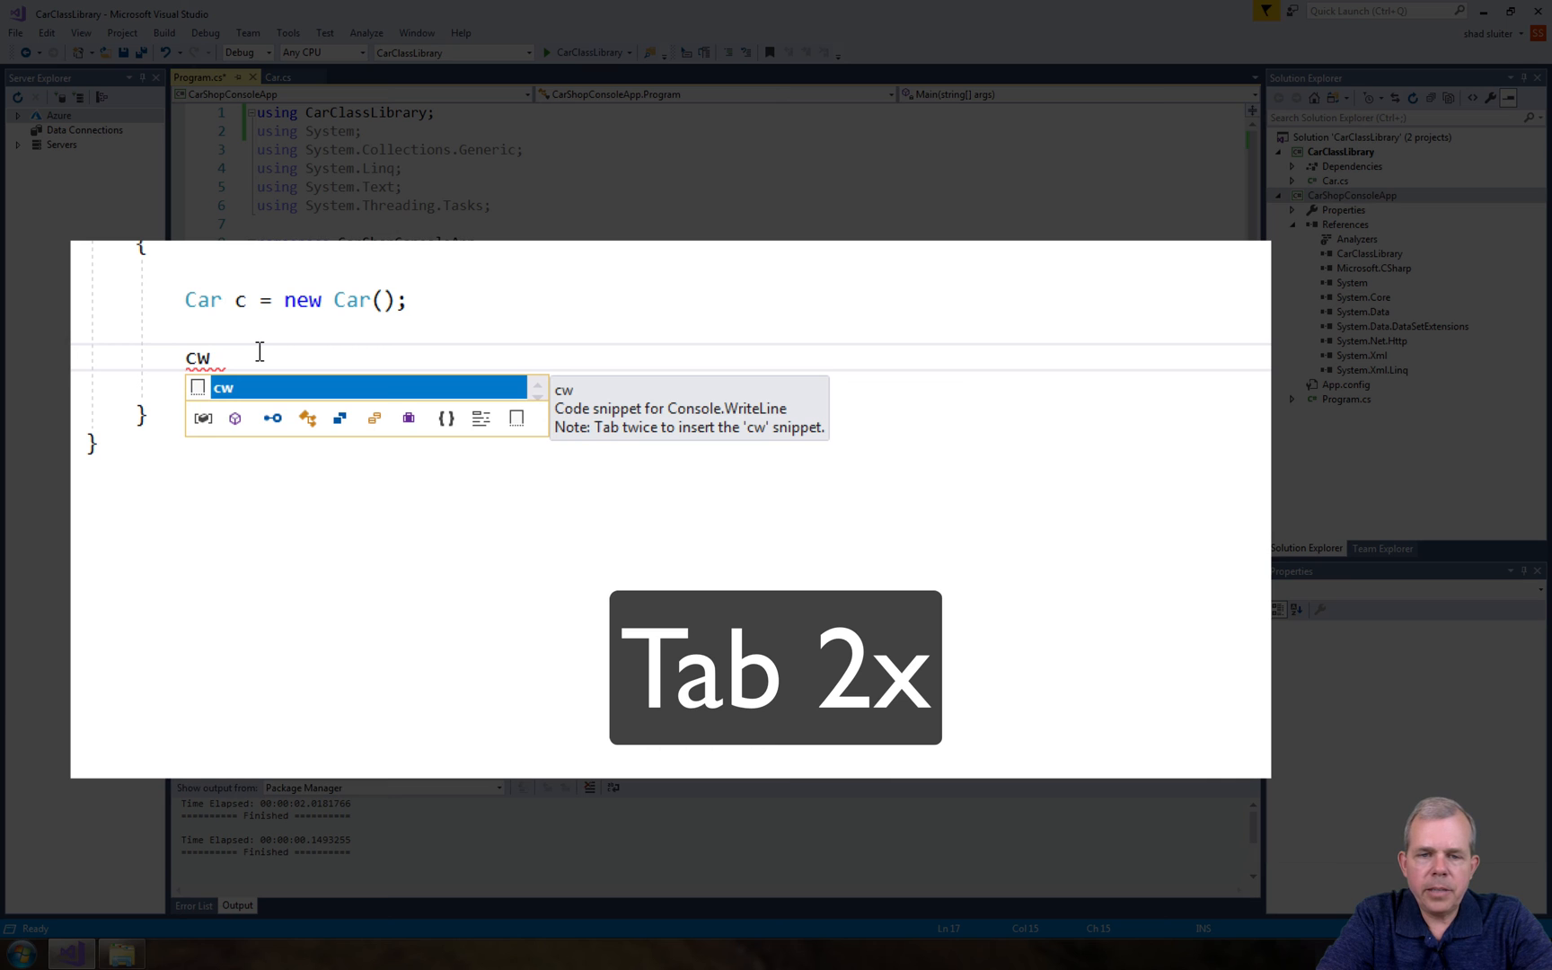
key("Tab")
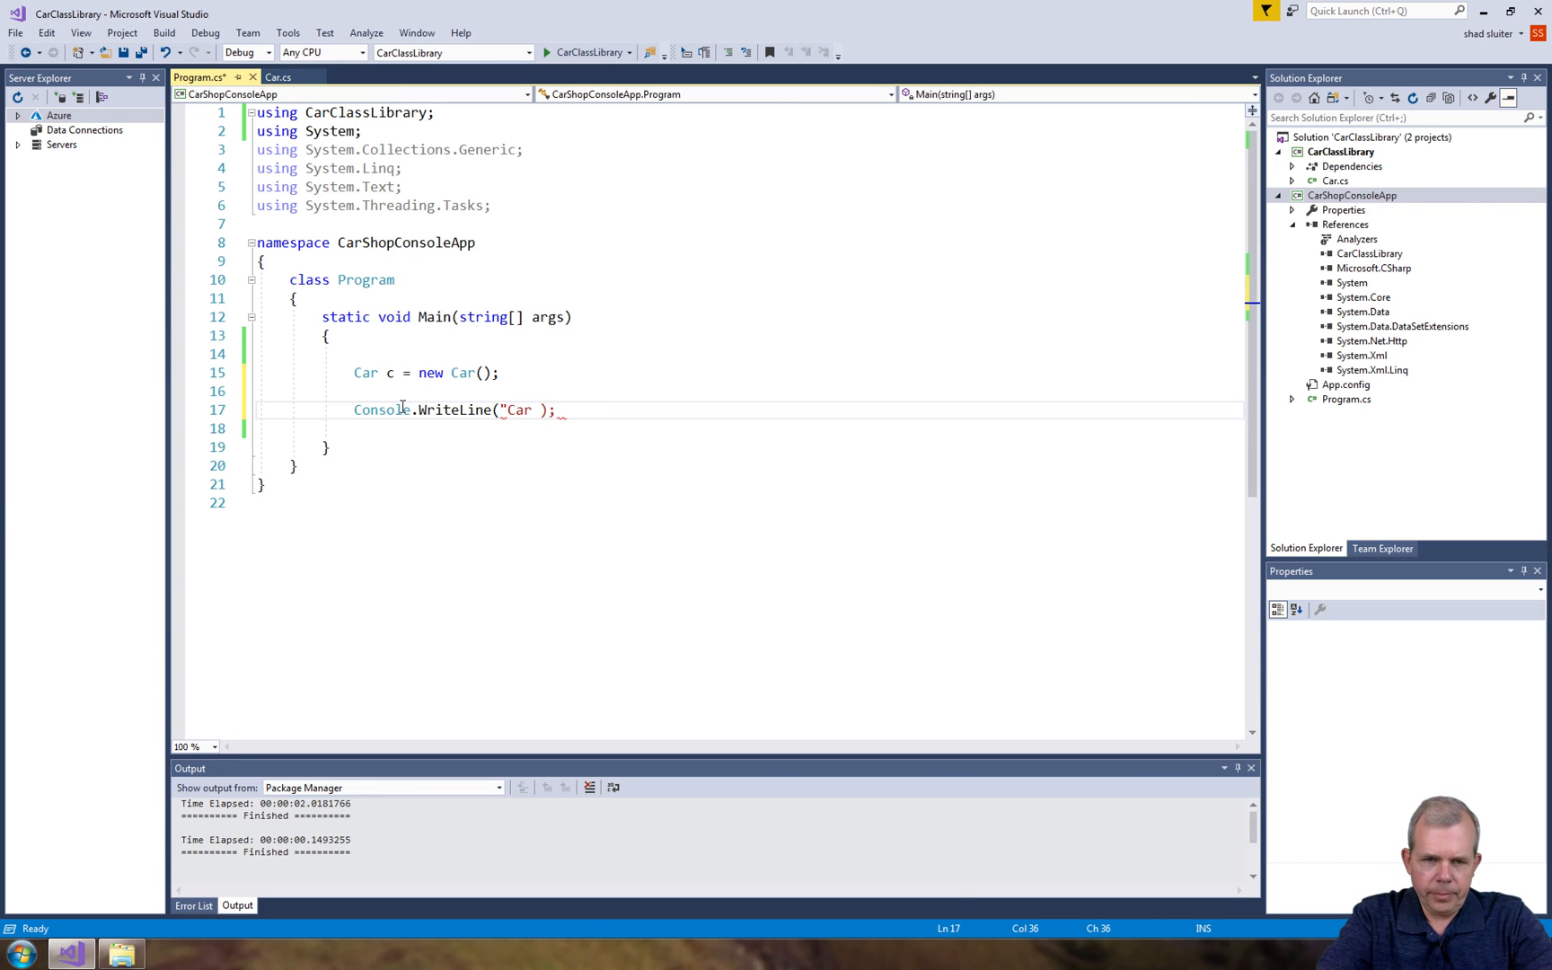
type("c is as follows")
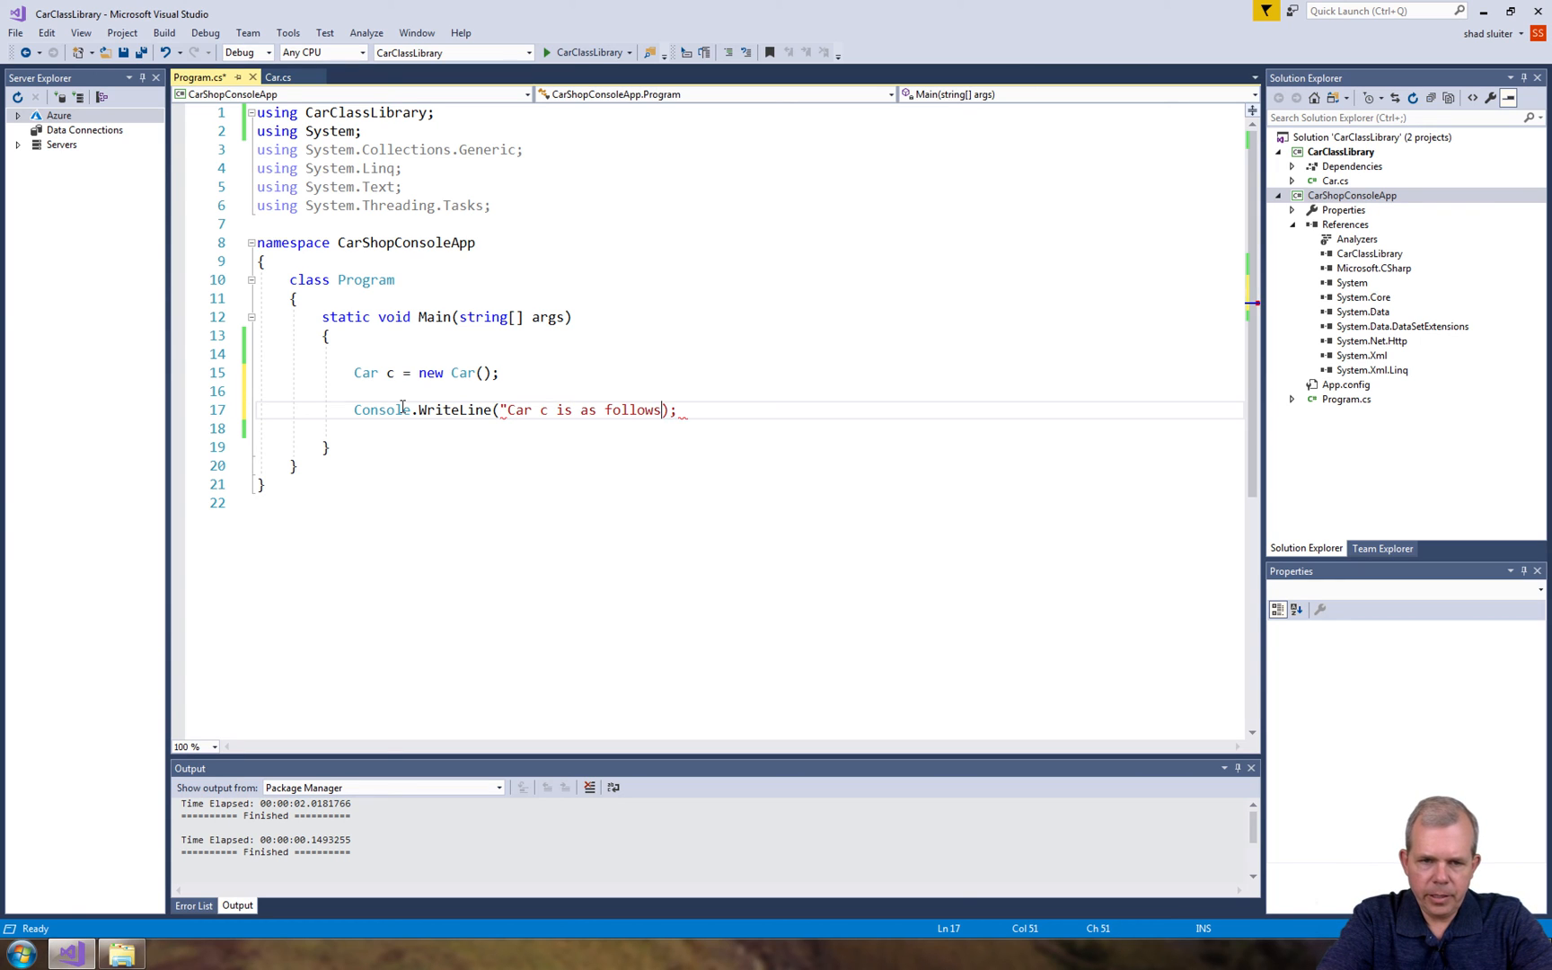
Append c.Make, c.Model and c.Price to the WriteLine, add Console.ReadLine(), and save
type("\" +")
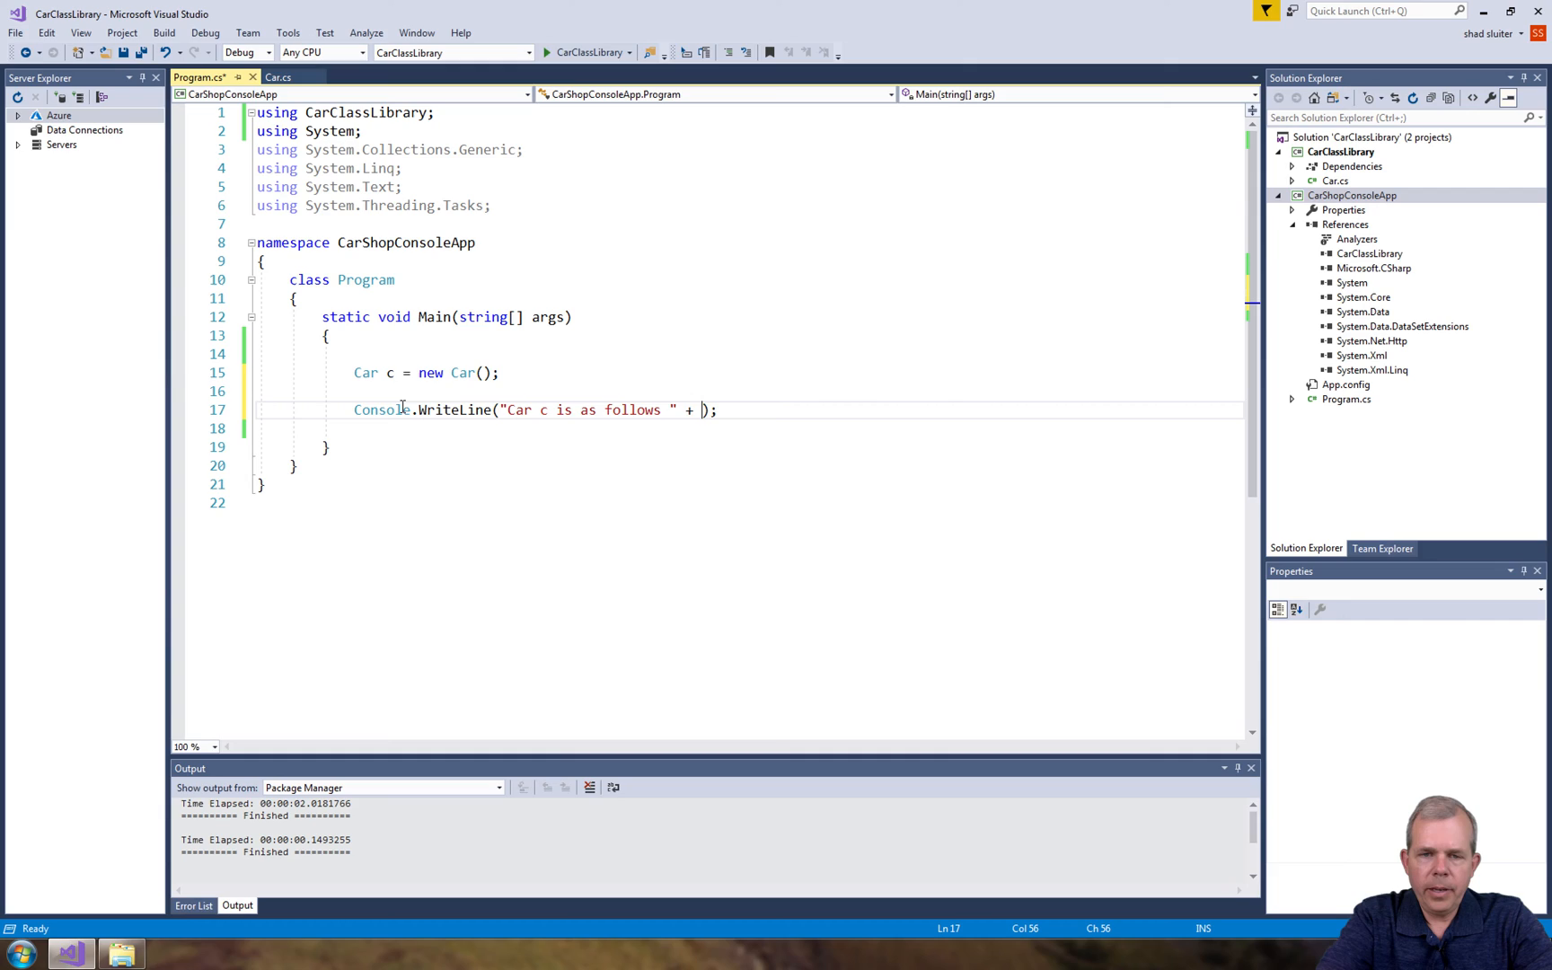
type("c.")
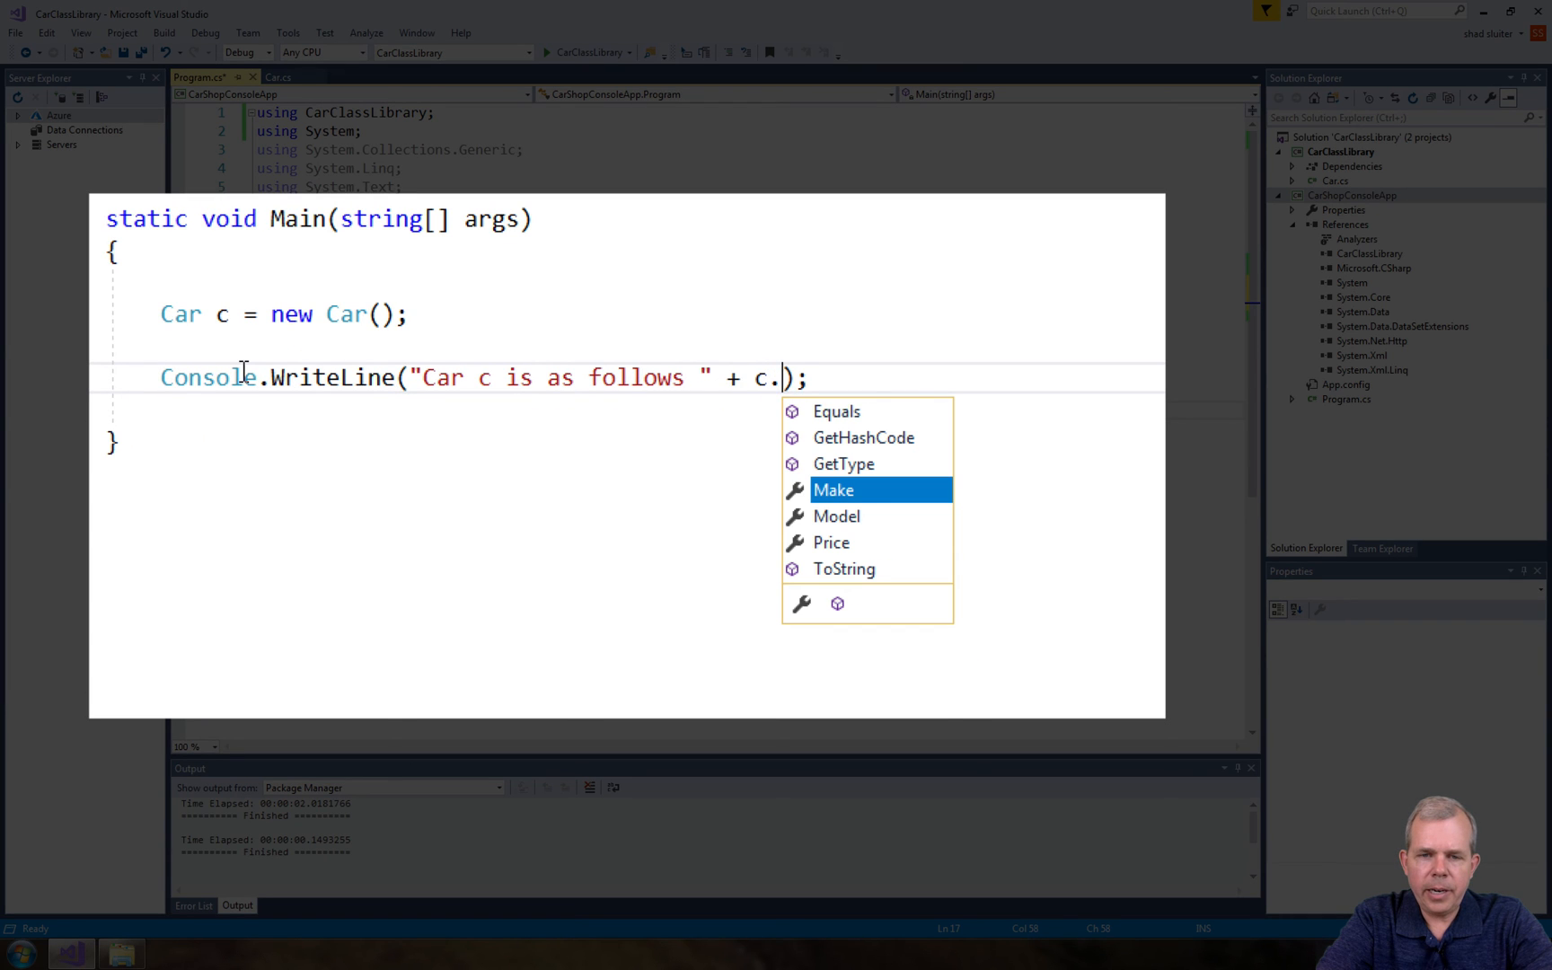
mouse_move(832, 488)
type("Make + ")
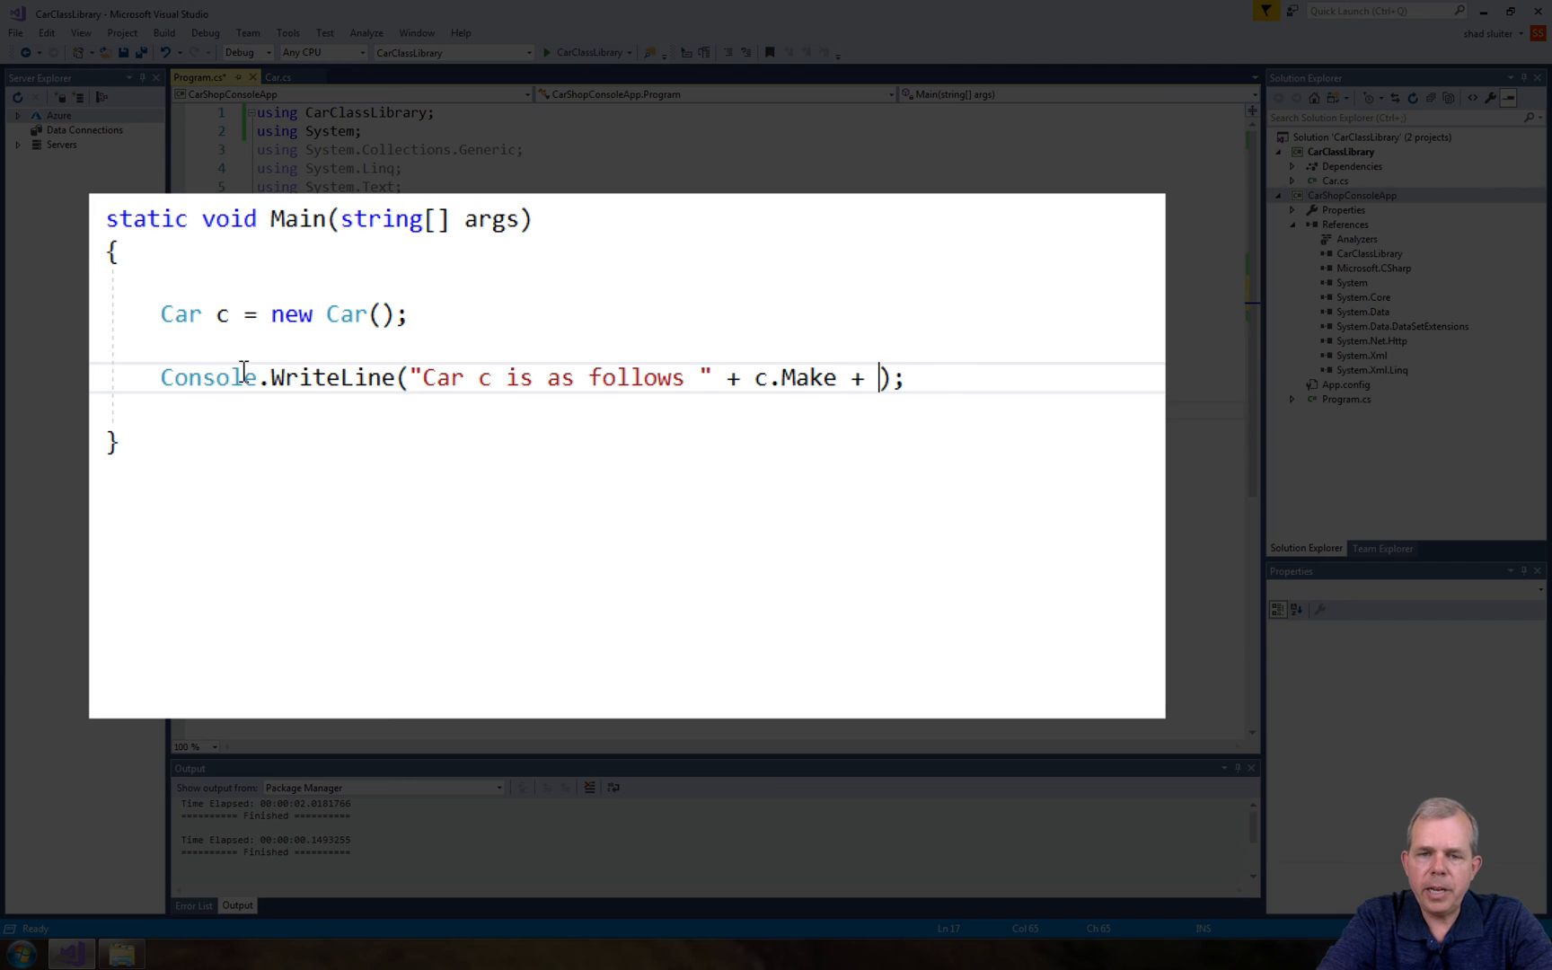
type("\" \"")
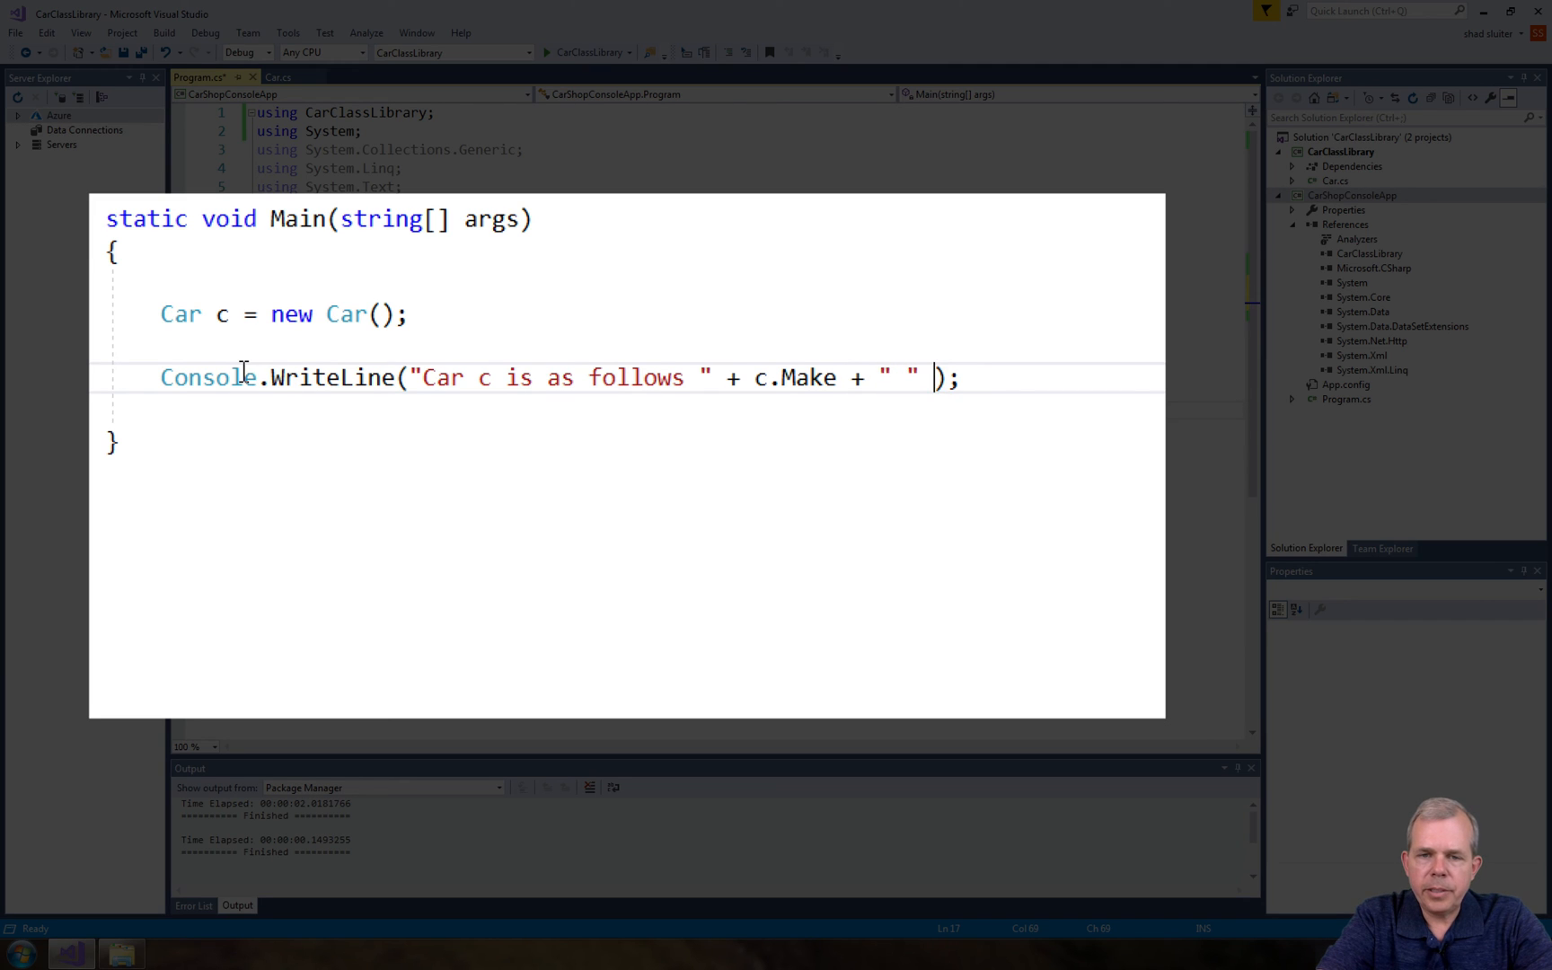
type("c.Model + \" \" + c.Price")
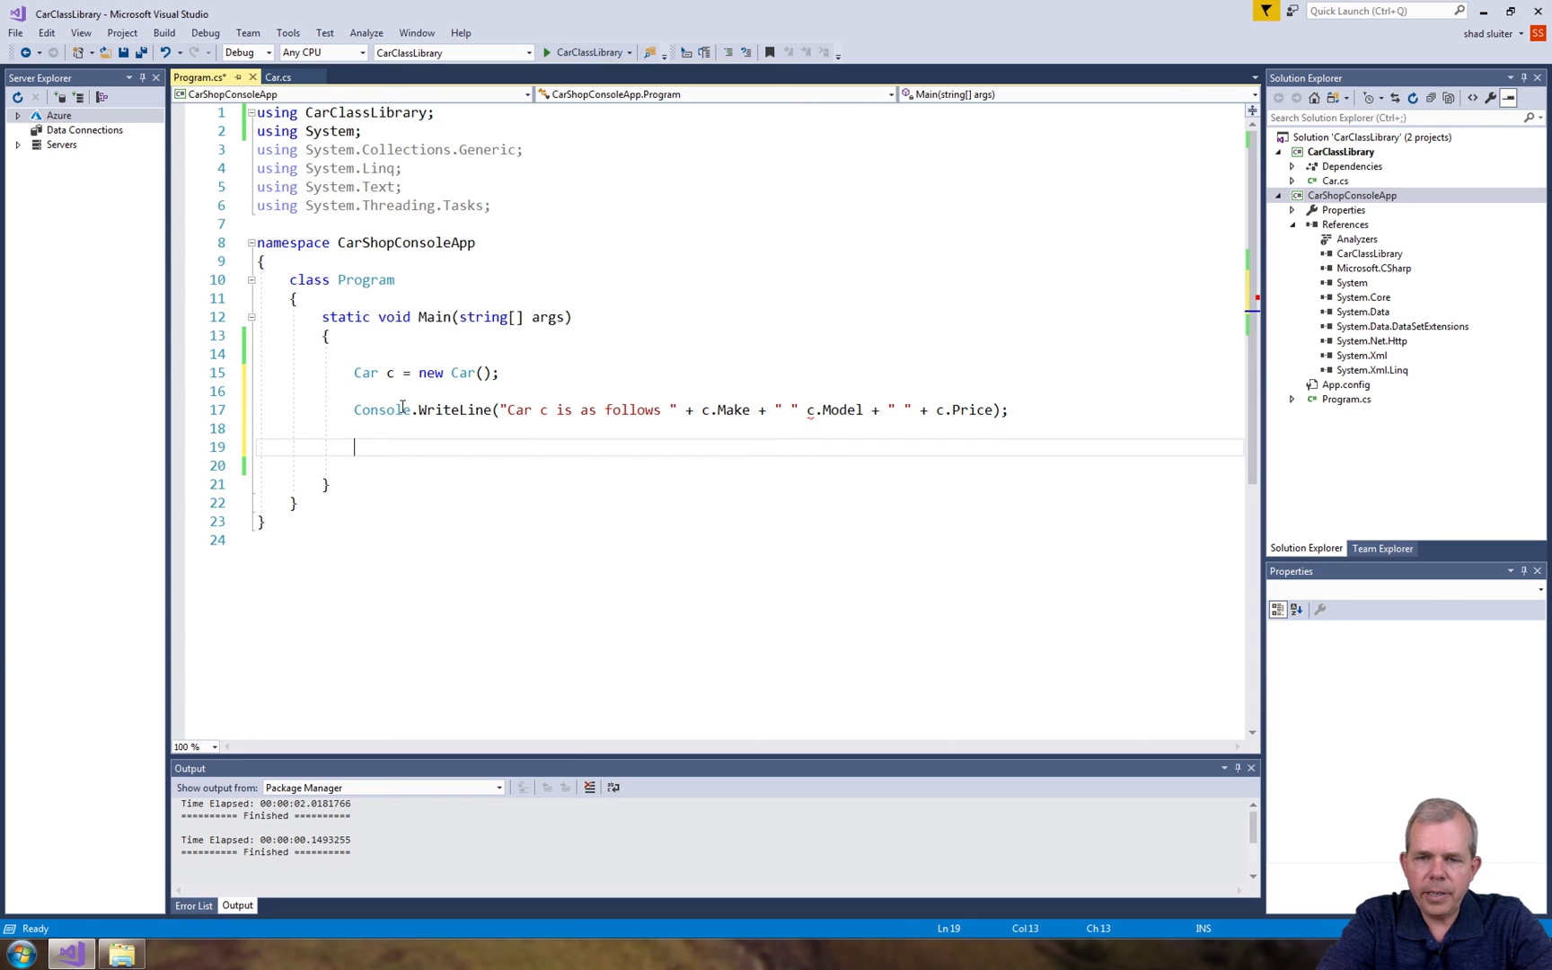
type("c")
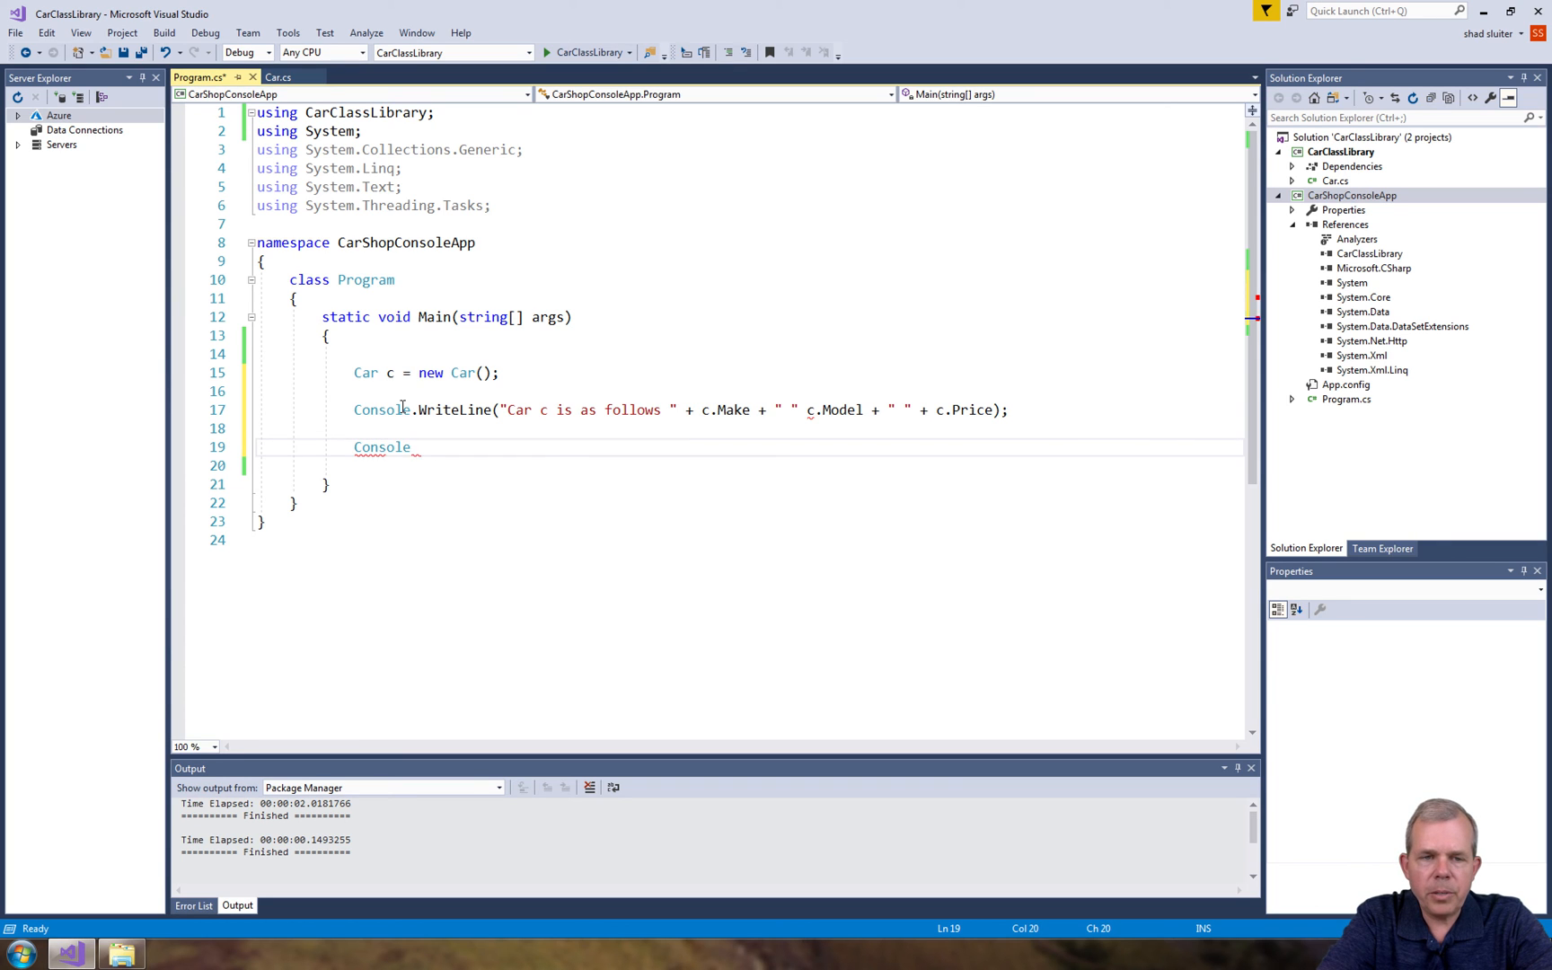
type(".ReadLine();")
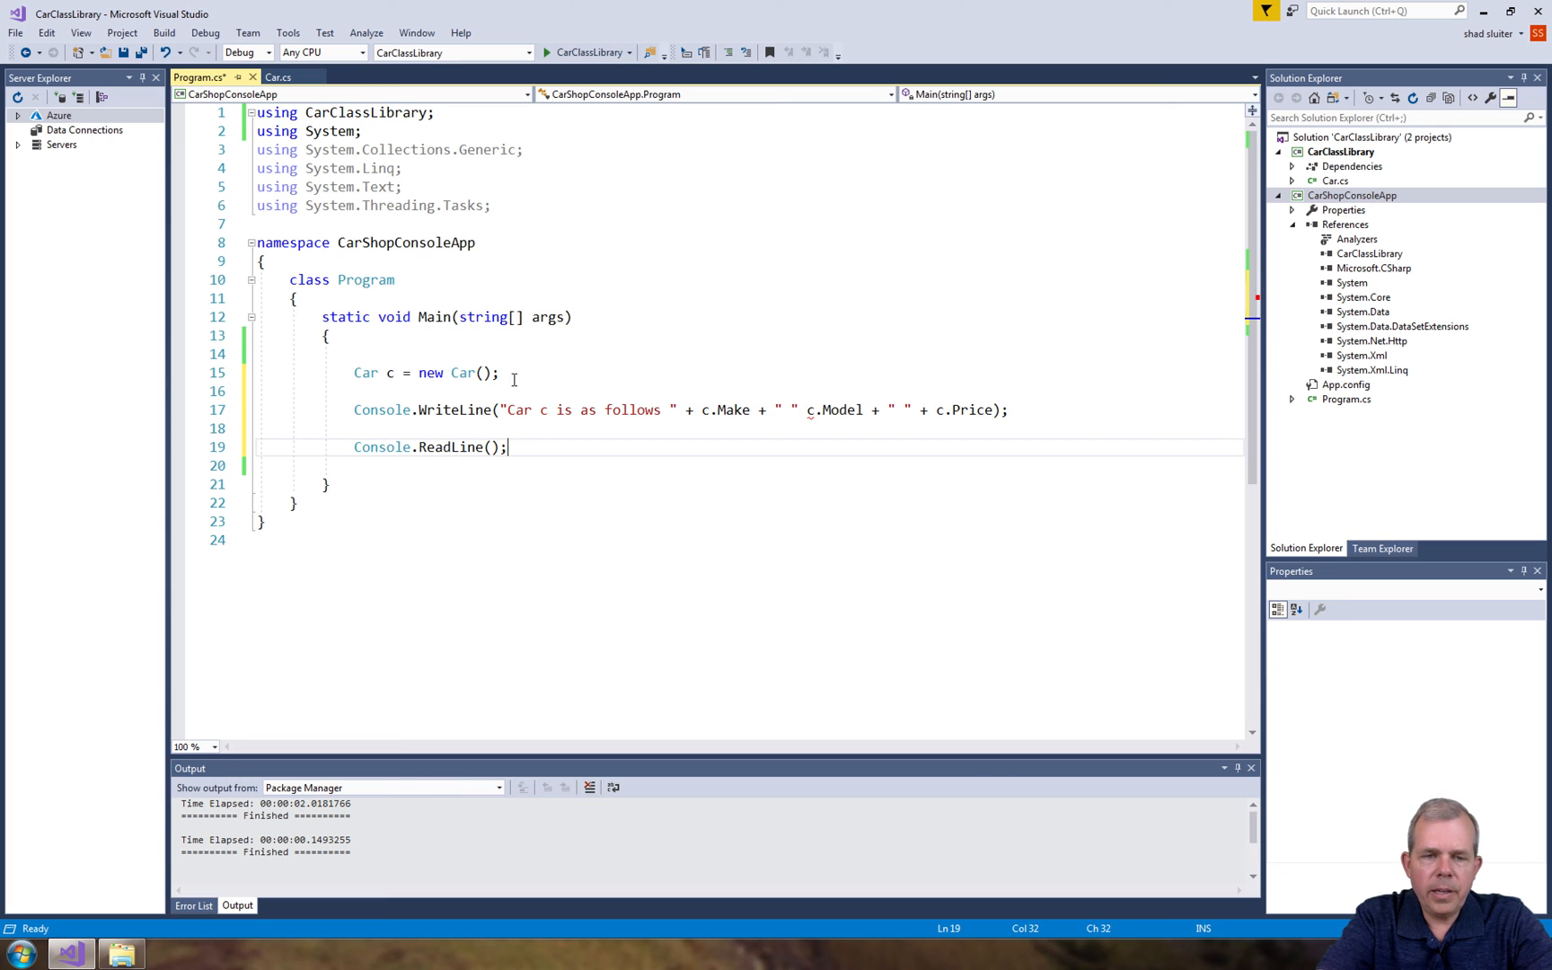
key("ctrl+s")
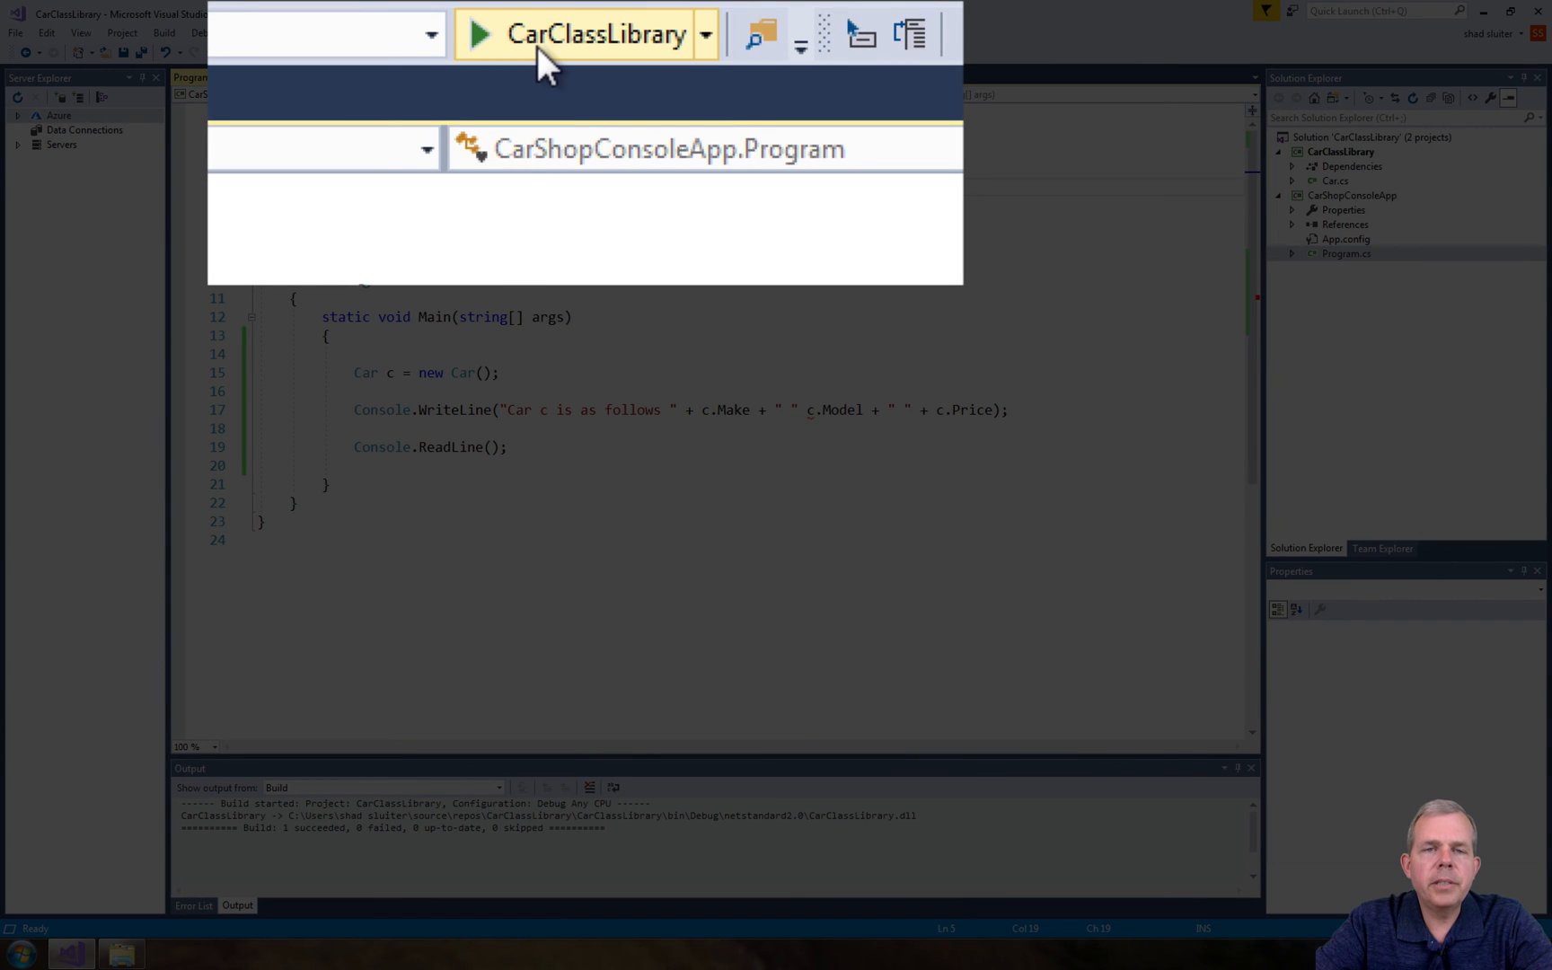
left_click(477, 34)
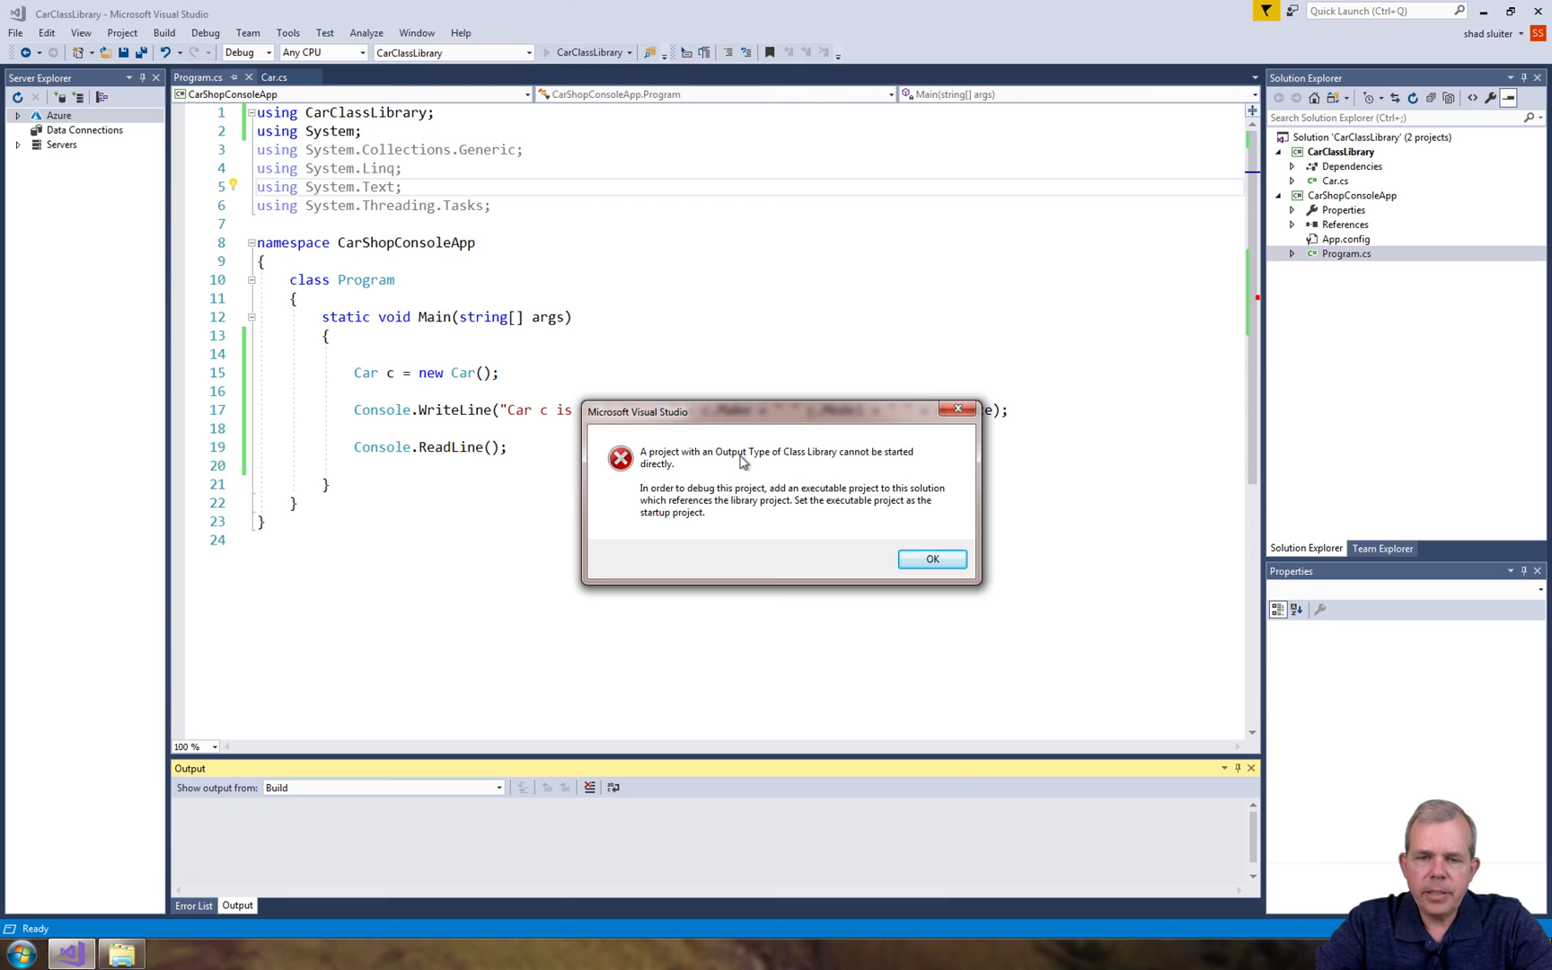
mouse_move(887, 536)
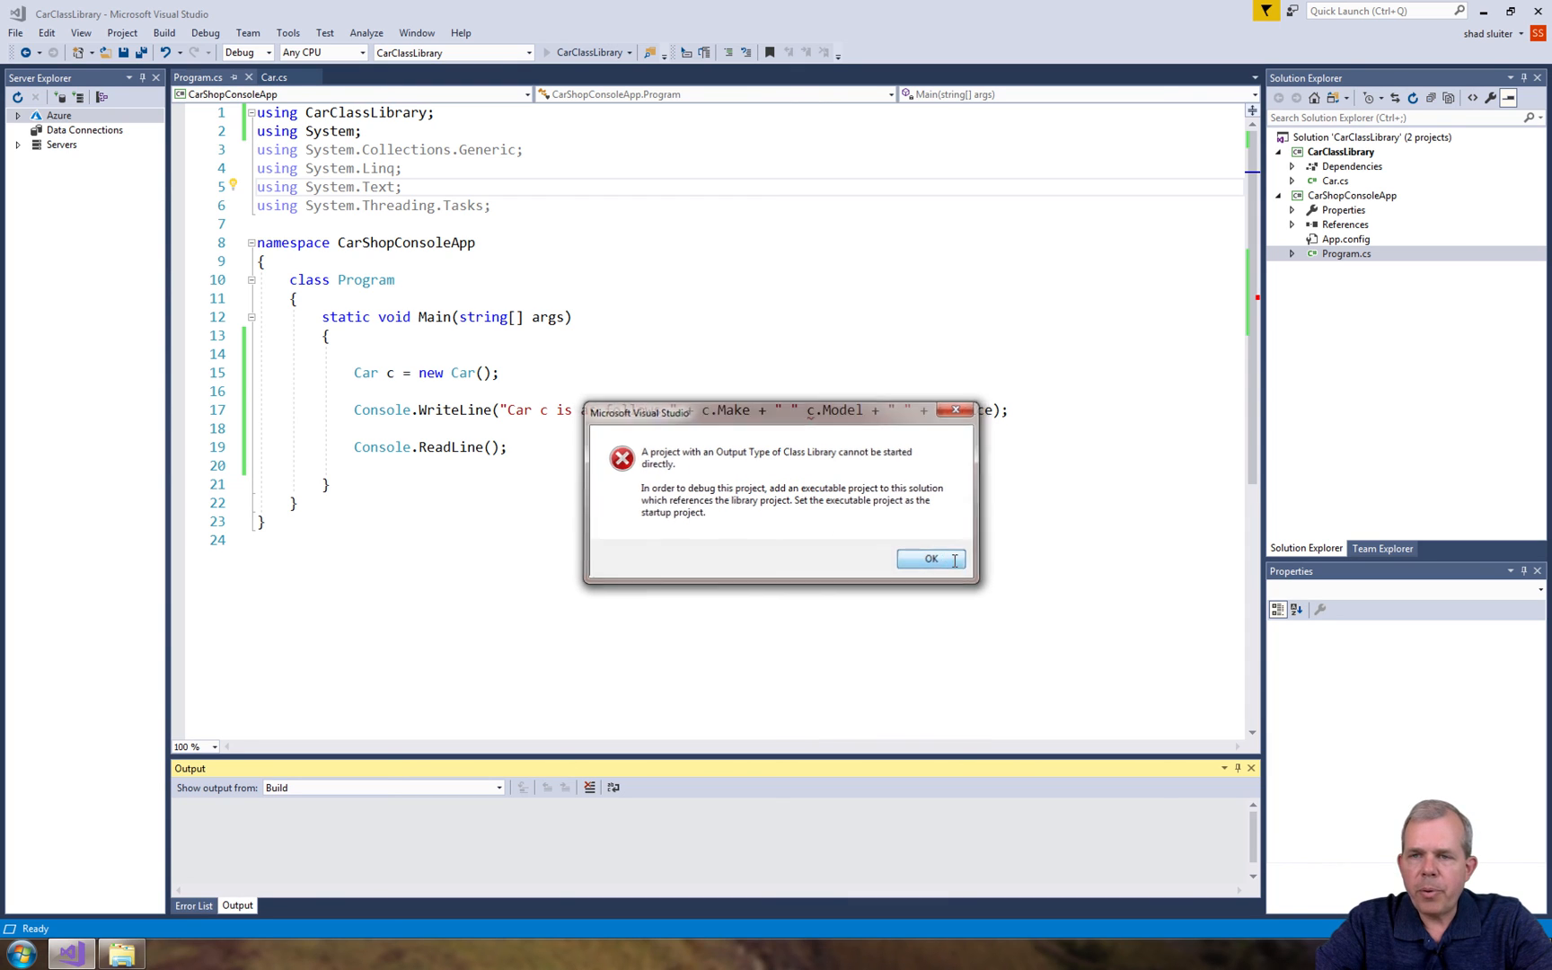
left_click(930, 558)
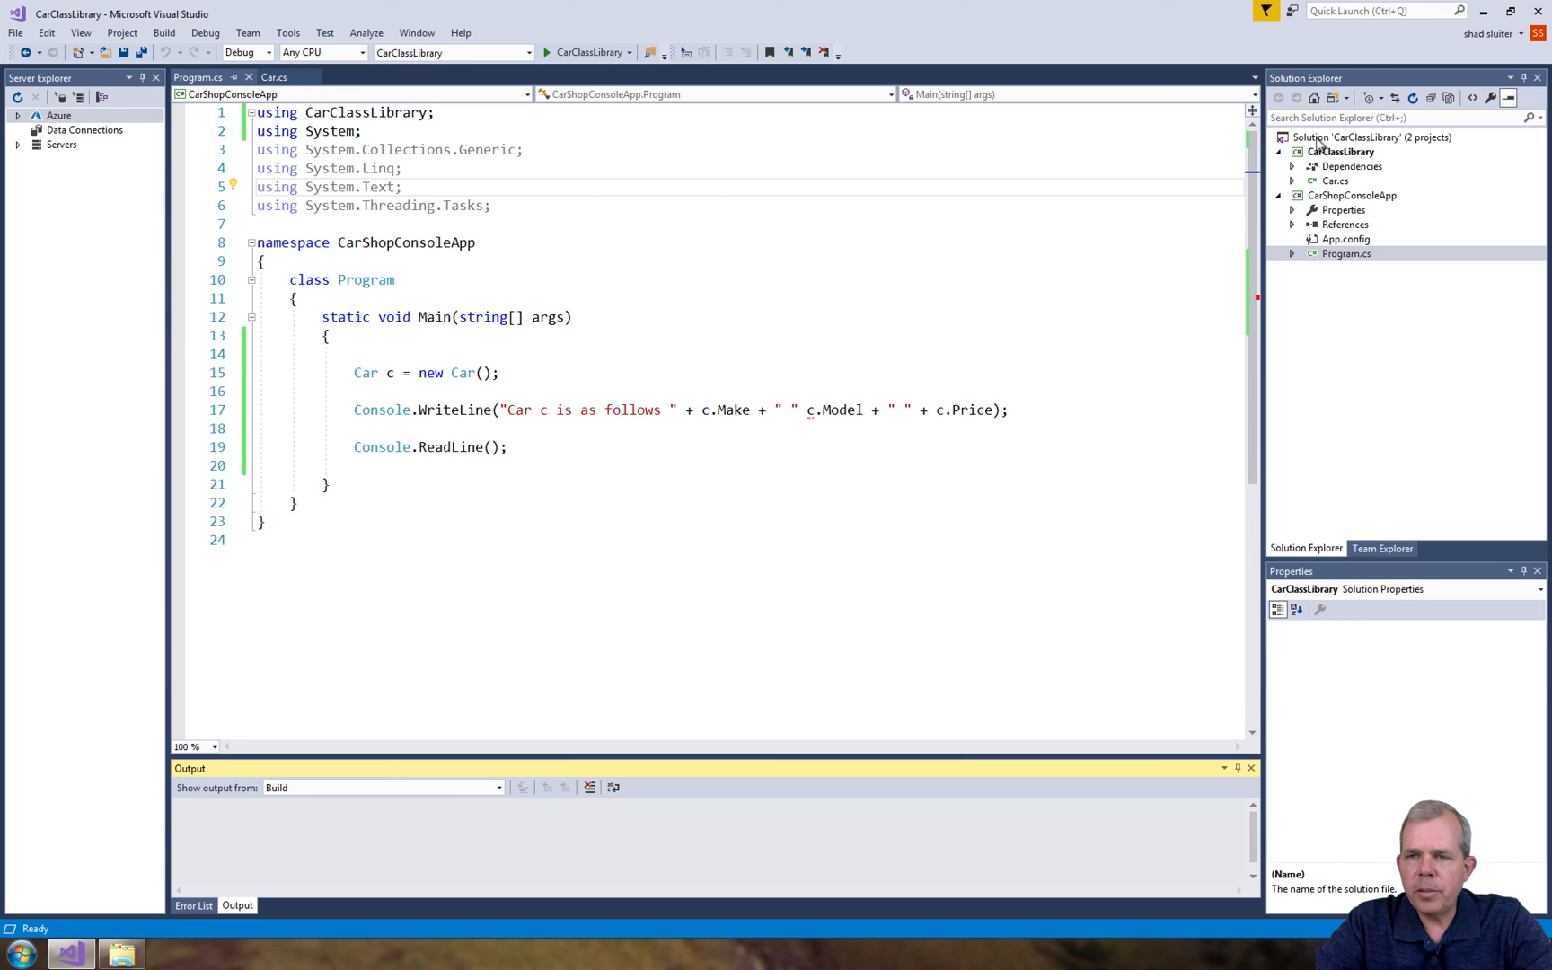
Set CarShopConsoleApp as the single startup project in the solution's property pages
right_click(1371, 137)
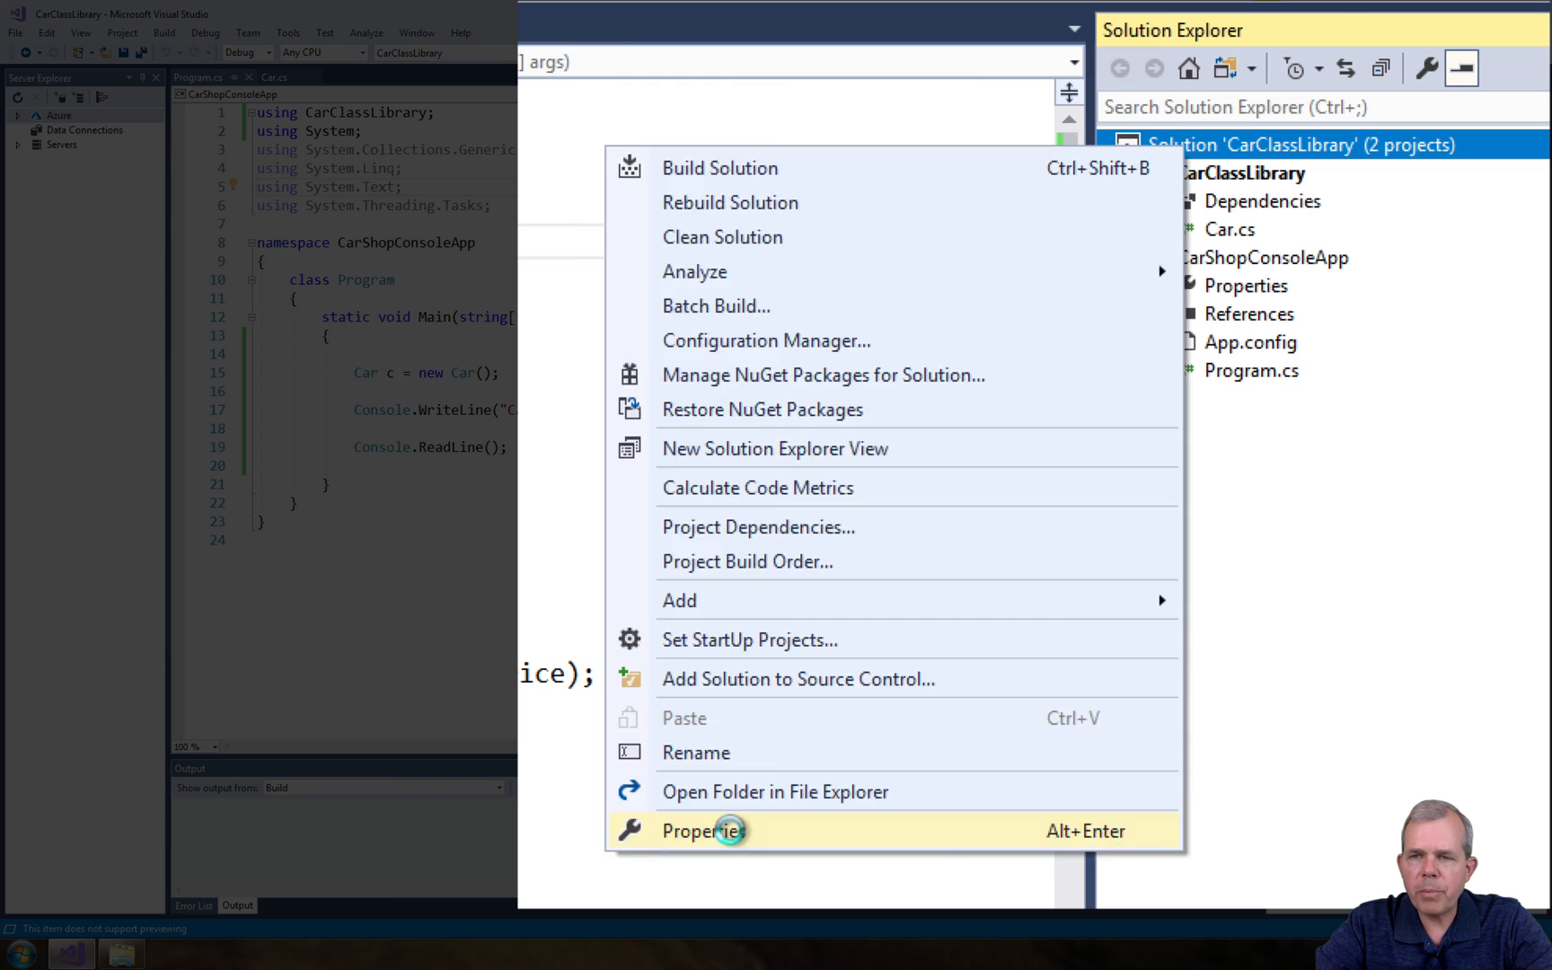
left_click(705, 830)
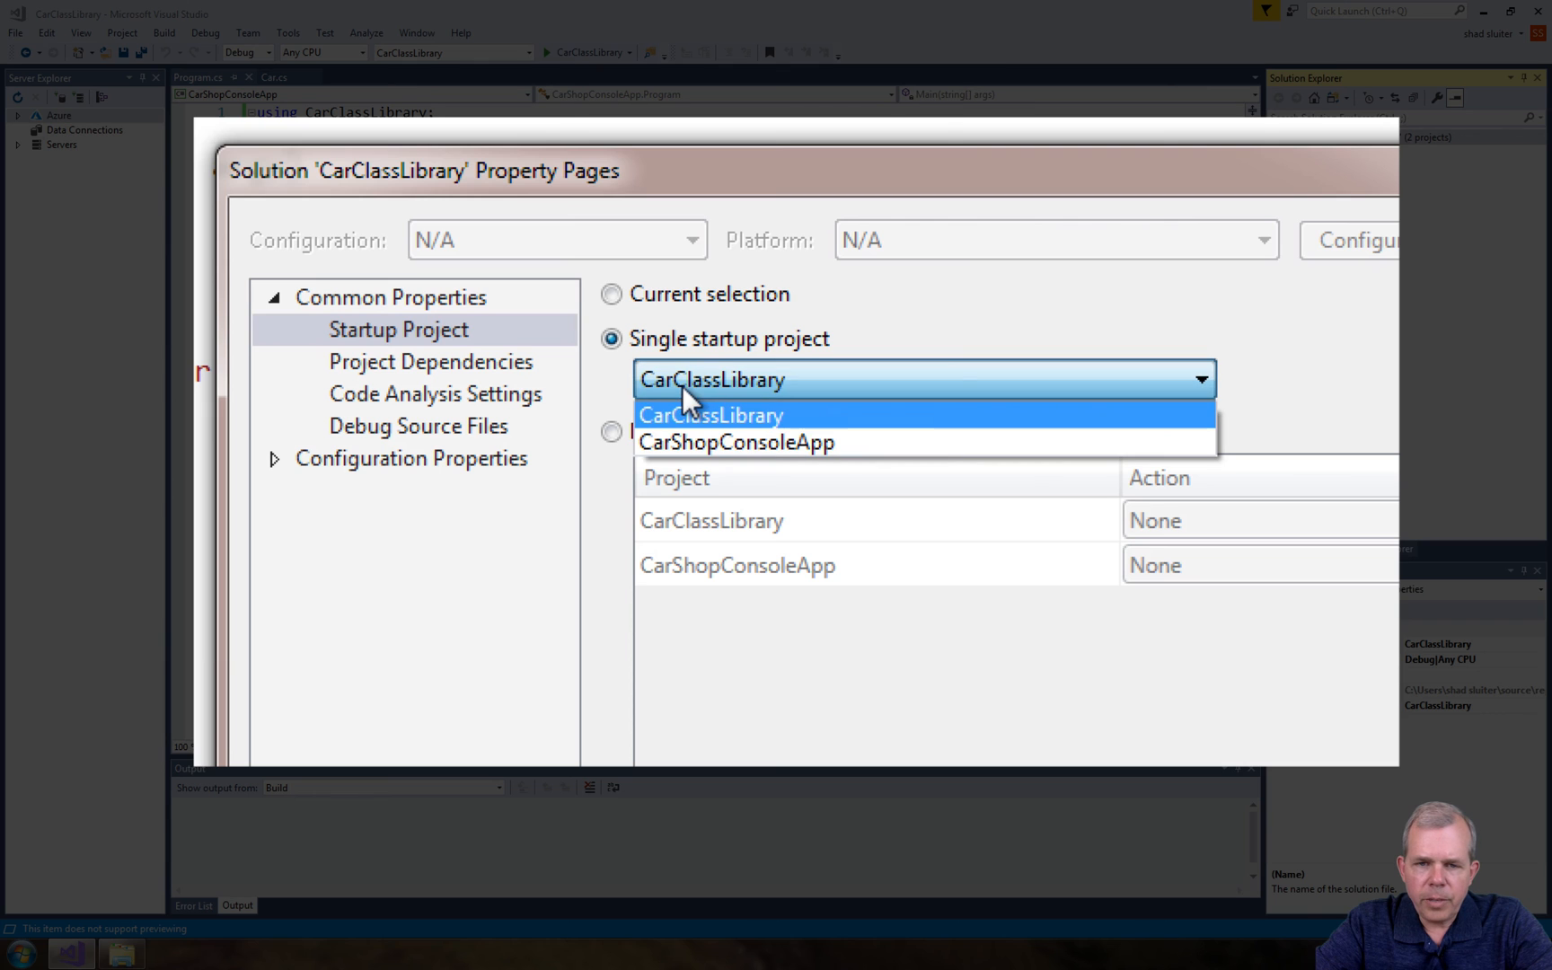
left_click(735, 442)
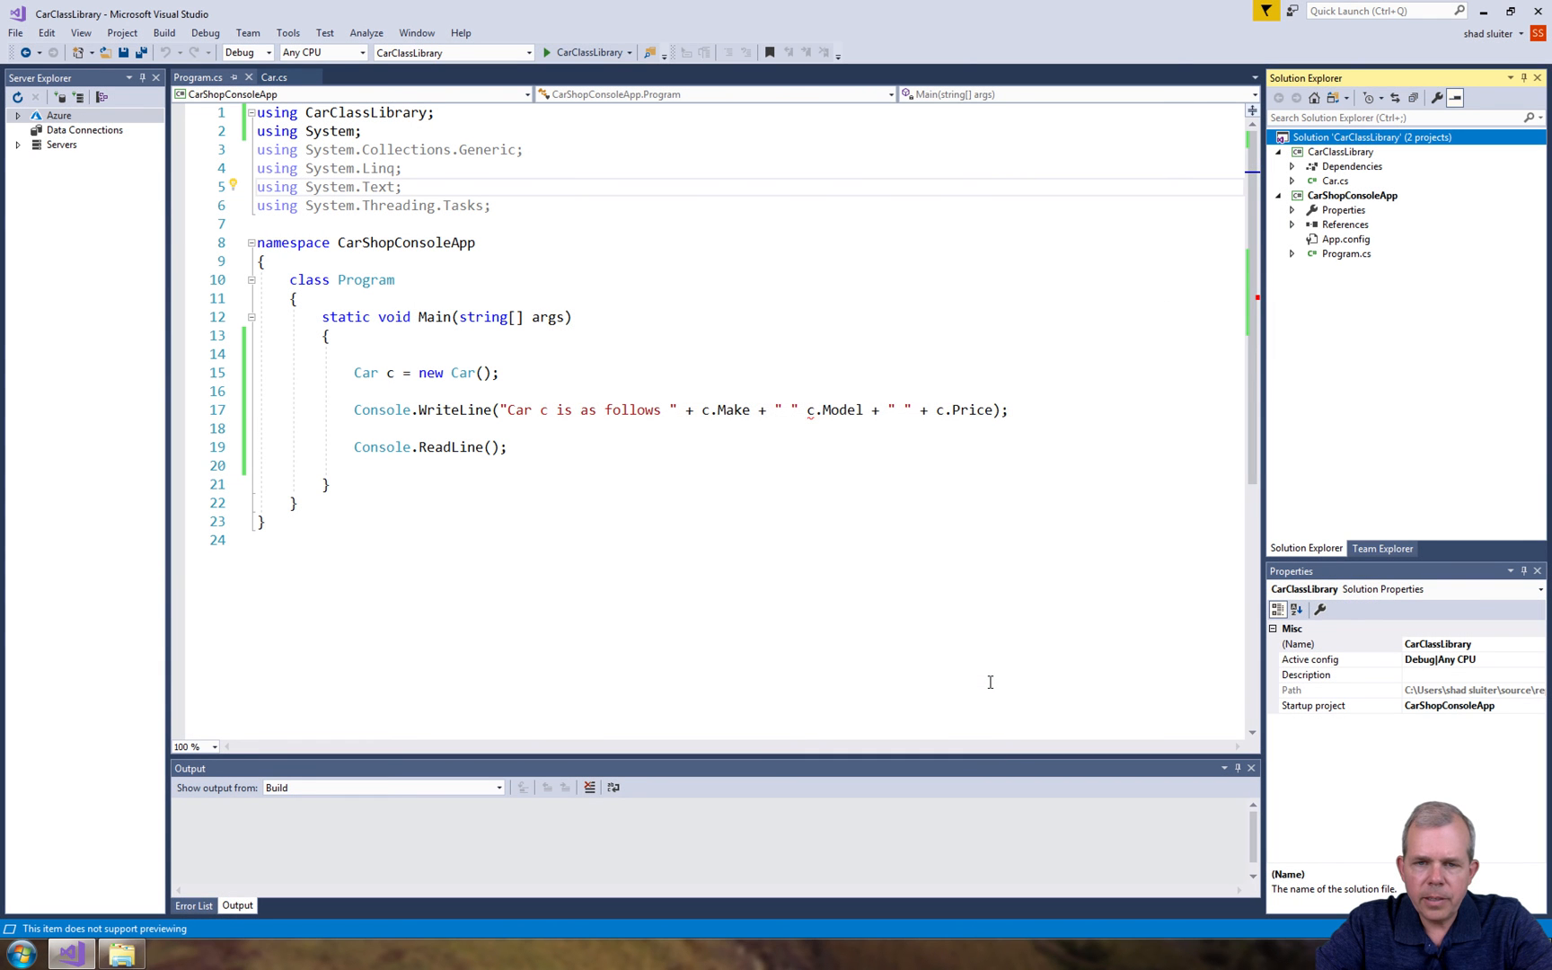
left_click(452, 52)
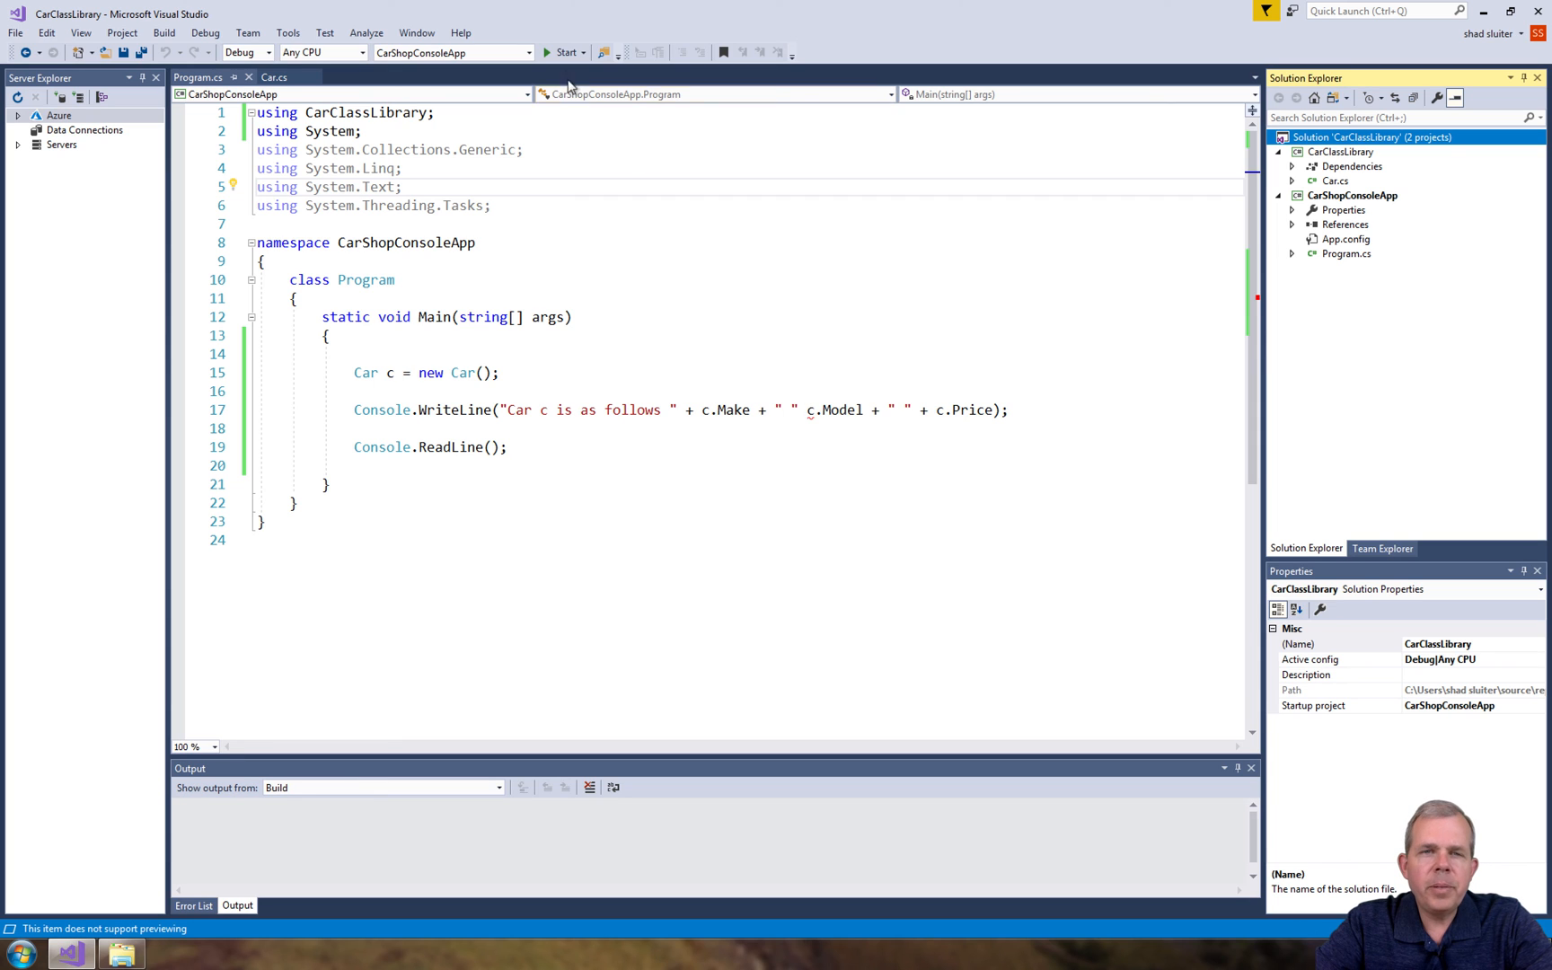
Run the app, decline the build-errors prompt, add the missing '+' before c.Model, and rerun
left_click(563, 52)
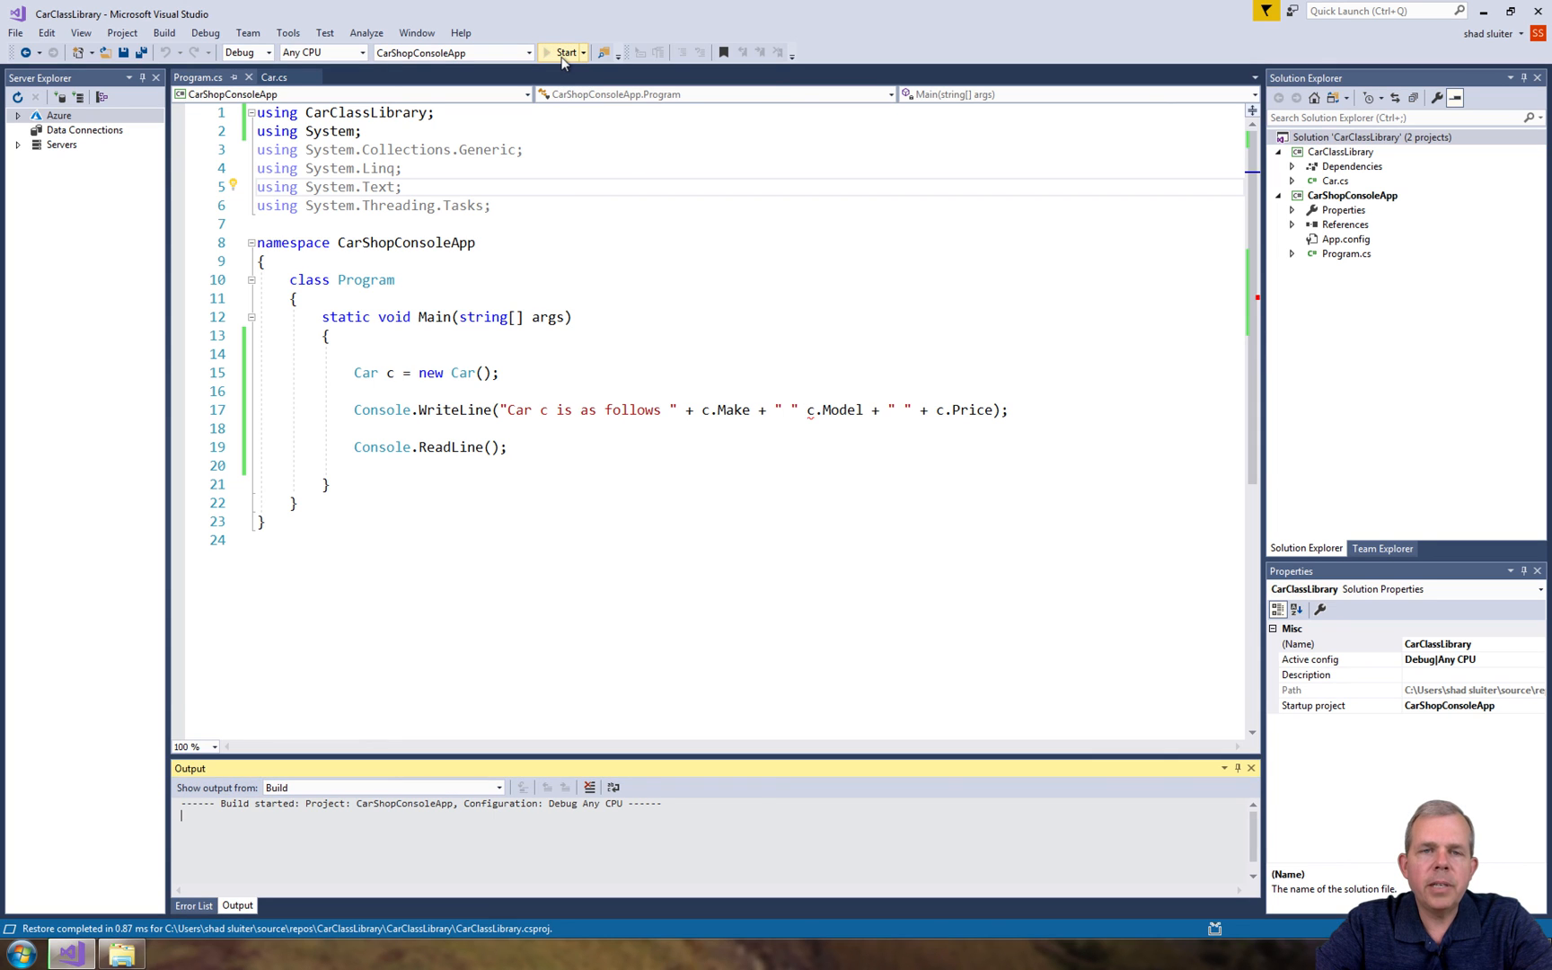
left_click(564, 52)
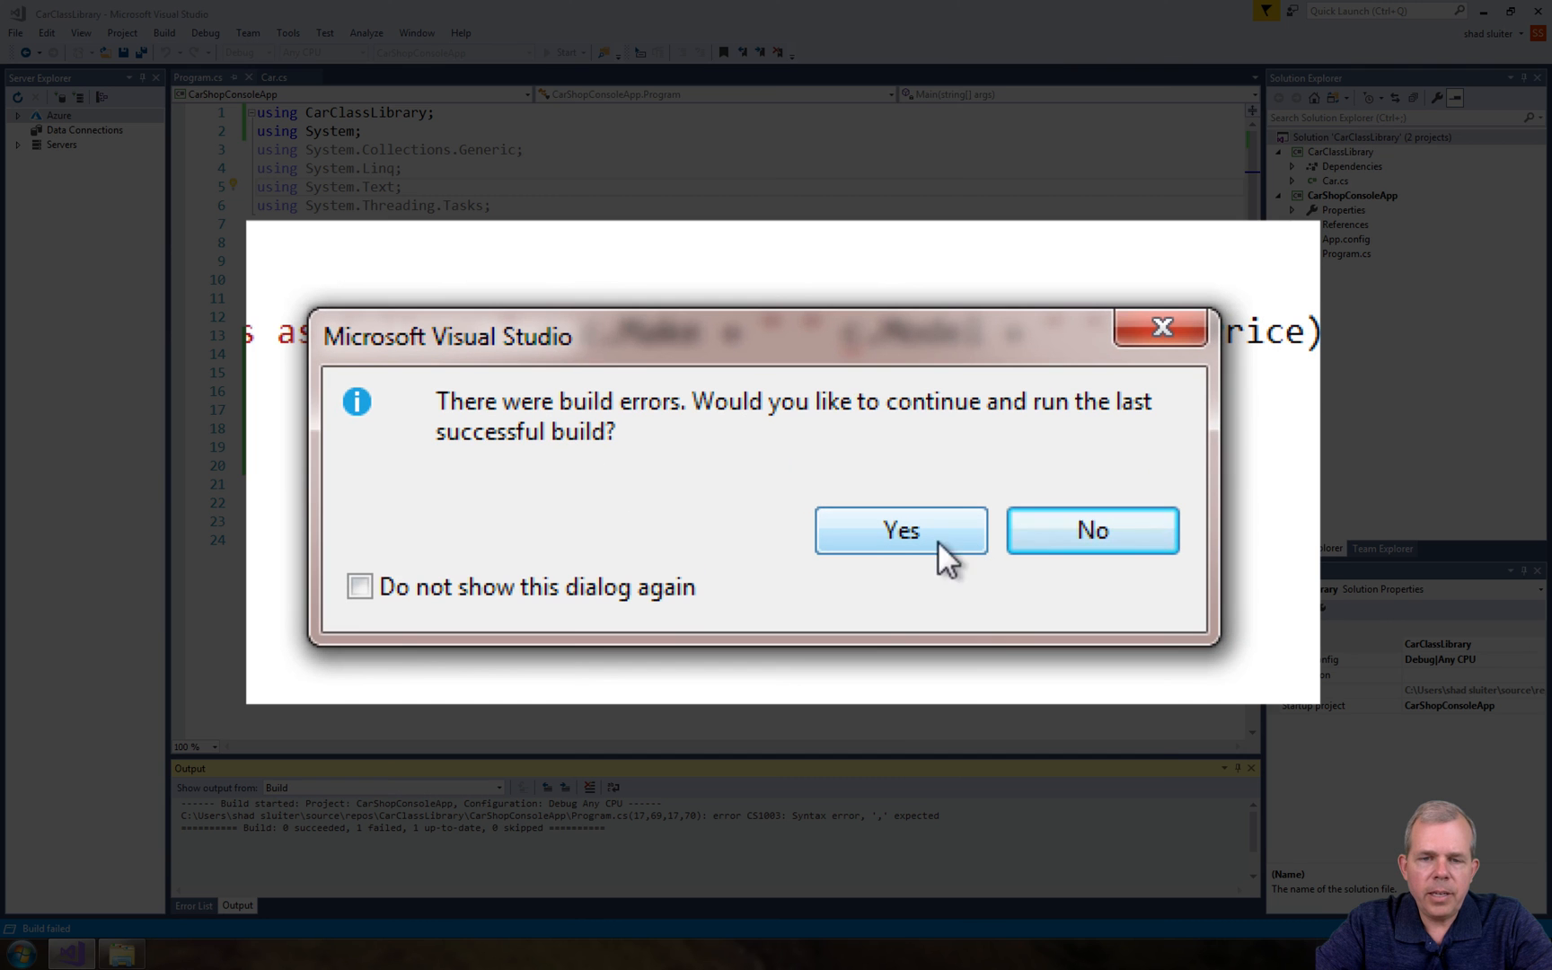
mouse_move(850, 523)
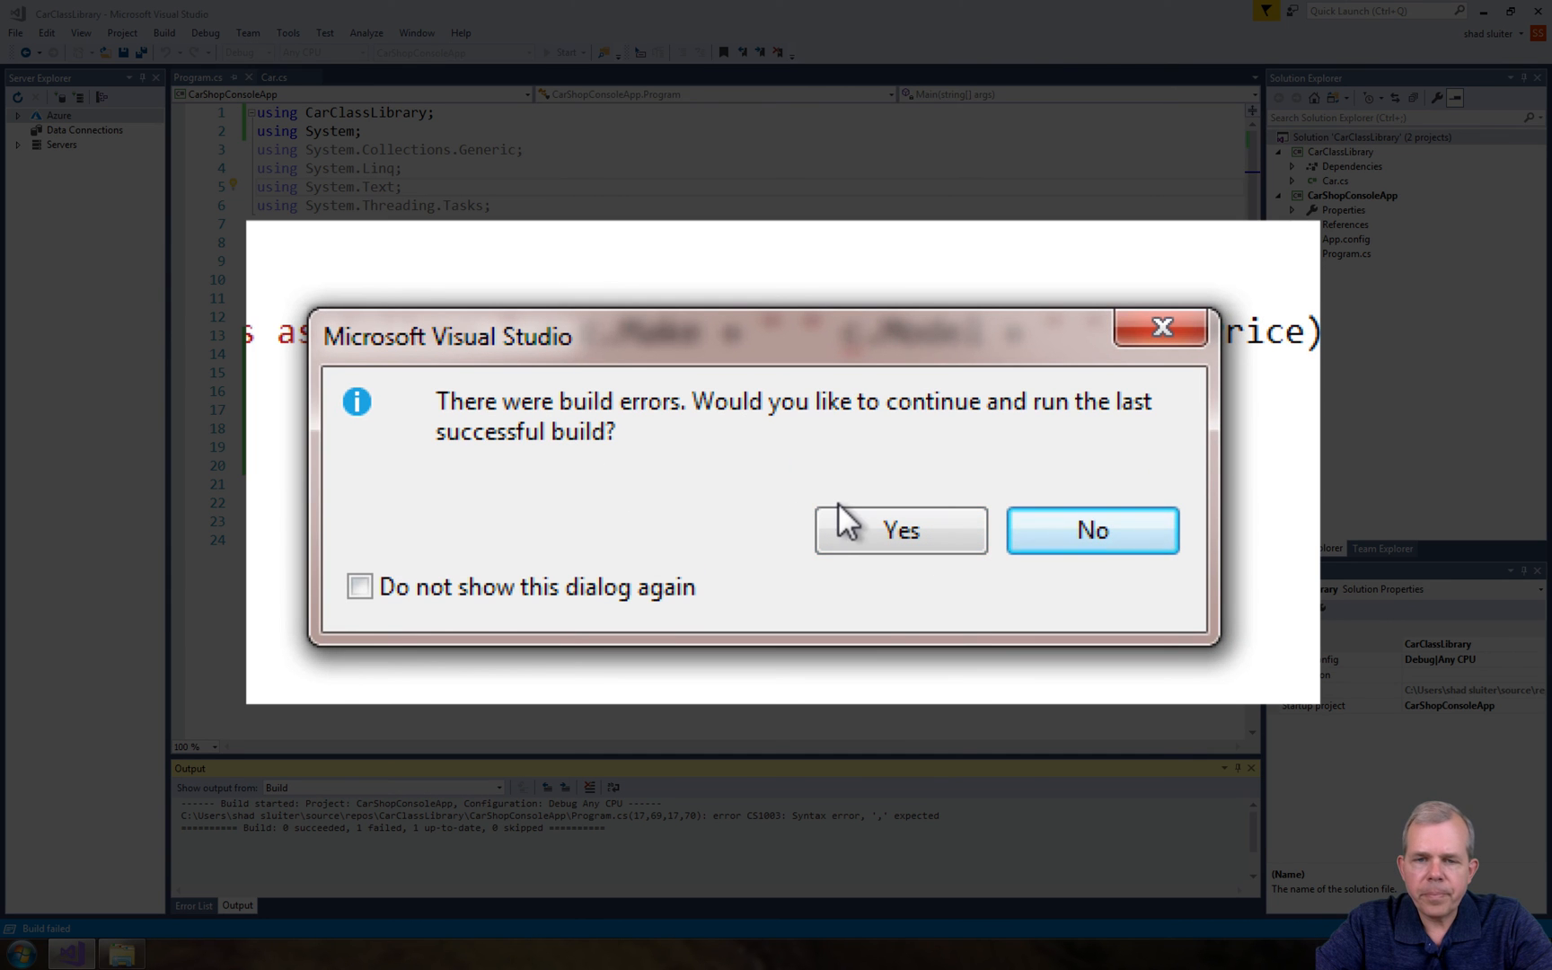
left_click(1090, 530)
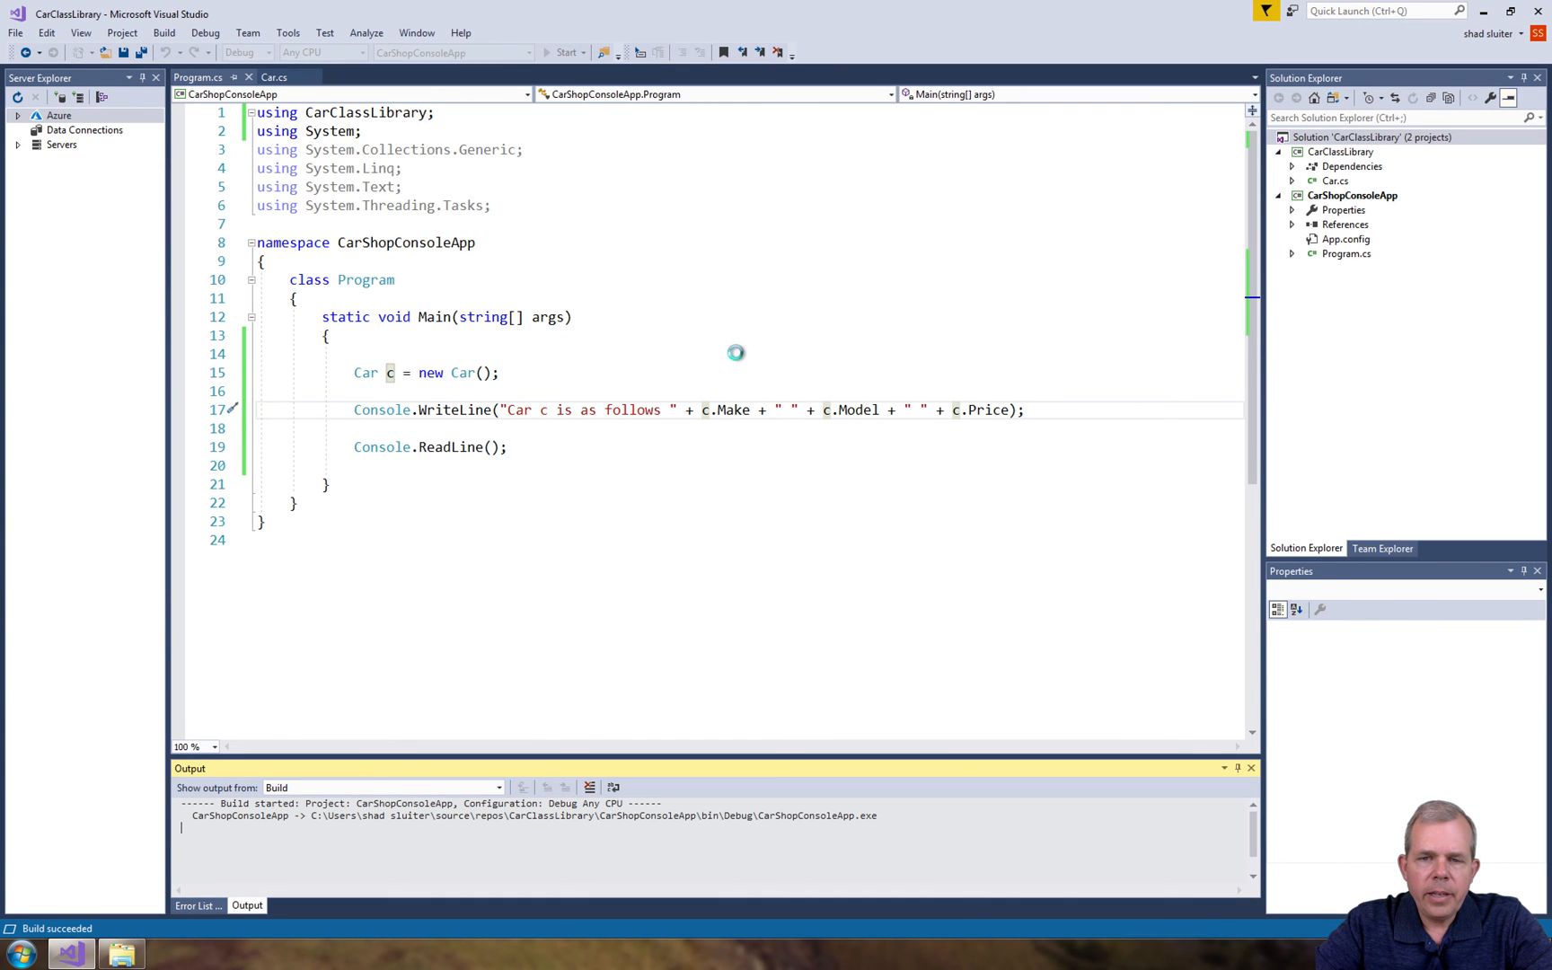
left_click(561, 52)
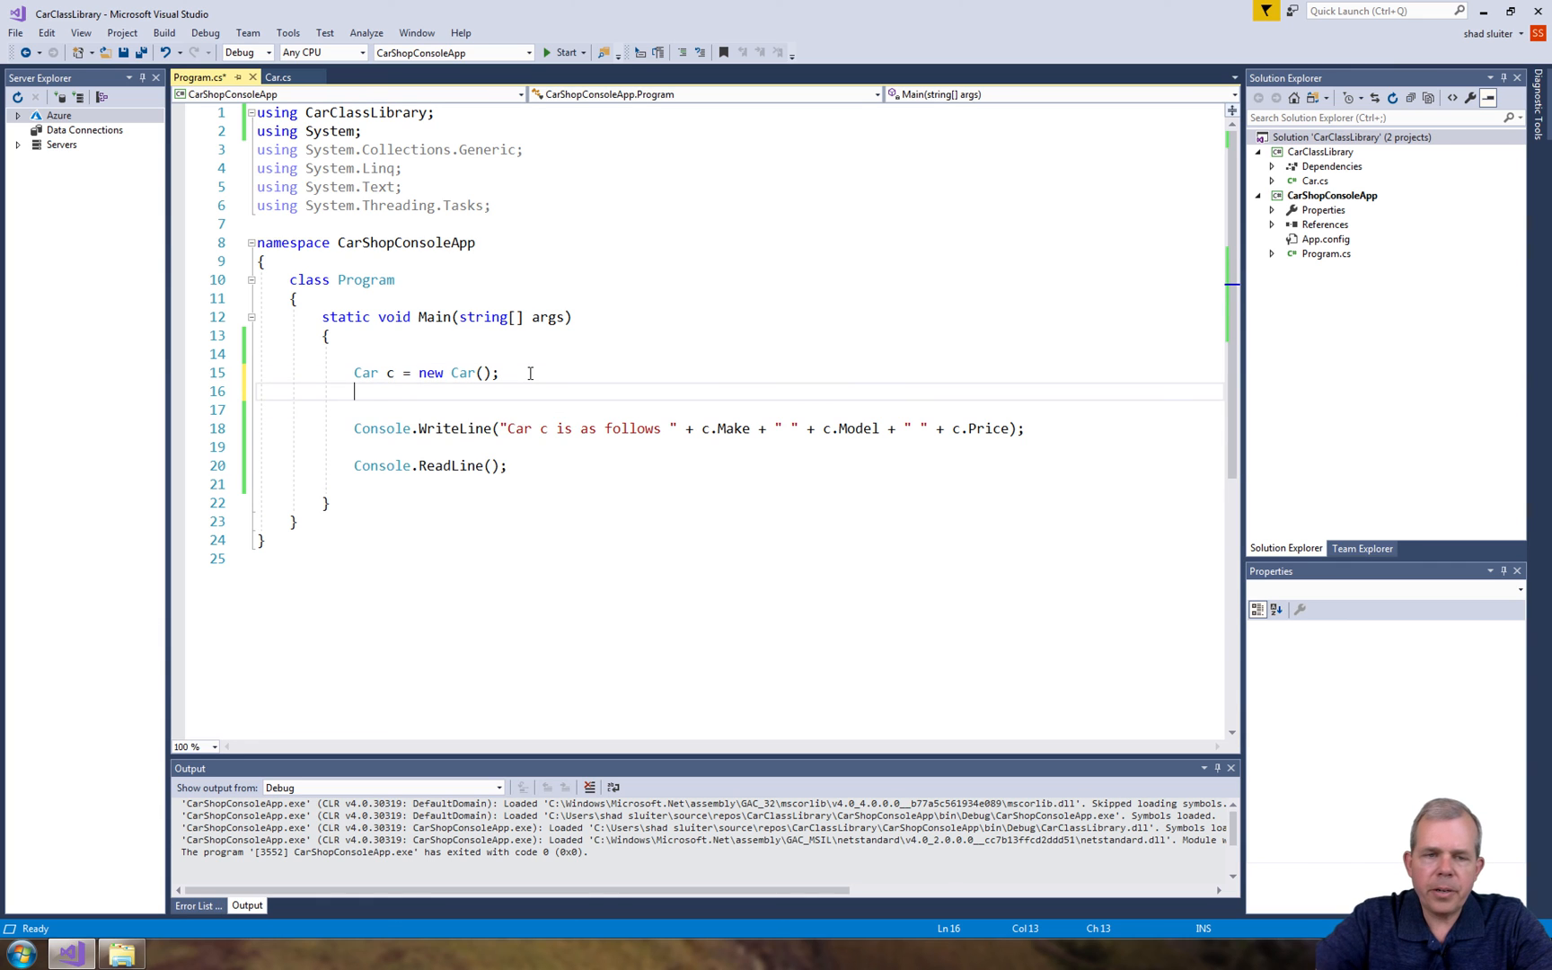
Type `Car d = new Car("Ford", "Mustange", 9200);` below car c
type("Car d = new Car(")
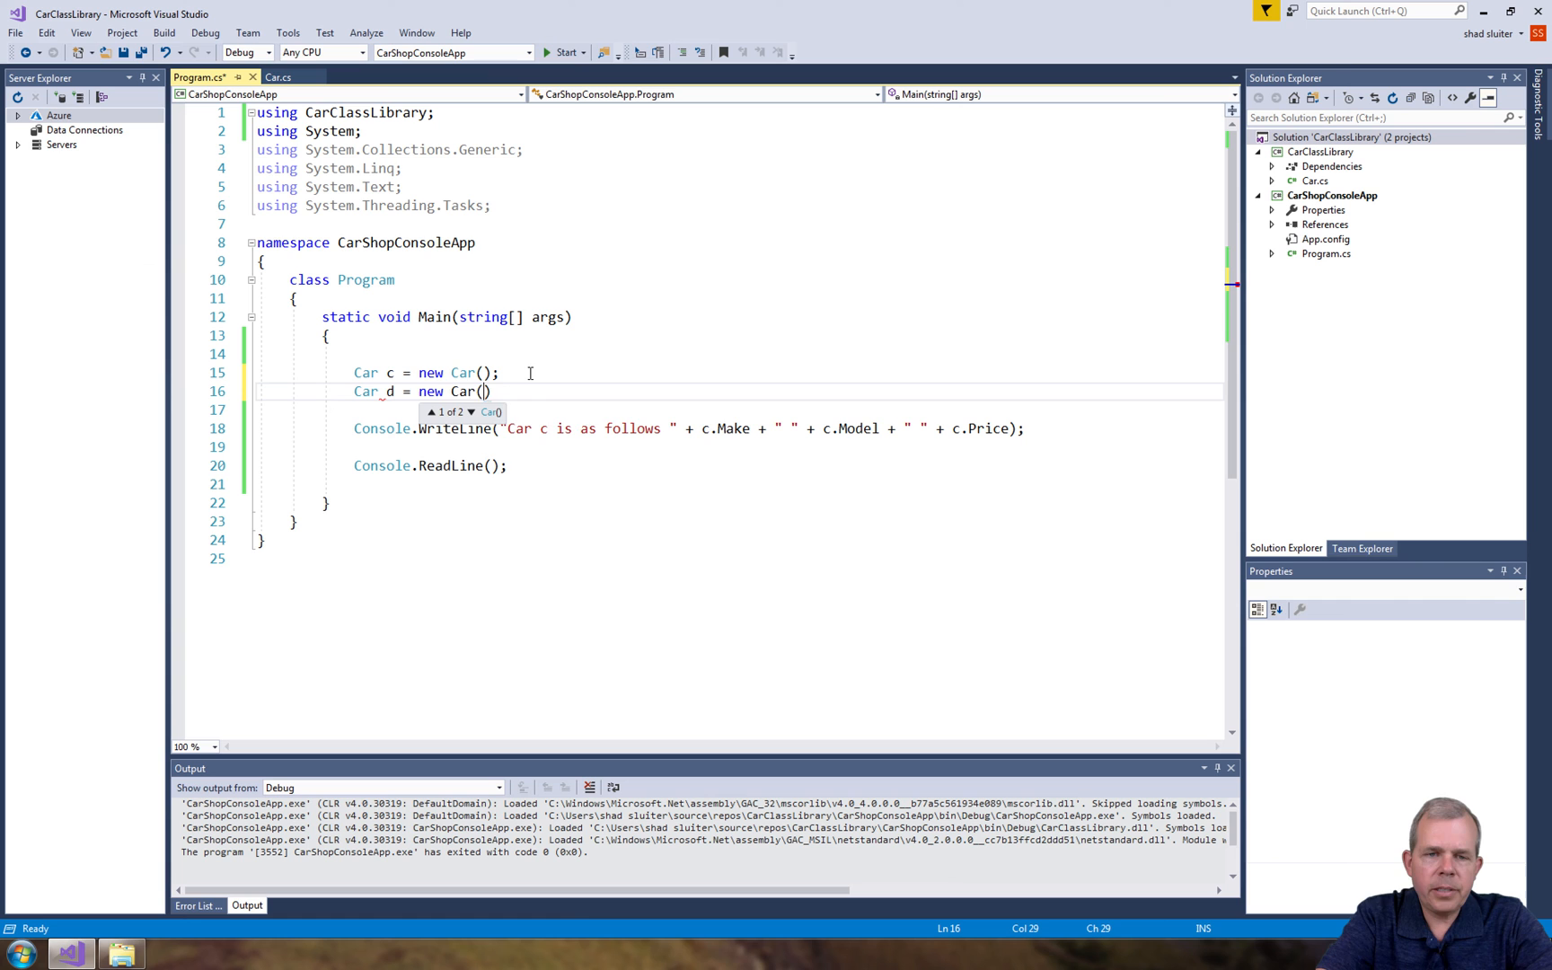
type("\"Ford\"")
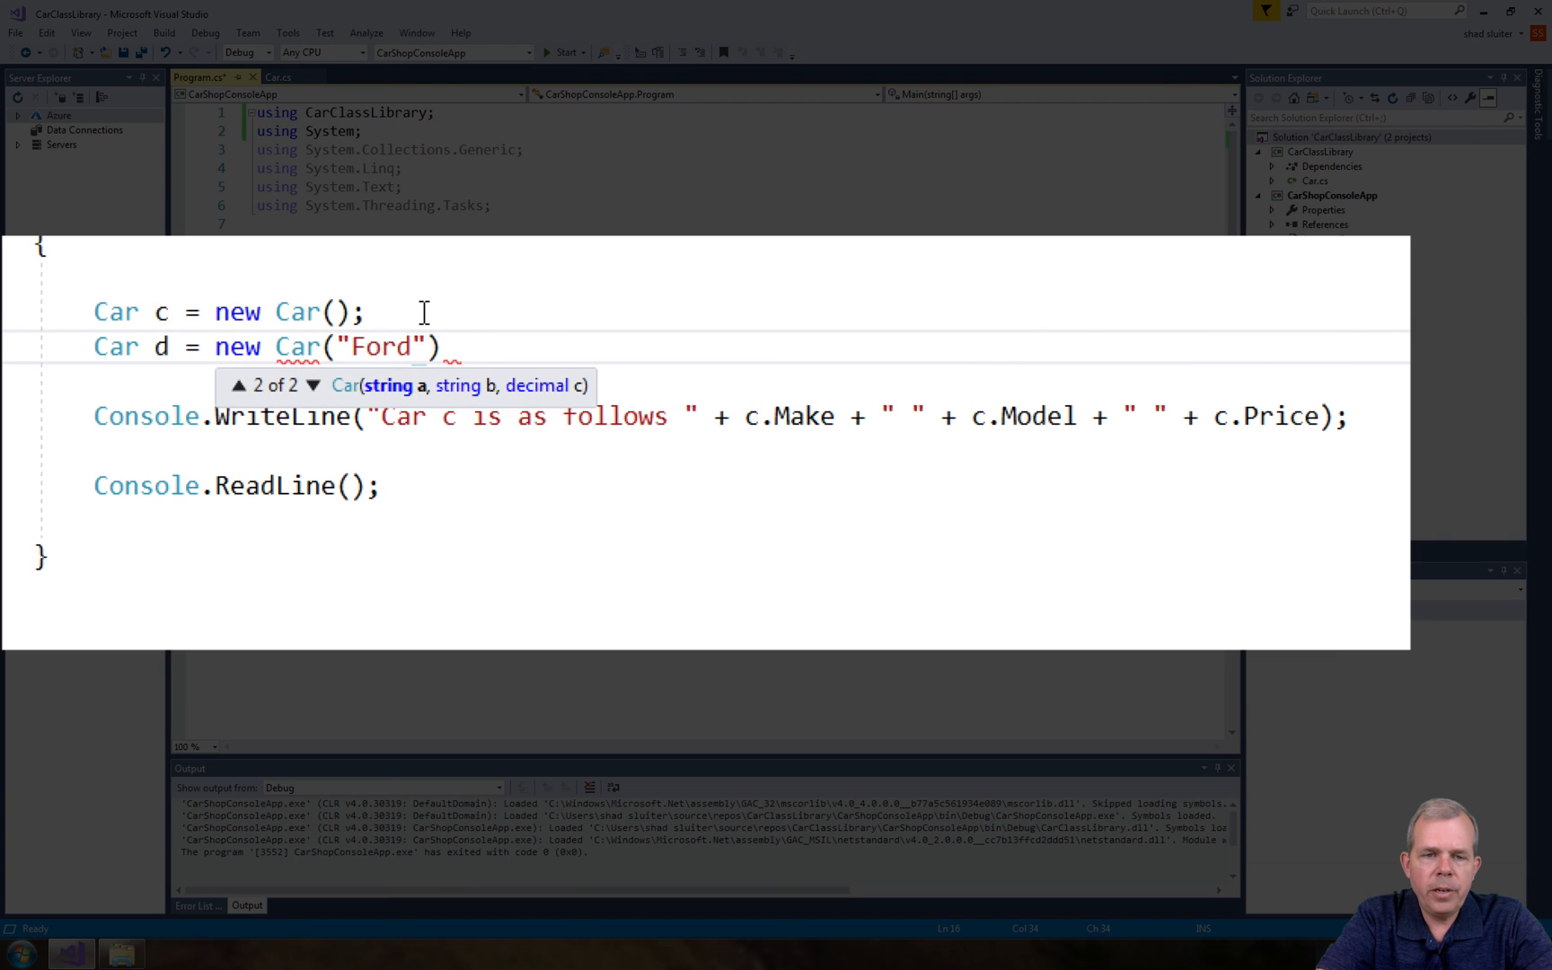
type(", \"Mo")
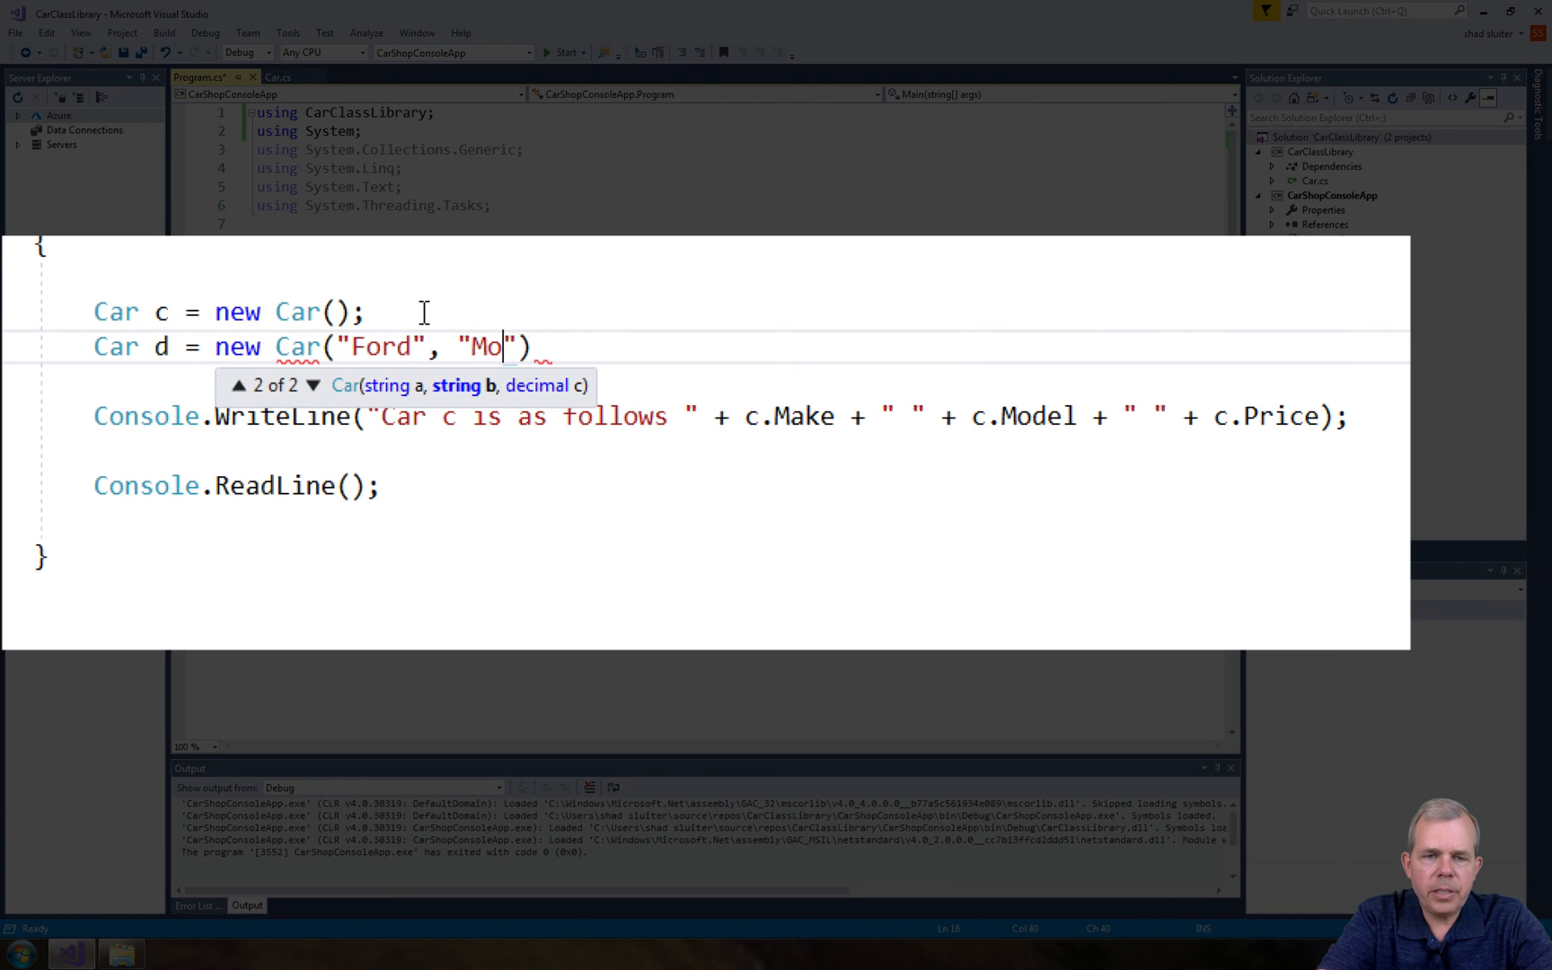
type("stange")
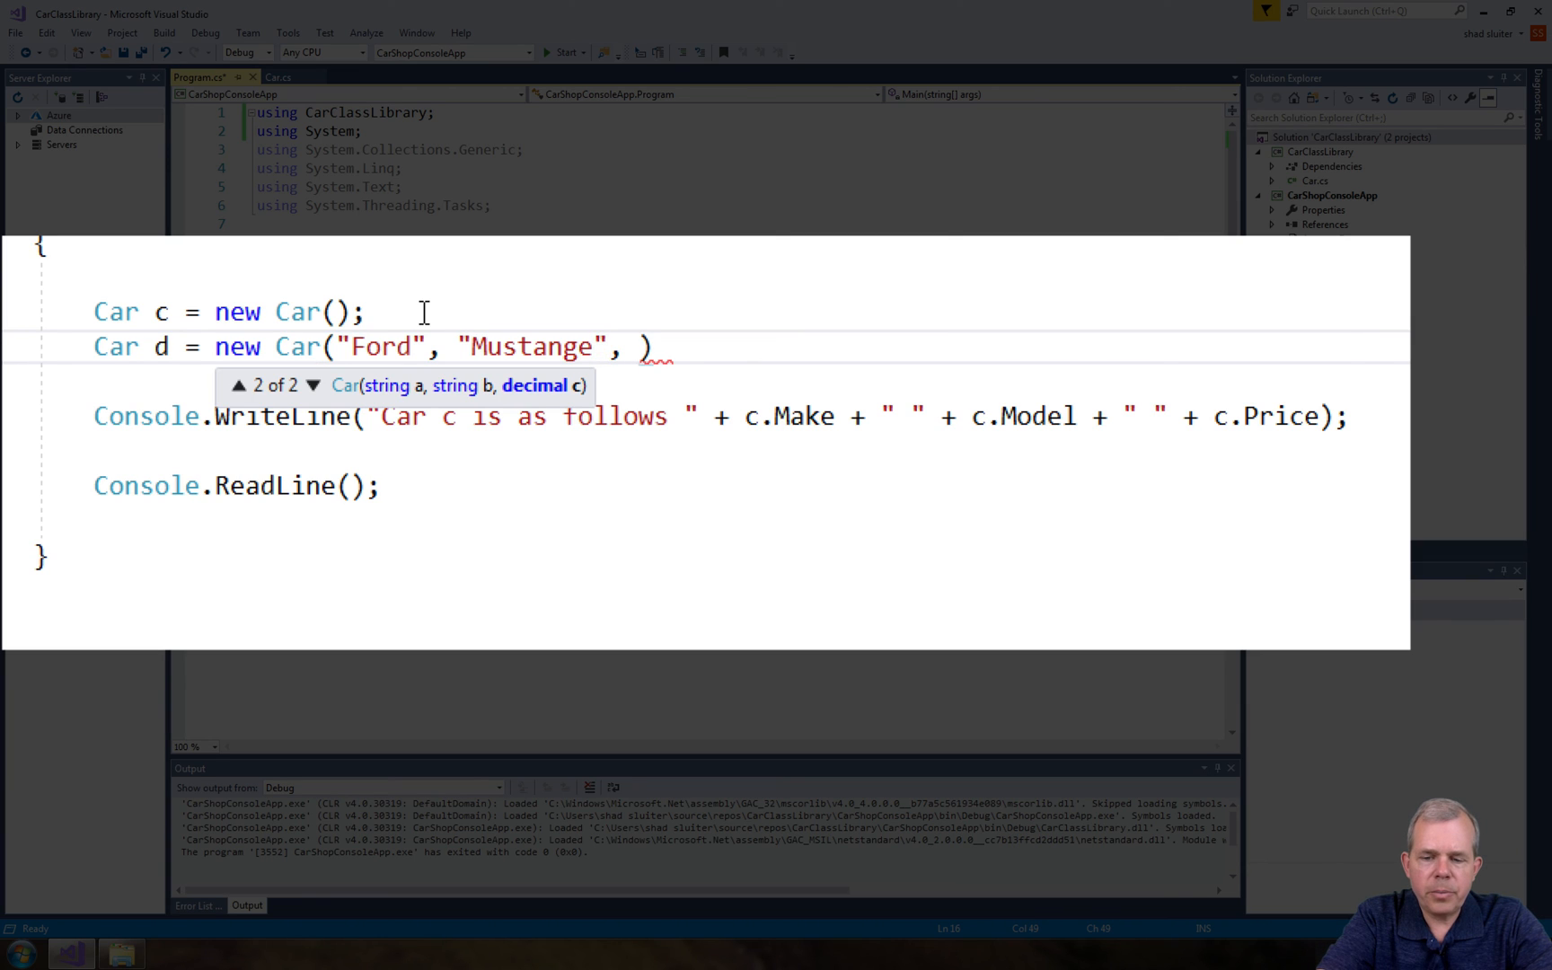
type("9200")
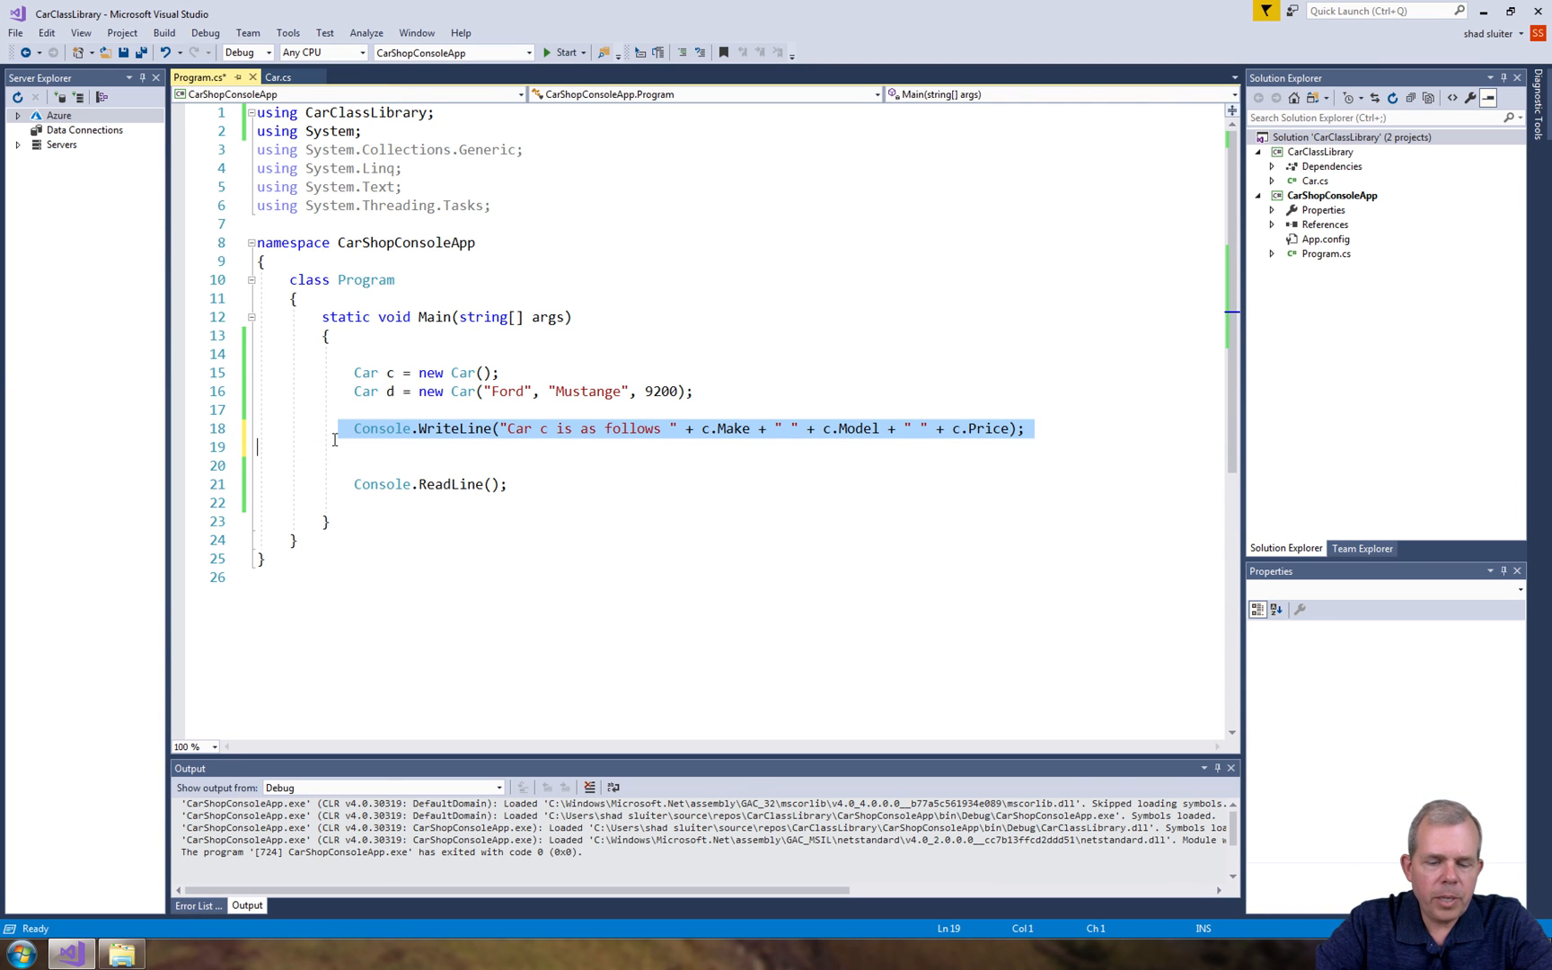
Add a WriteLine labelled 'Car d is as follows' printing d.Make, d.Model and d.Price
left_click(387, 447)
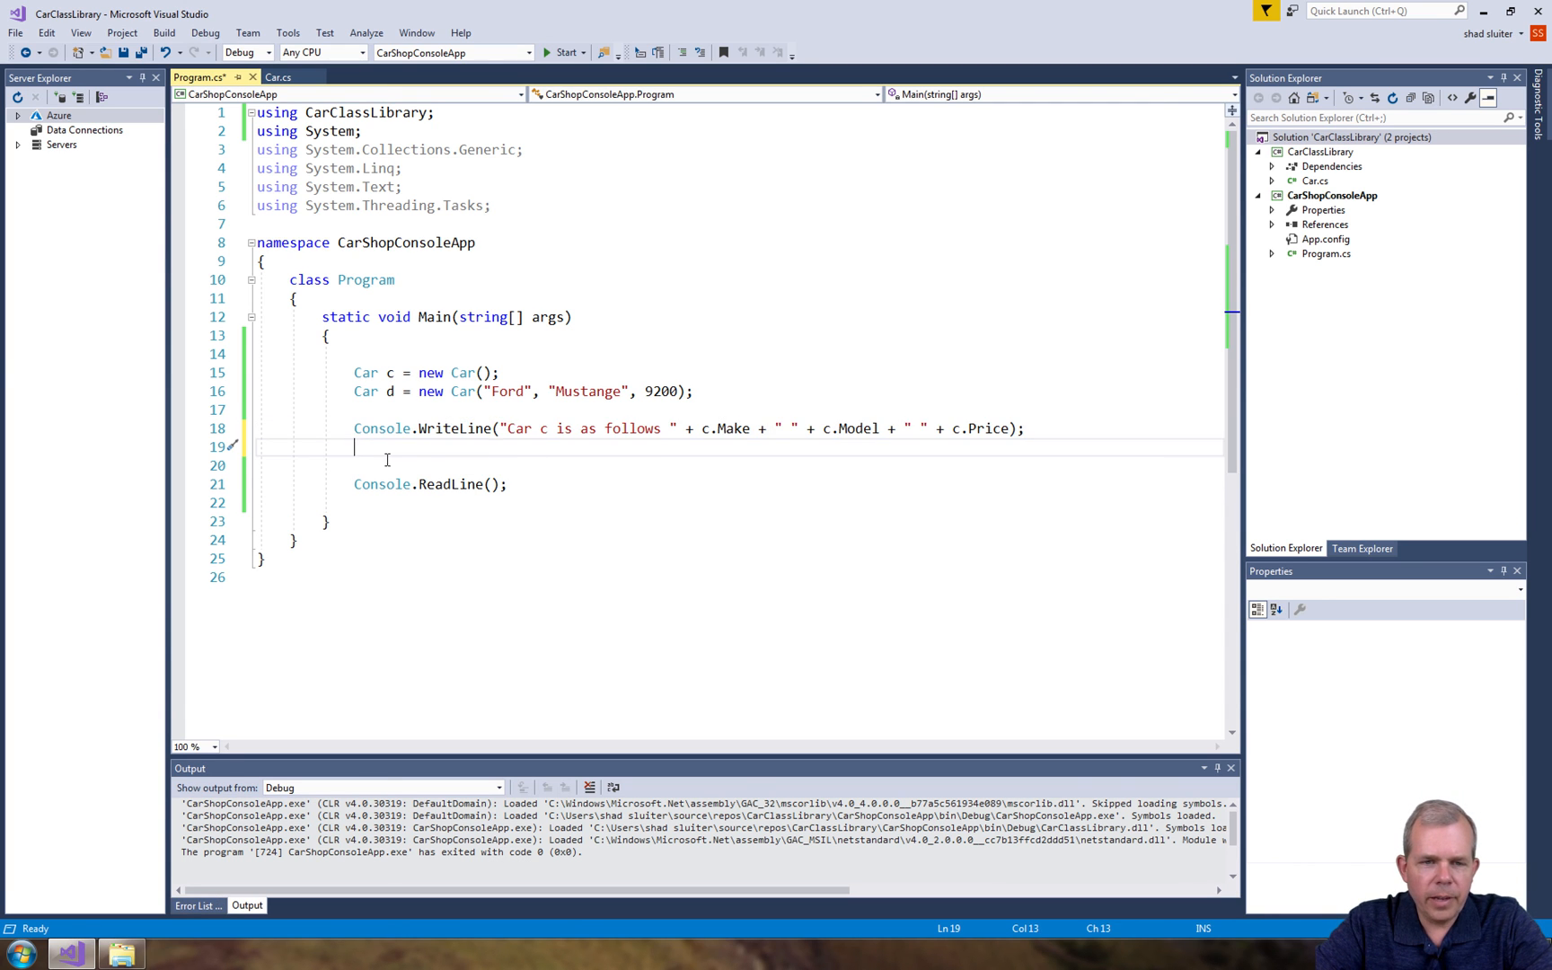
type("Console.WriteLine(\"Car d is as follows \" + c.Make + \" \" + c.Model + \" \" + c.Price);")
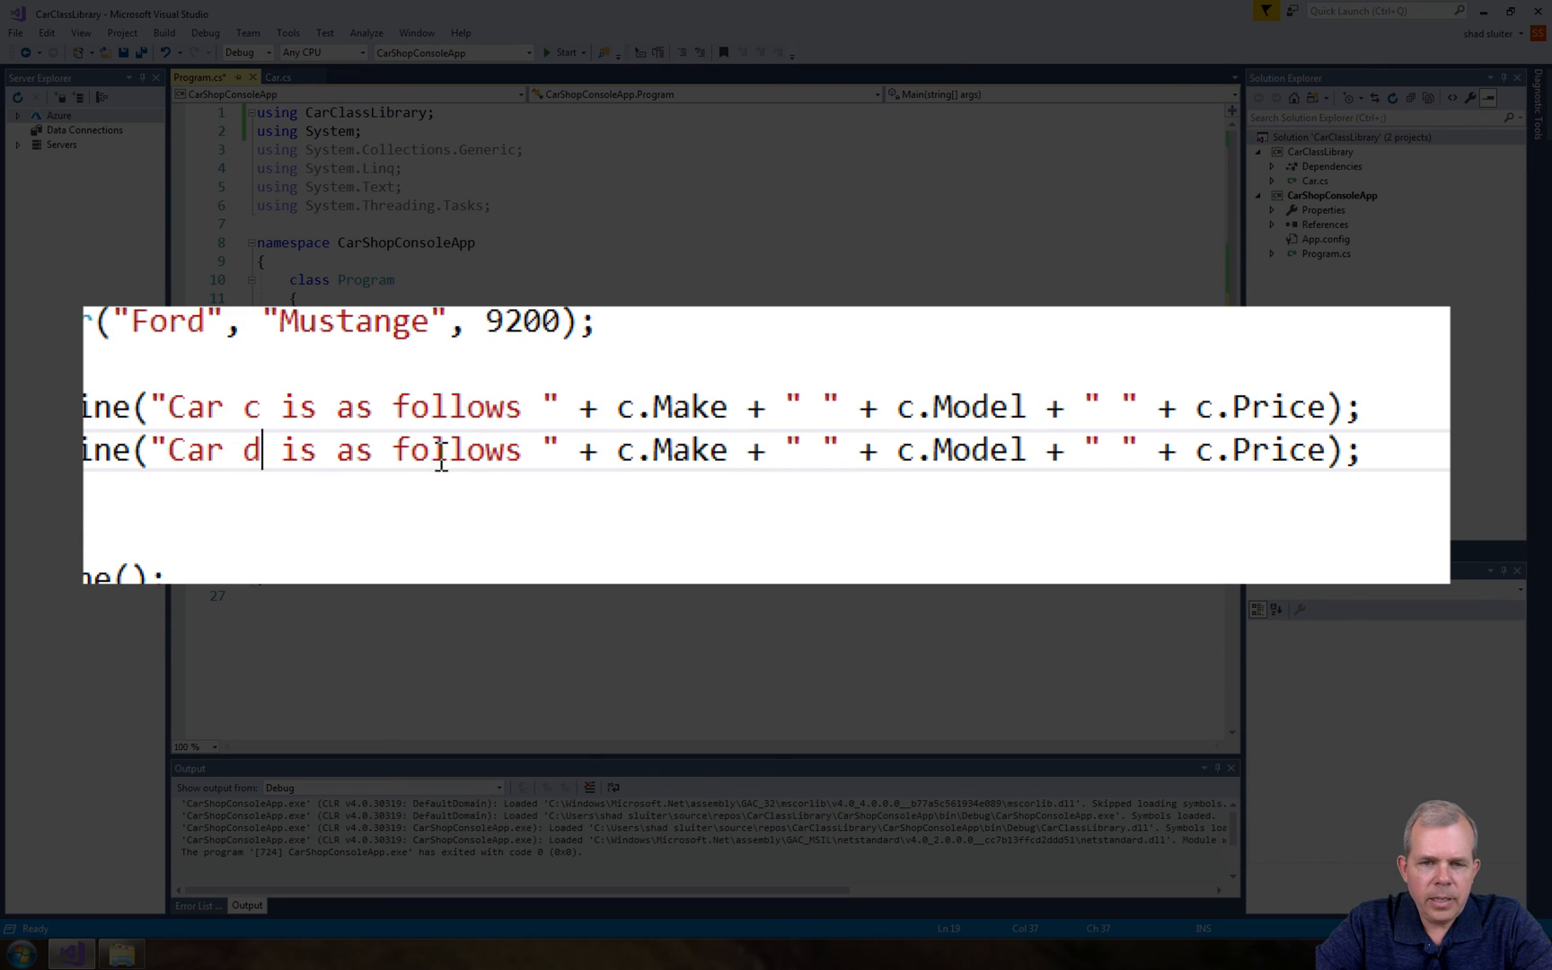
left_click(625, 449)
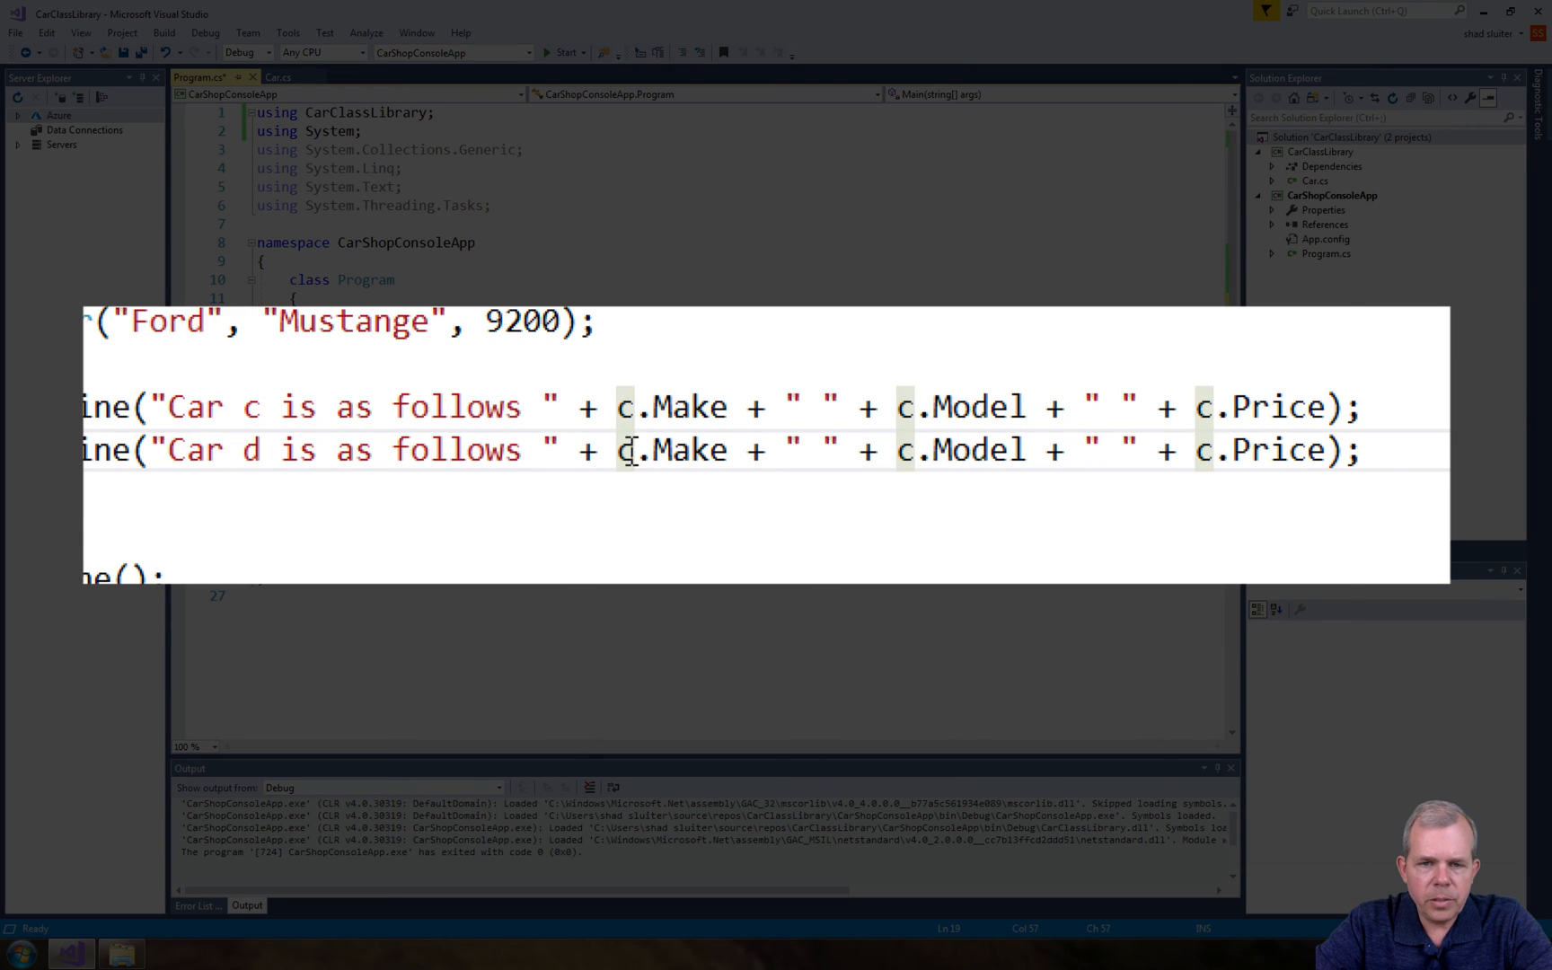
type("d\\")
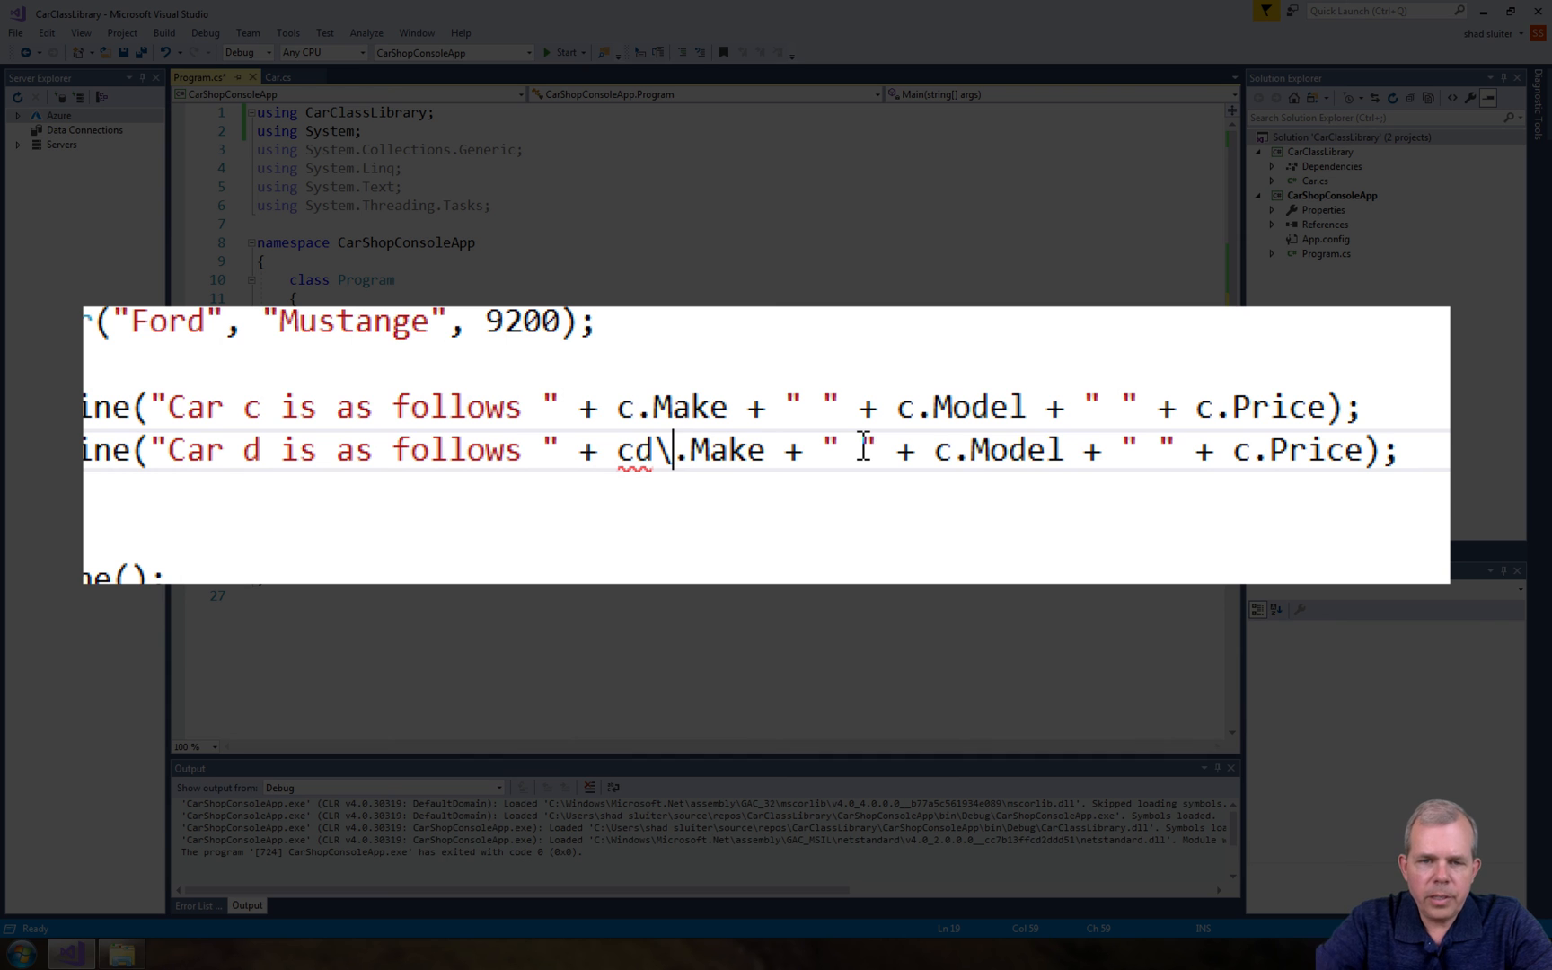
key("Backspace")
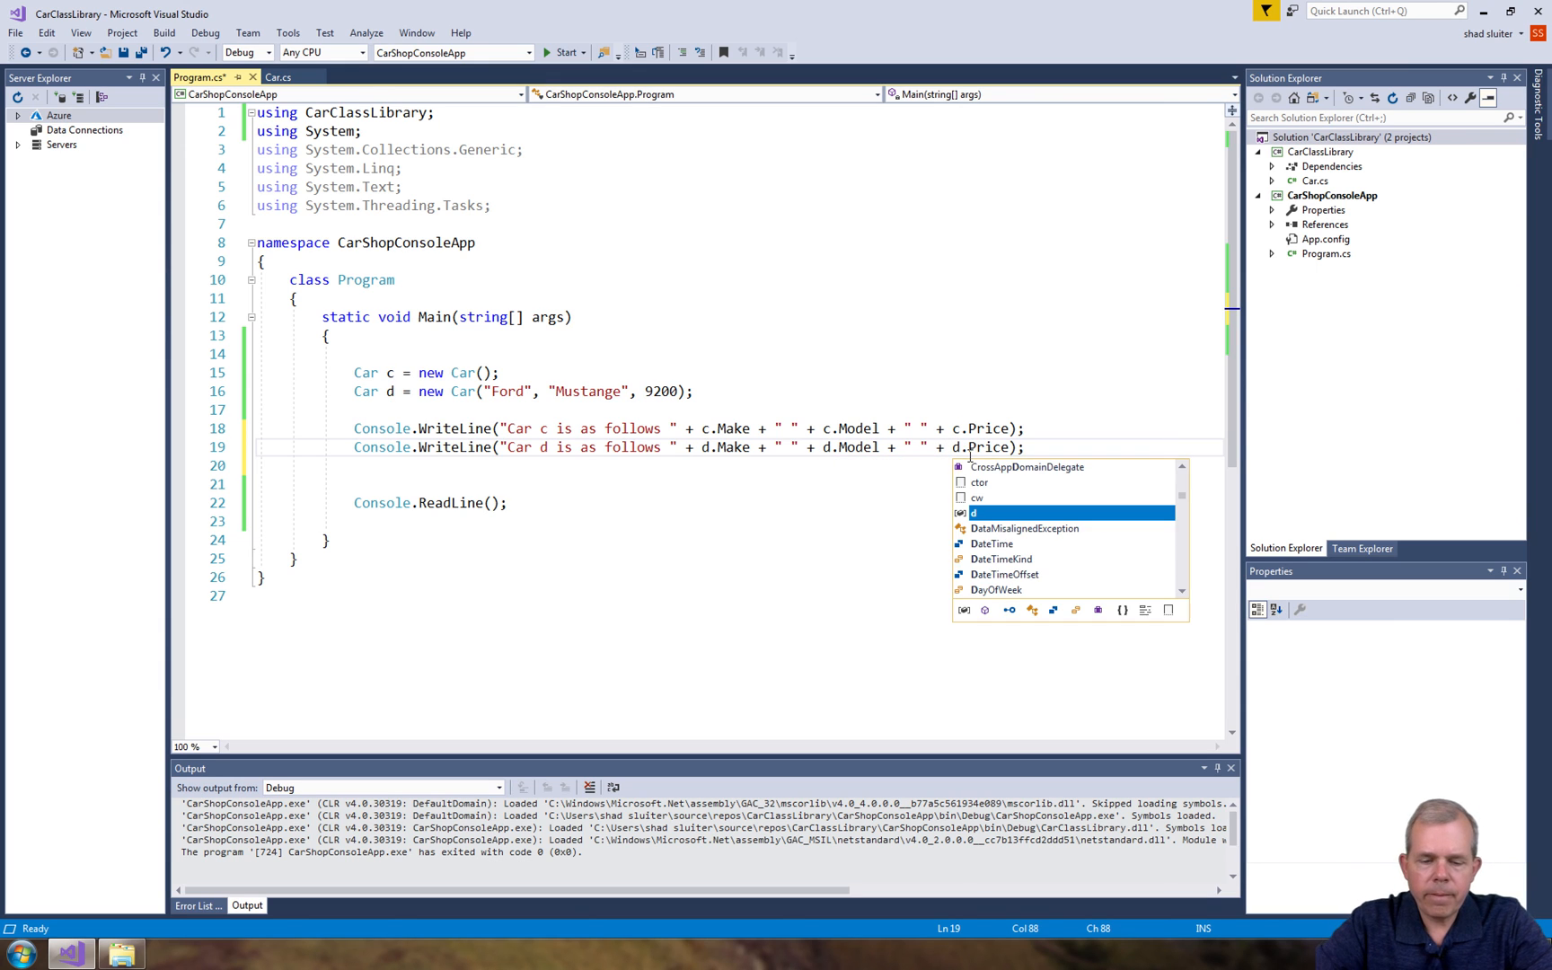
key("Escape")
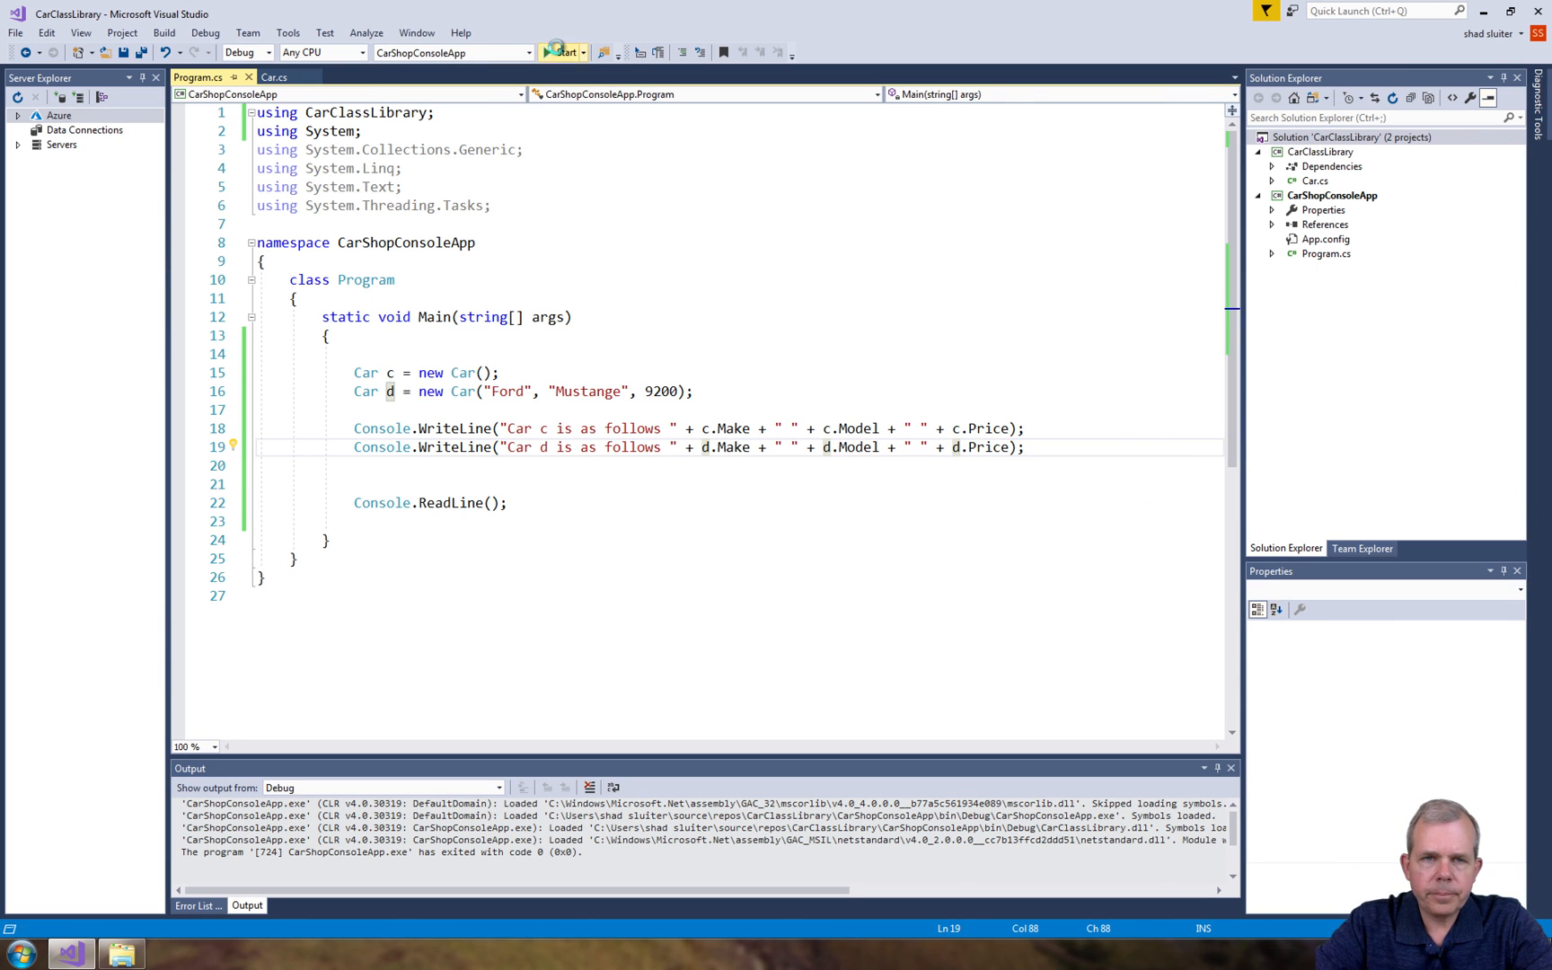
Start debugging CarShopConsoleApp to display the details of car c and Ford Mustange car d
left_click(561, 52)
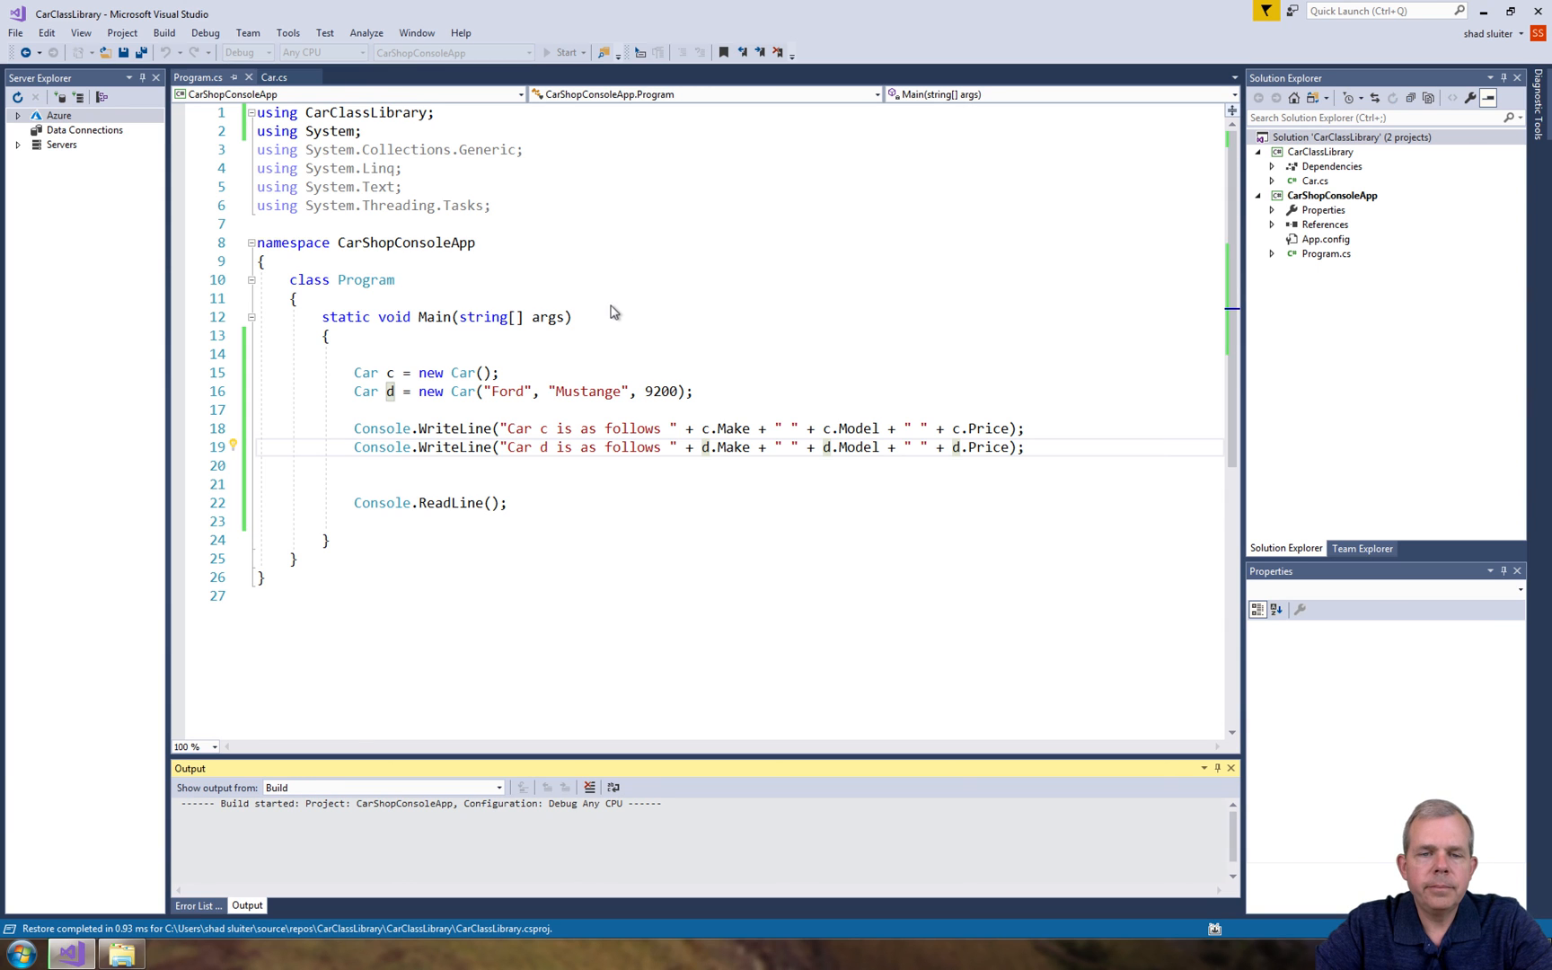
left_click(561, 51)
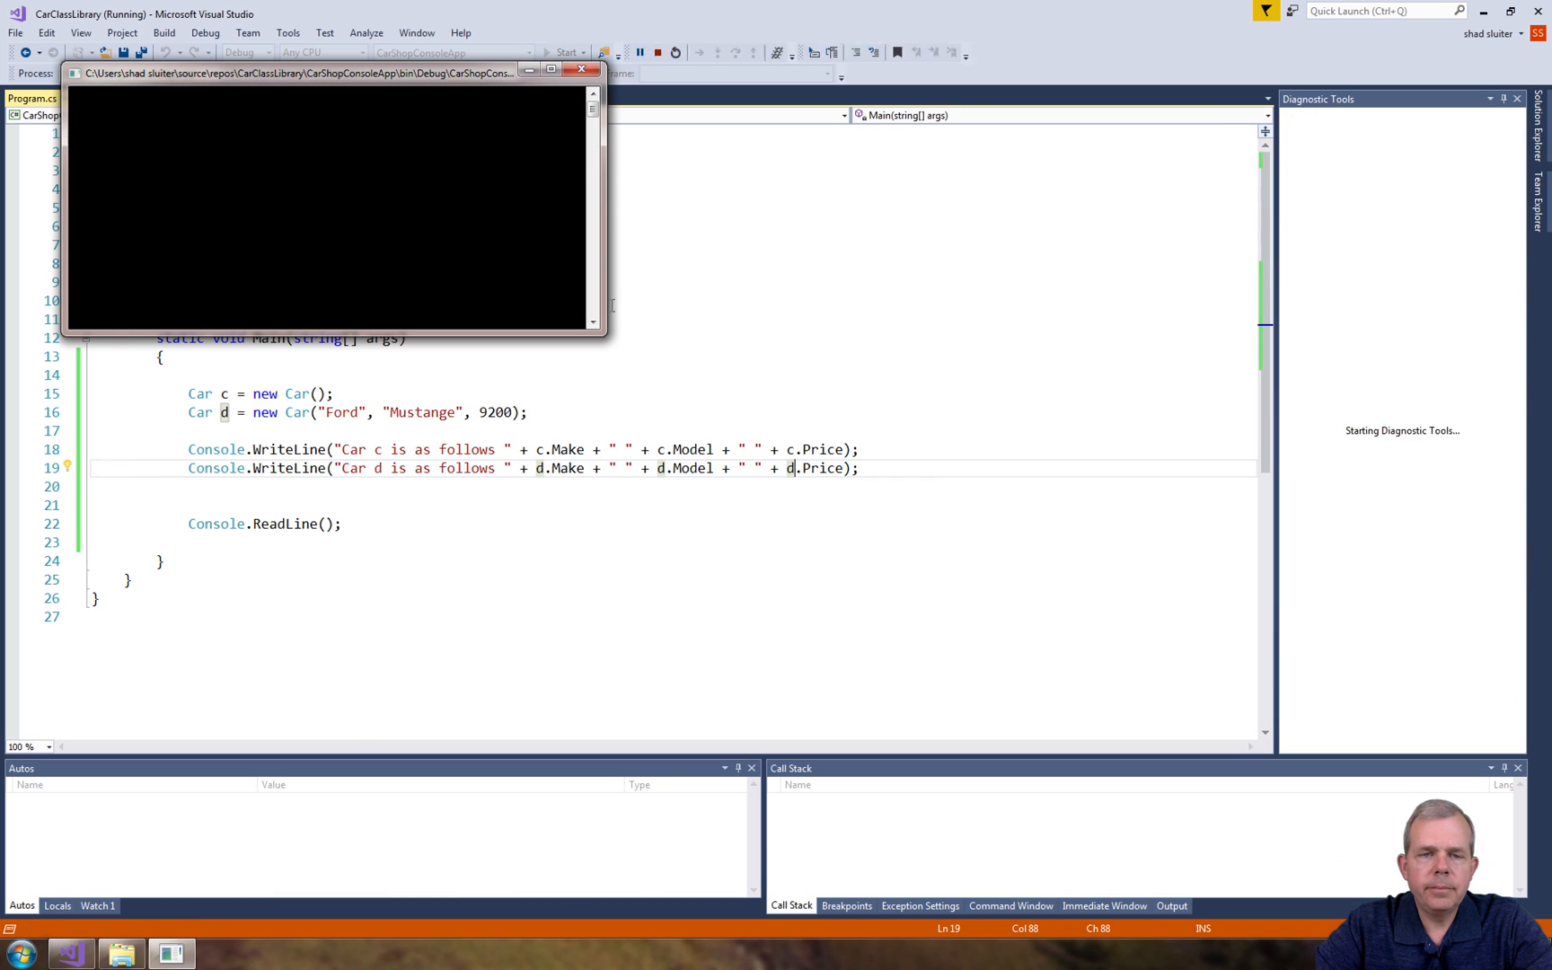
left_click(566, 52)
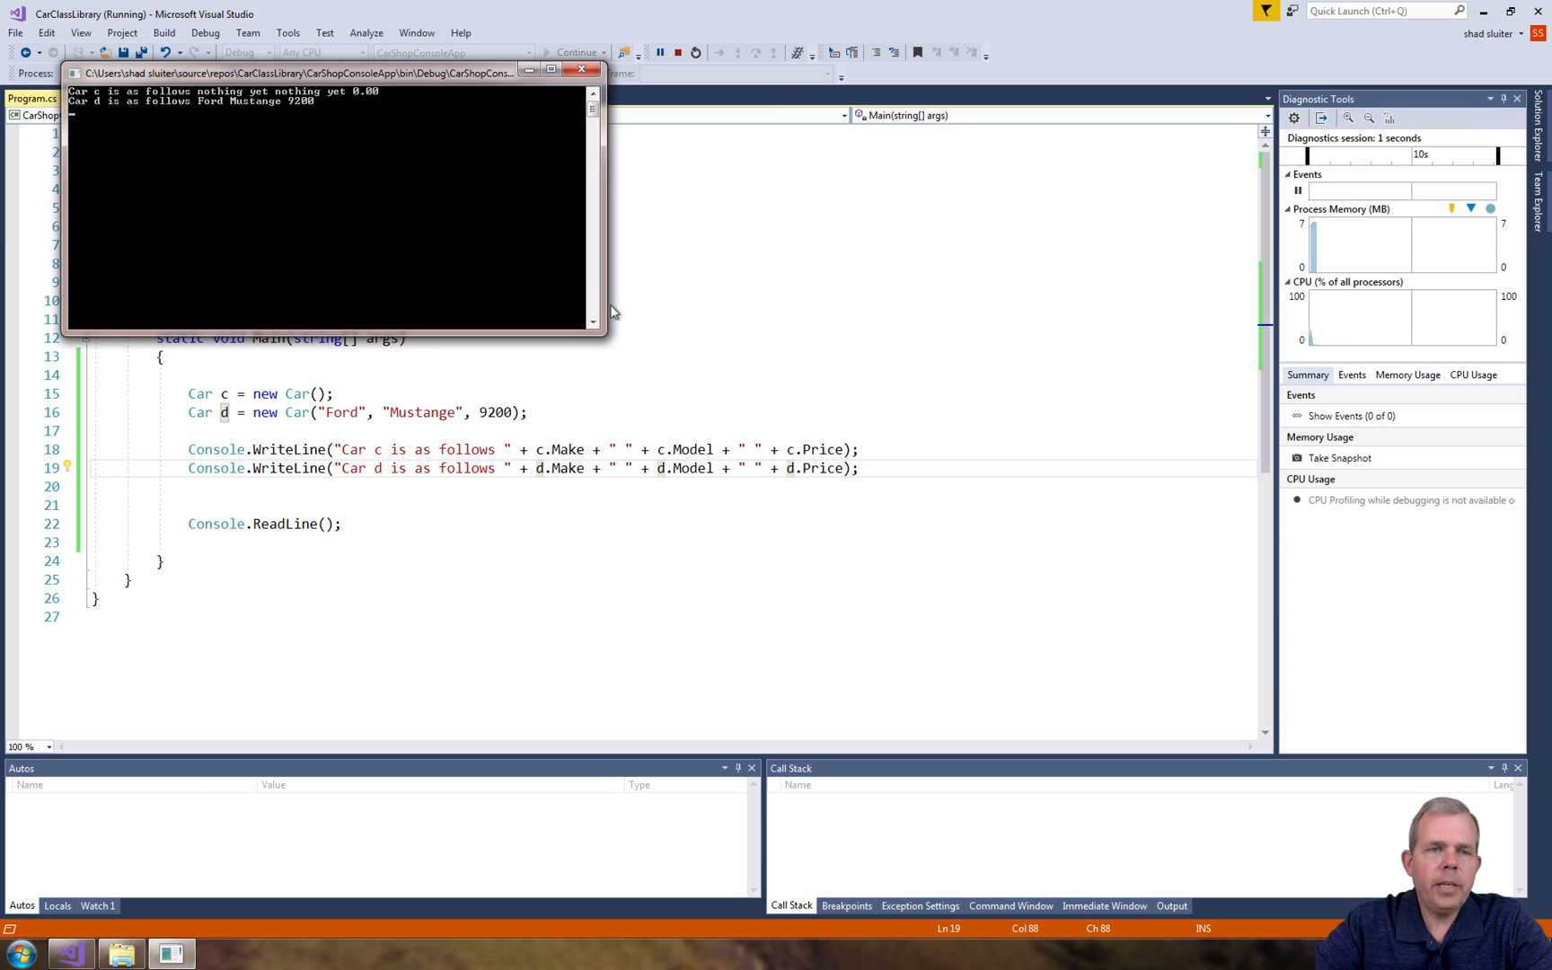